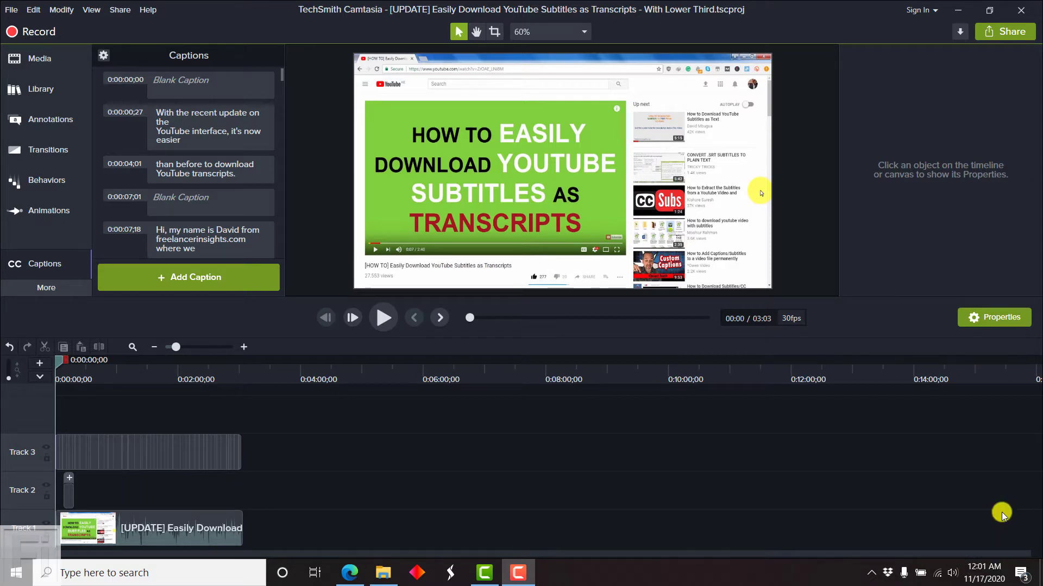
mouse_move(654, 445)
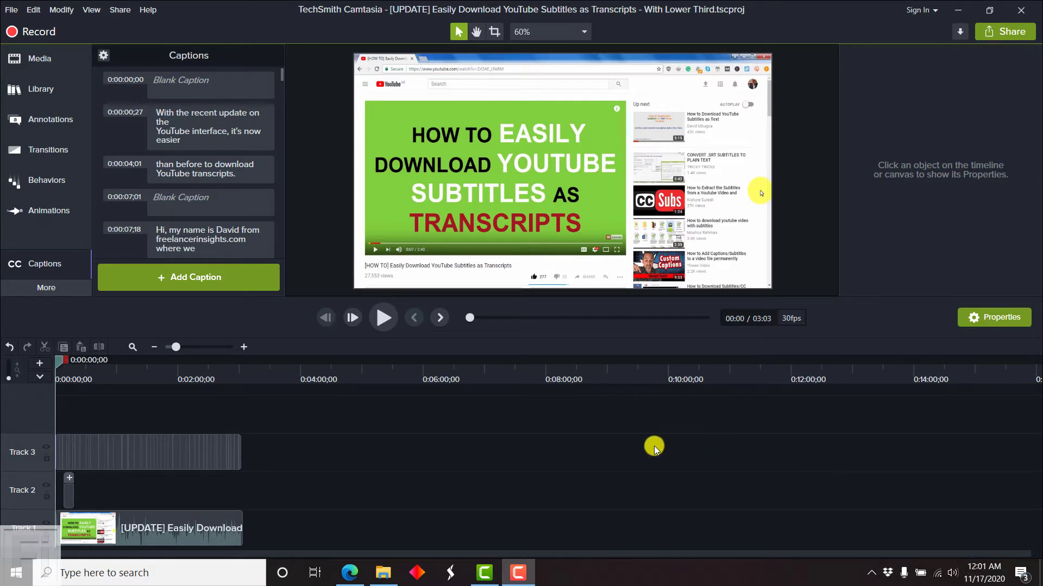
mouse_move(686, 442)
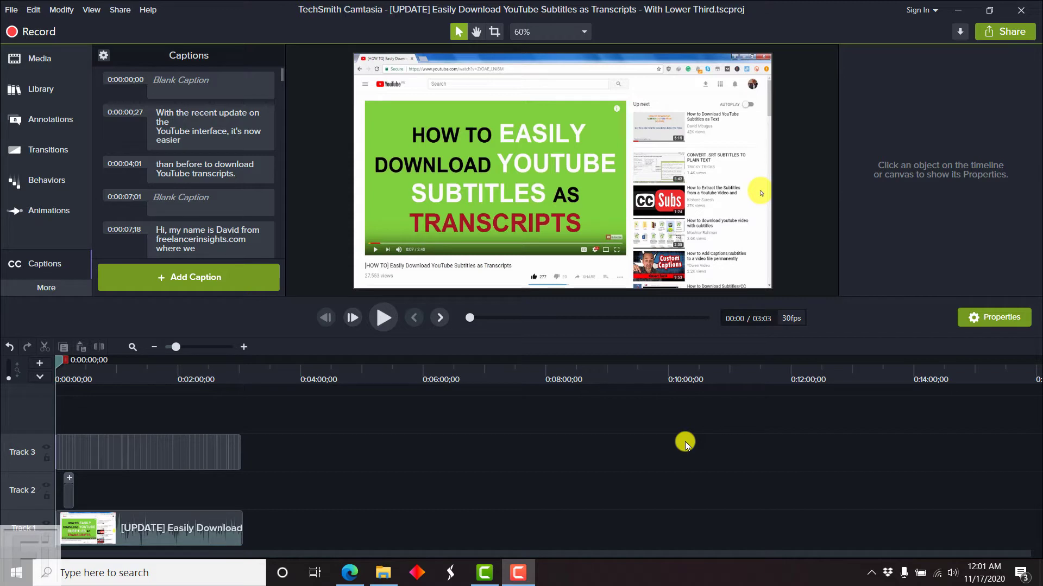
mouse_move(617, 393)
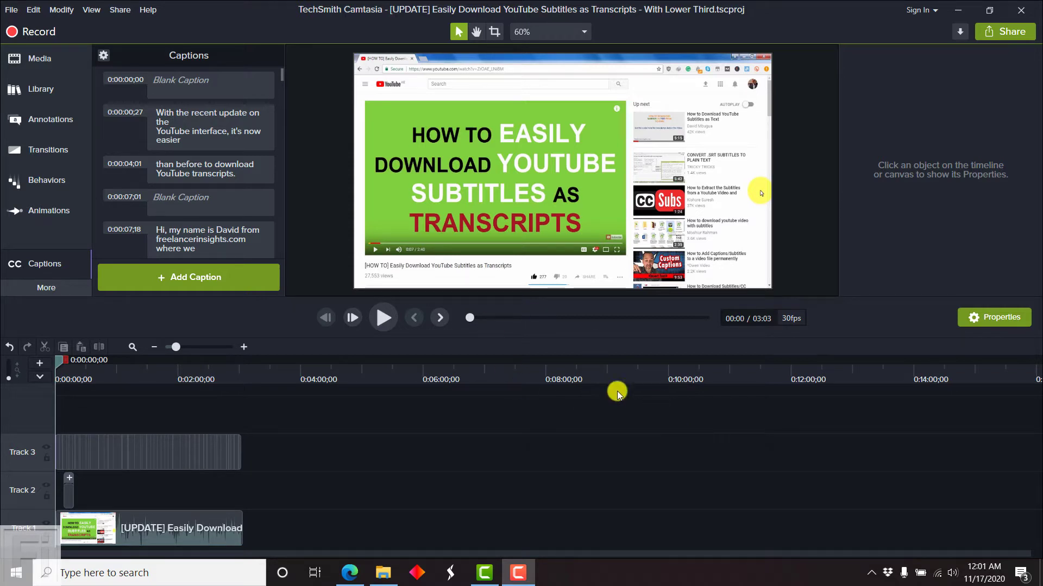
mouse_move(600, 409)
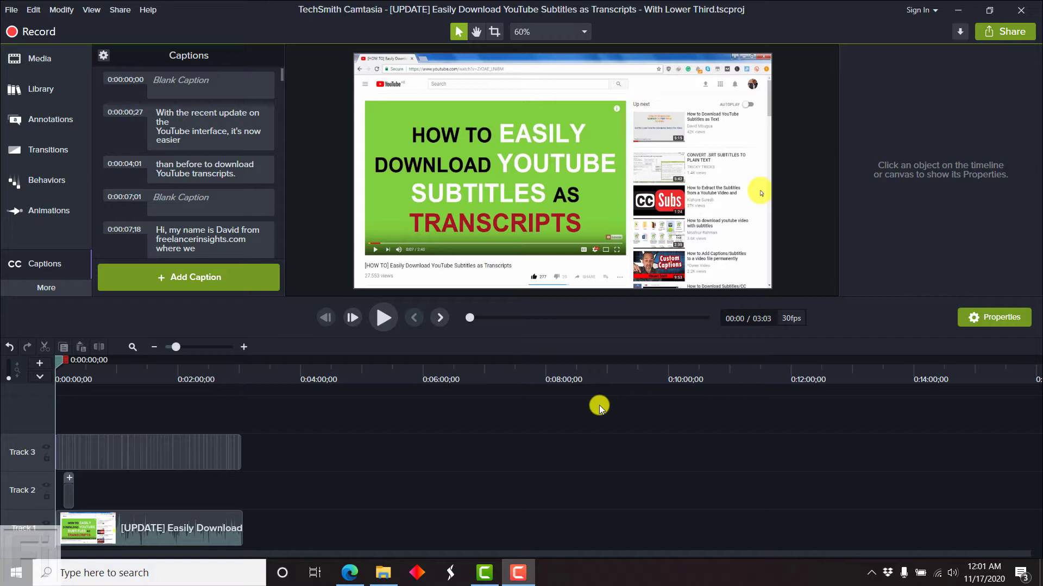
mouse_move(163, 359)
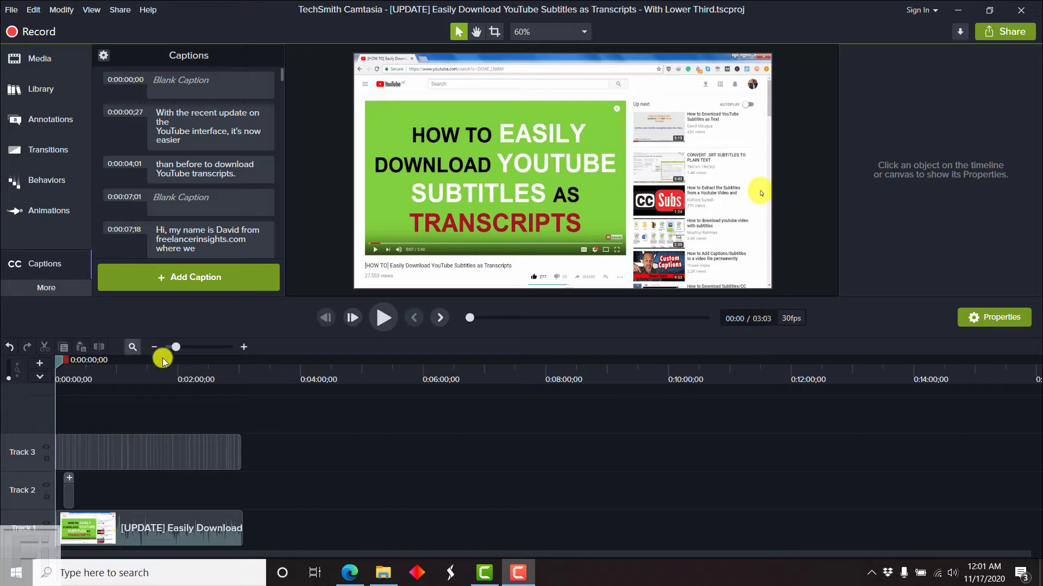
Spread out the timeline so the individual caption clips on Track 3 are visible
drag(176, 347, 248, 343)
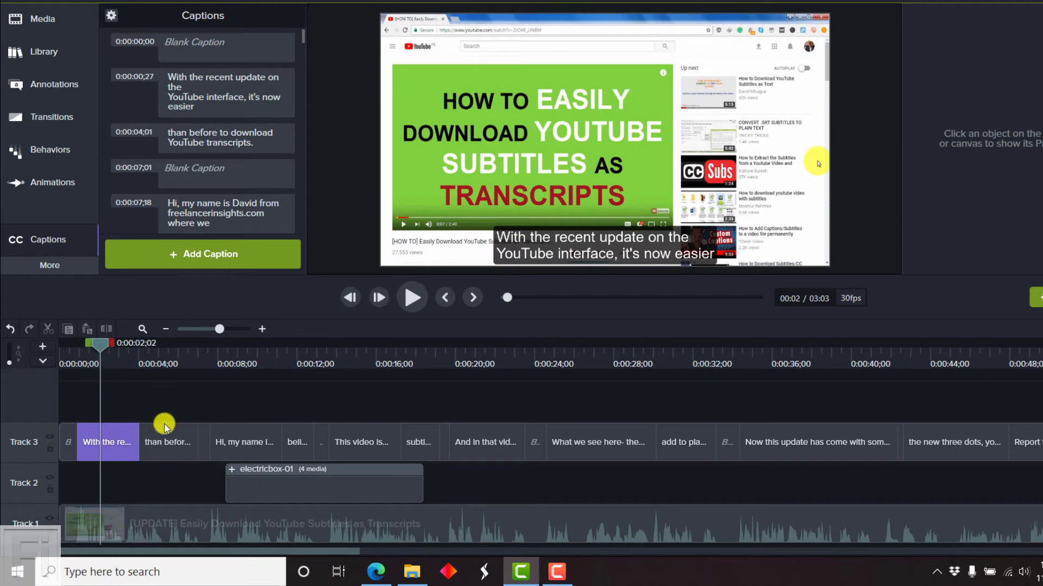
mouse_move(591, 273)
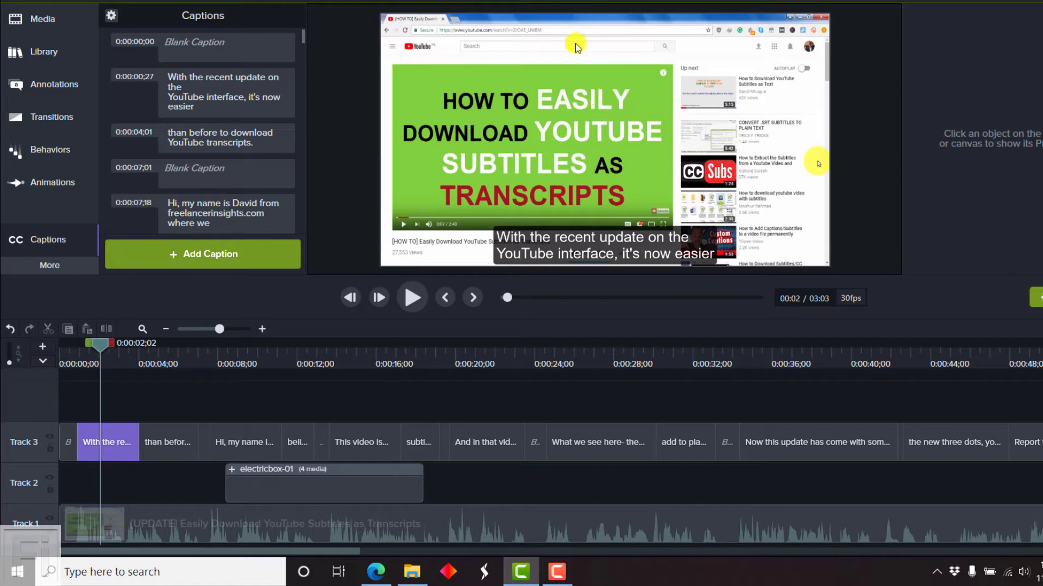
mouse_move(635, 247)
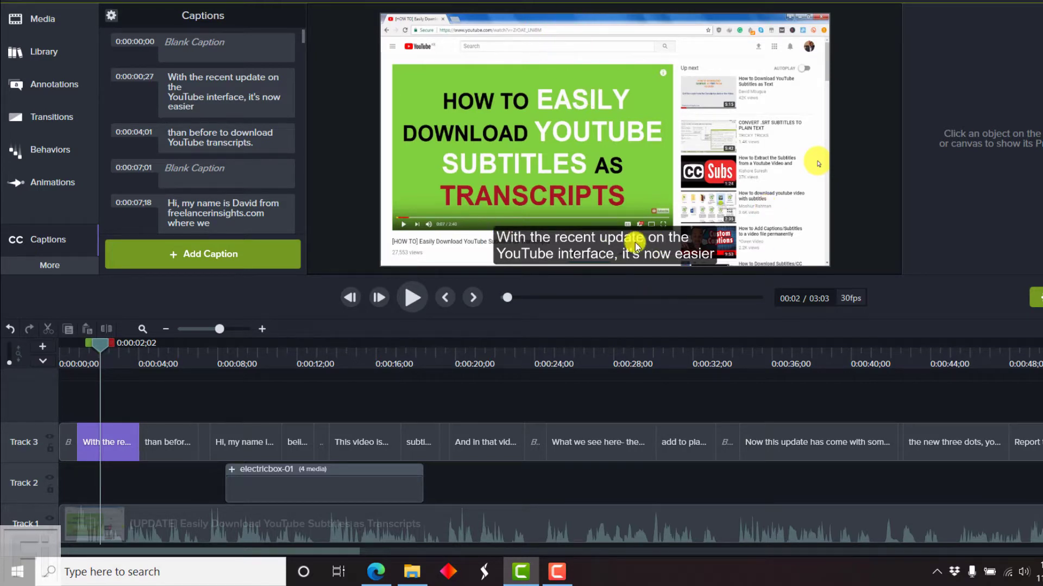
mouse_move(629, 242)
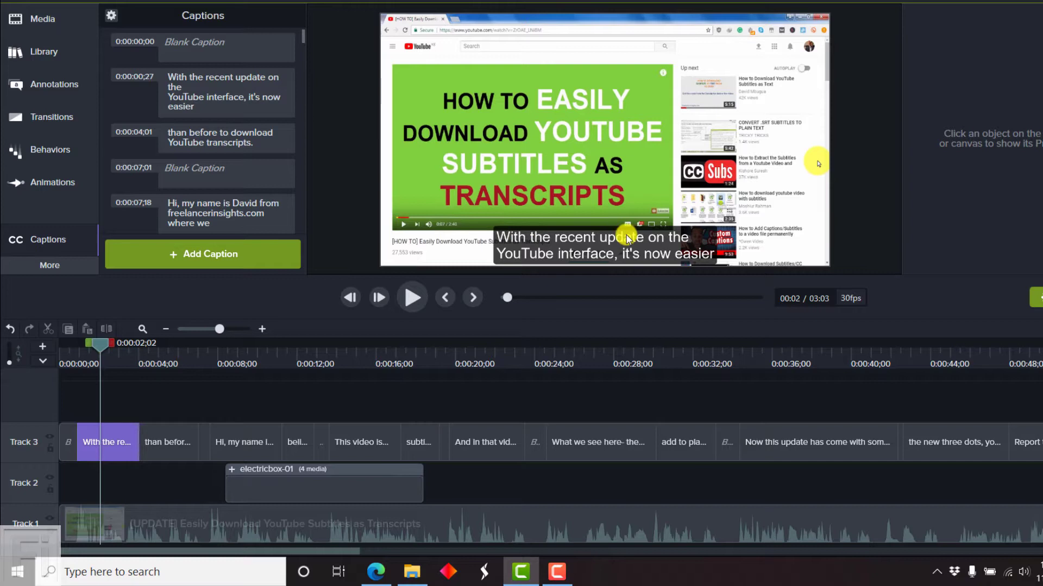
mouse_move(256, 352)
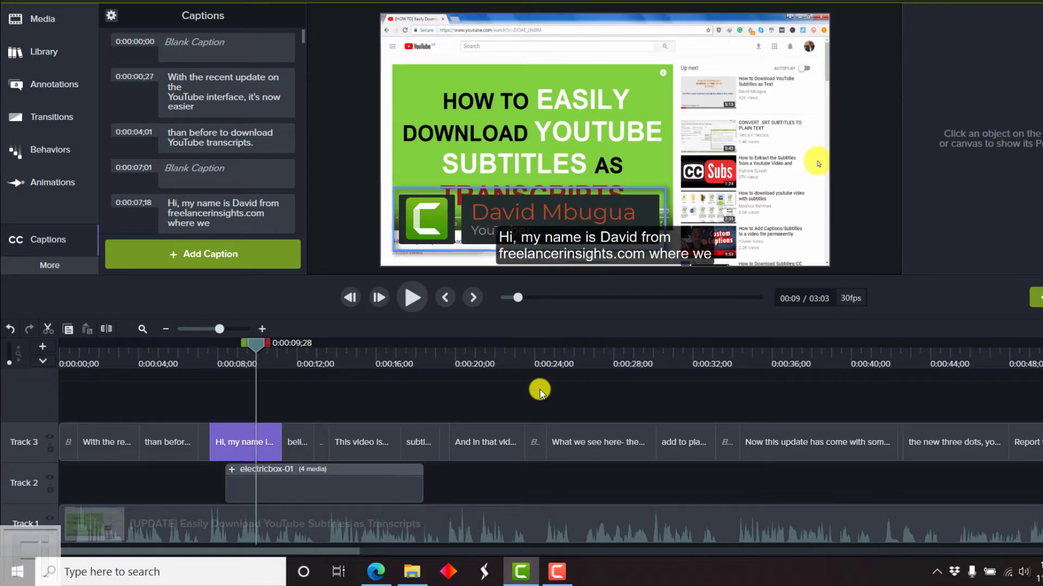
mouse_move(557, 384)
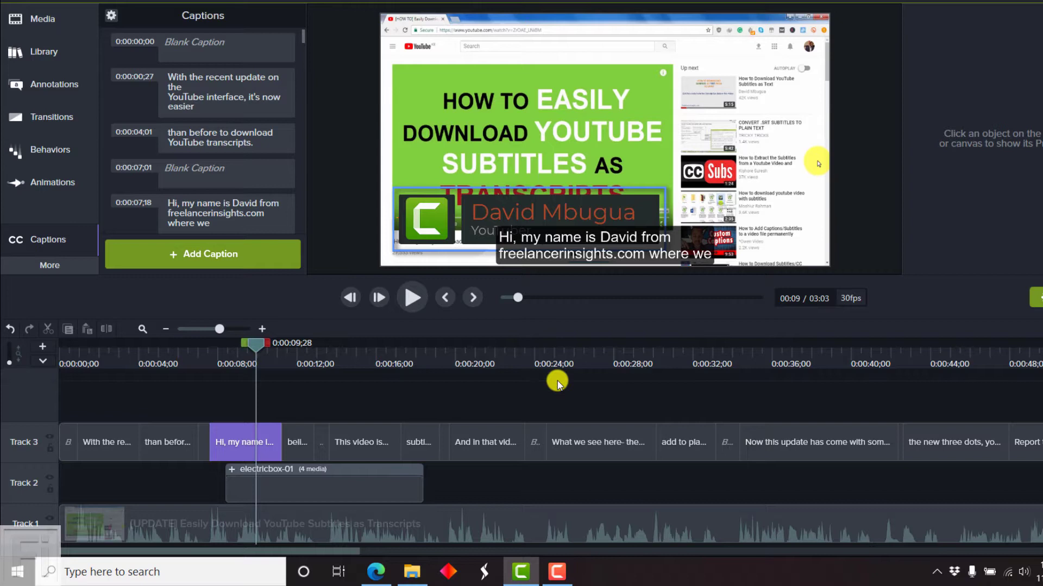
mouse_move(352, 404)
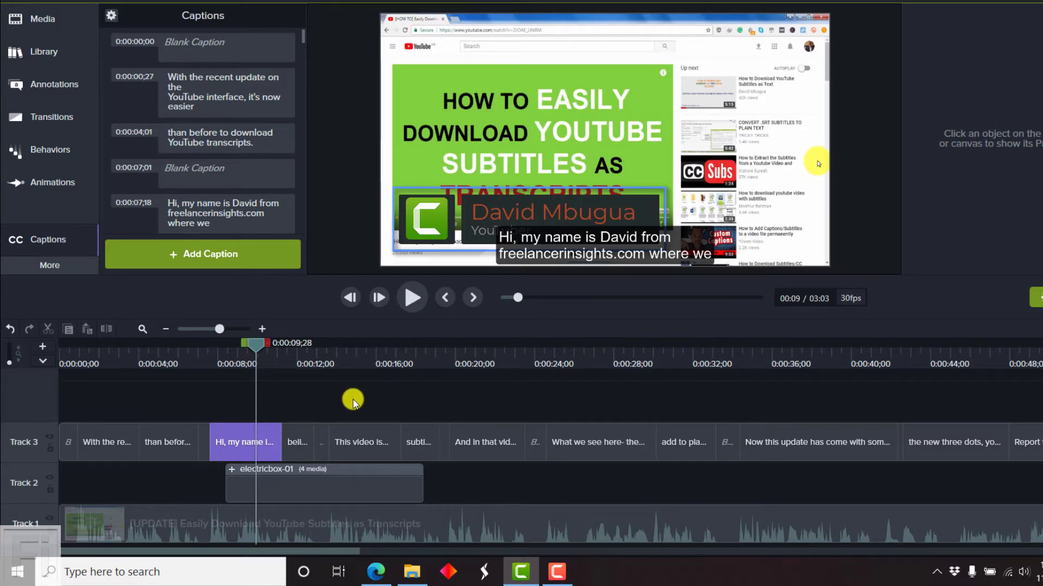
mouse_move(472, 243)
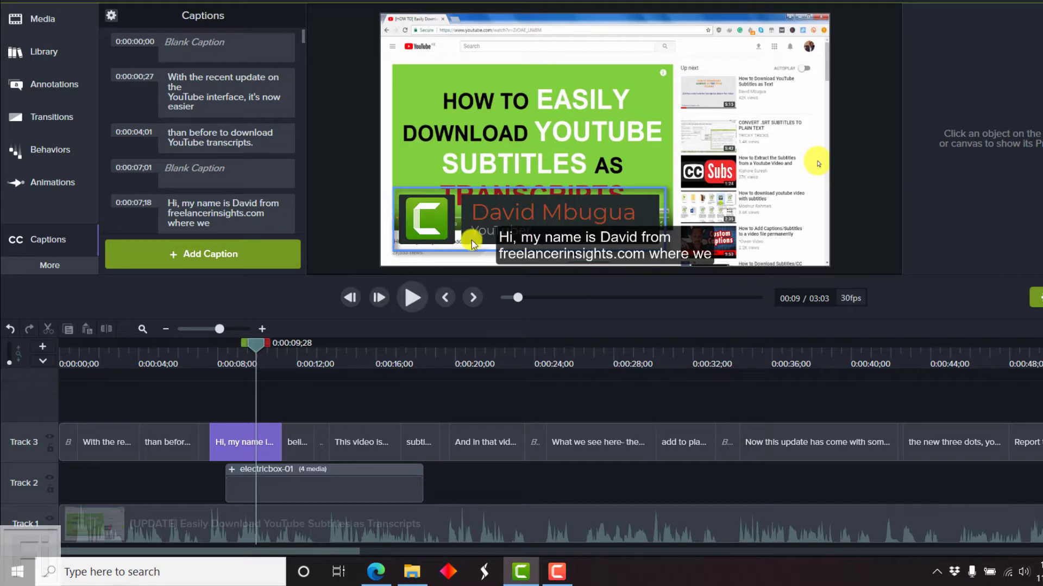
mouse_move(621, 280)
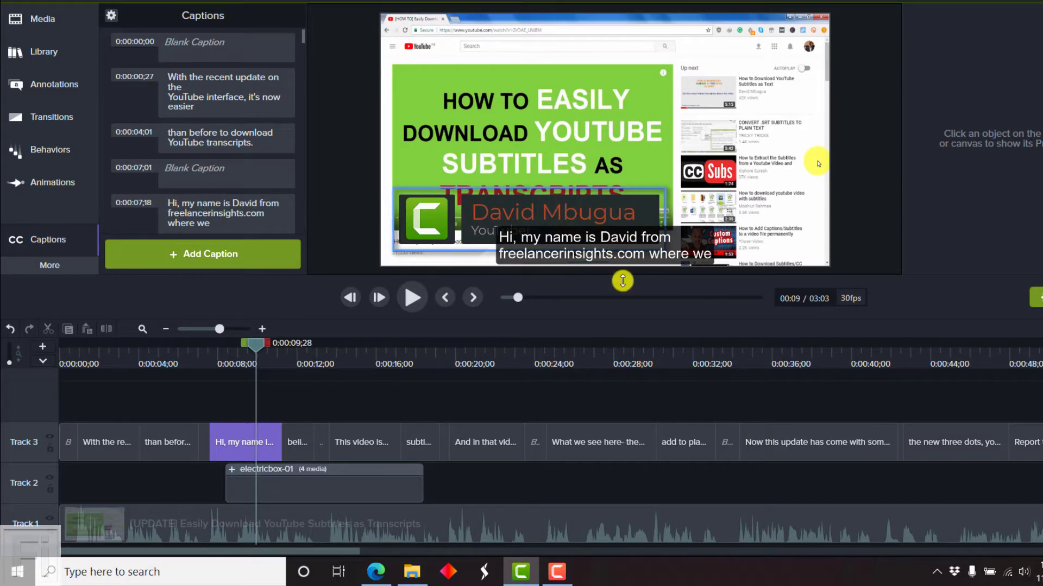
mouse_move(662, 324)
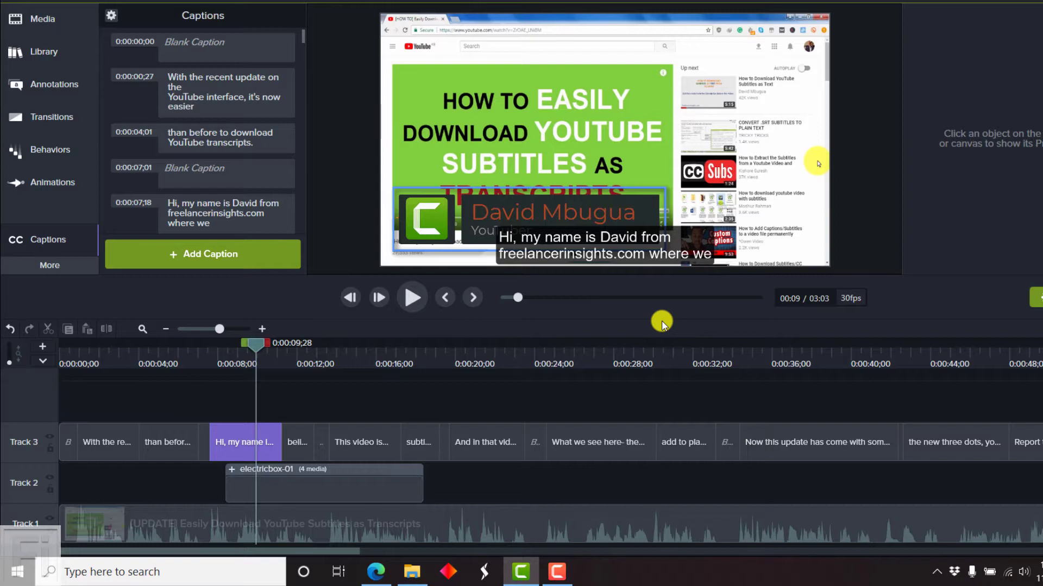
mouse_move(310, 422)
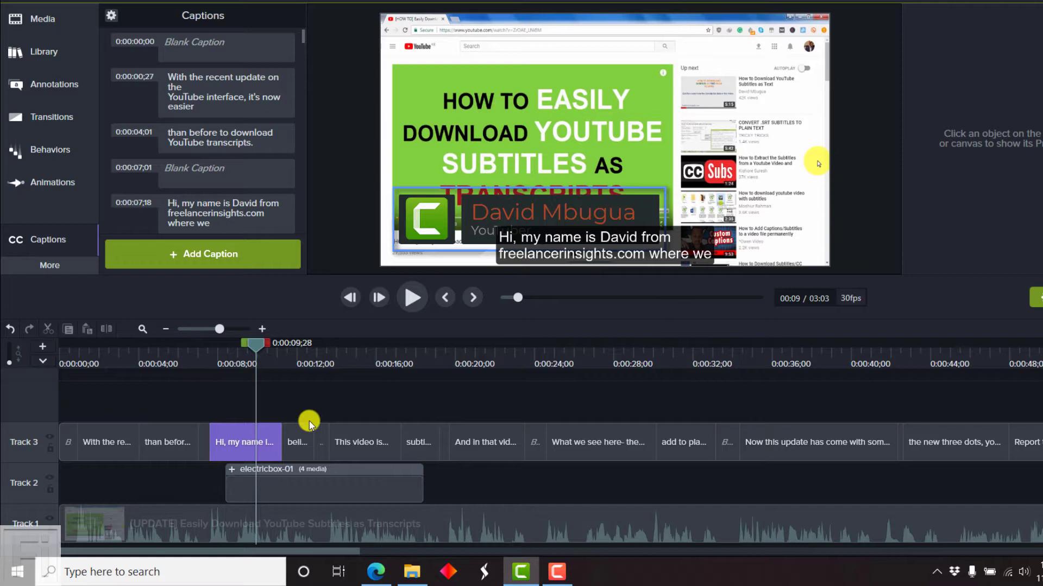
Show the intro caption's text style: Arial, size 42, 75% opaque black fill
click(244, 442)
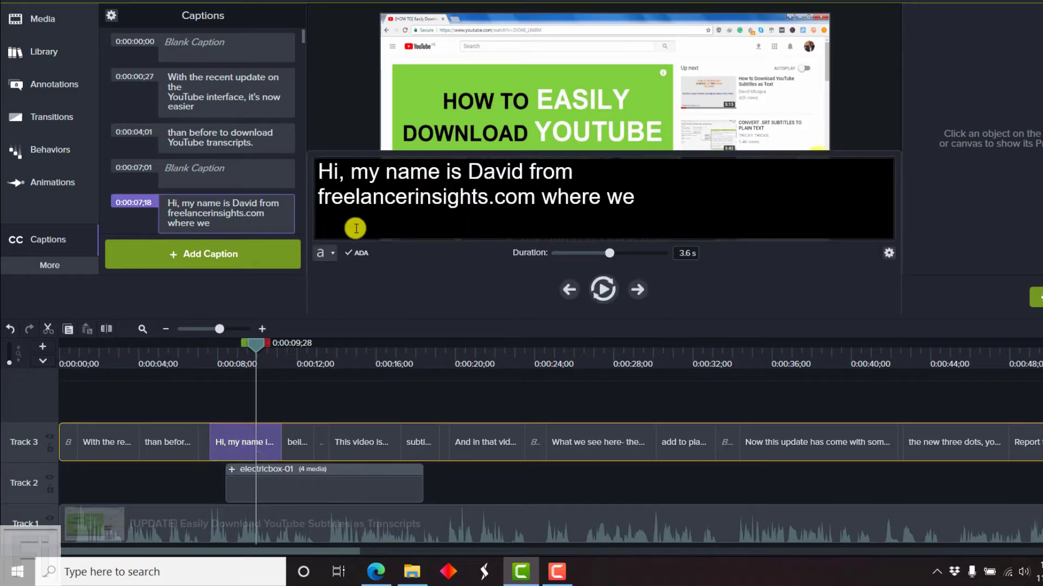
click(319, 253)
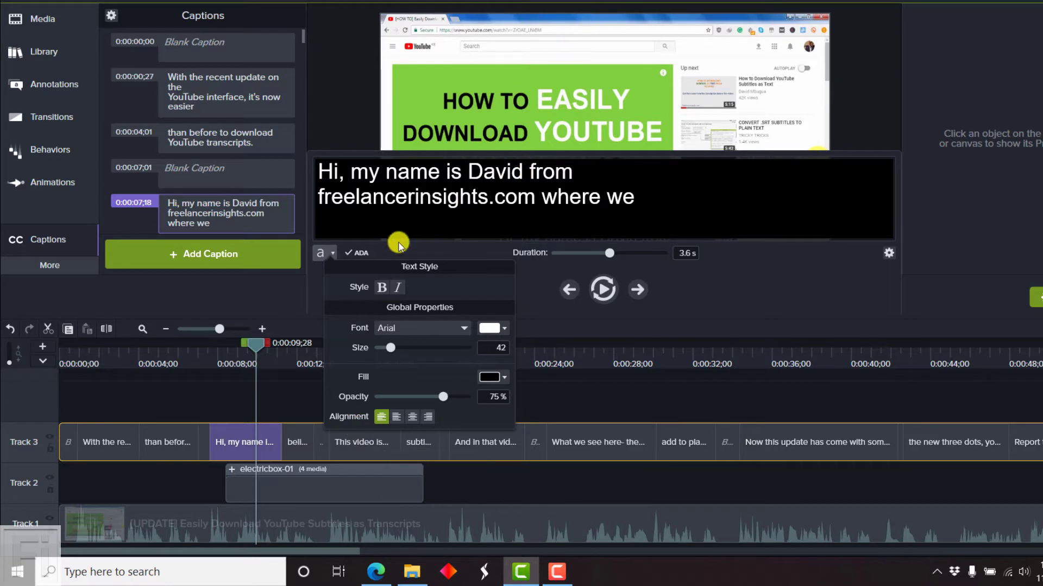
mouse_move(598, 25)
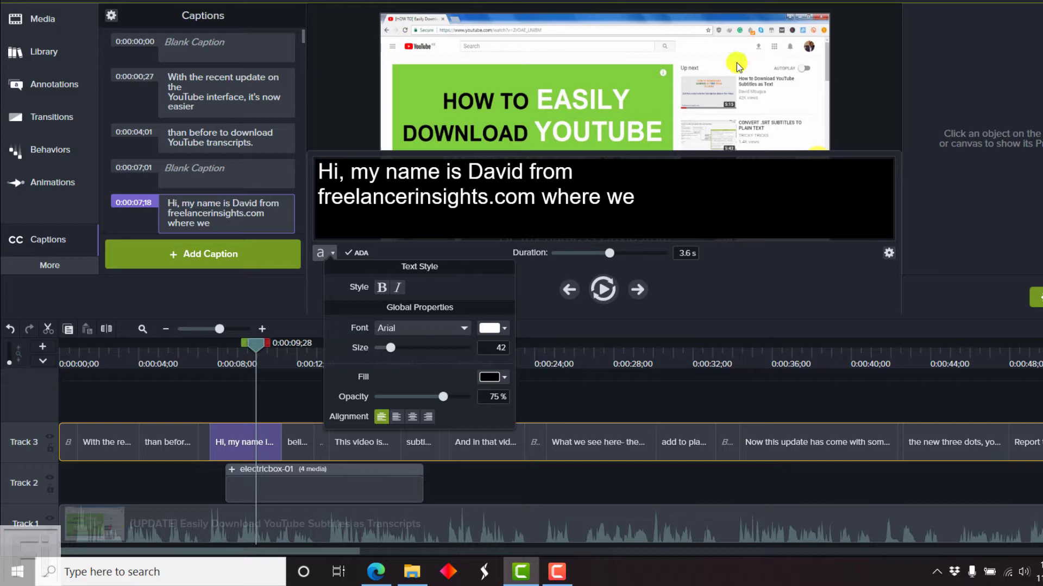
mouse_move(611, 100)
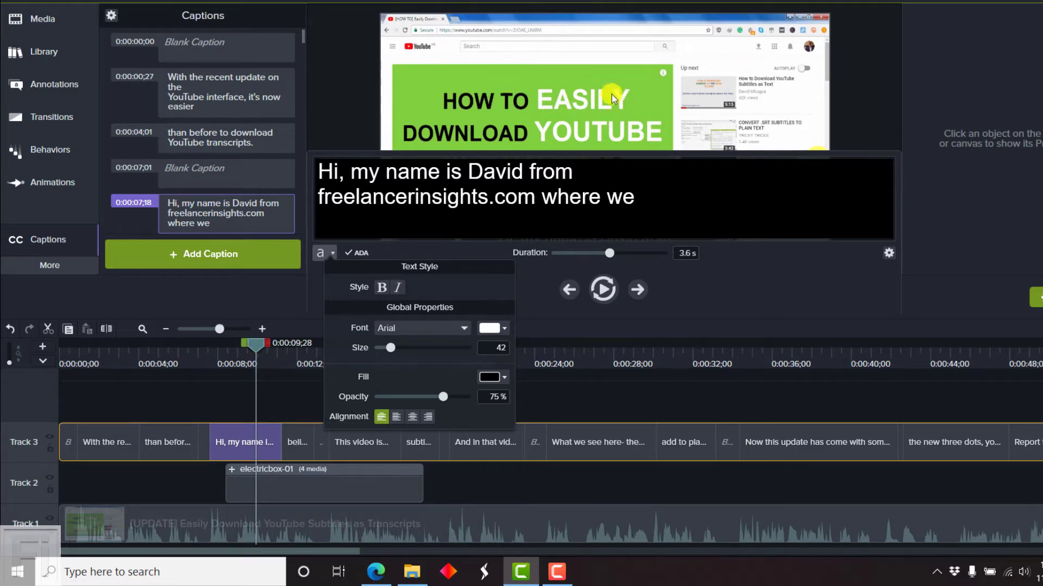
mouse_move(548, 54)
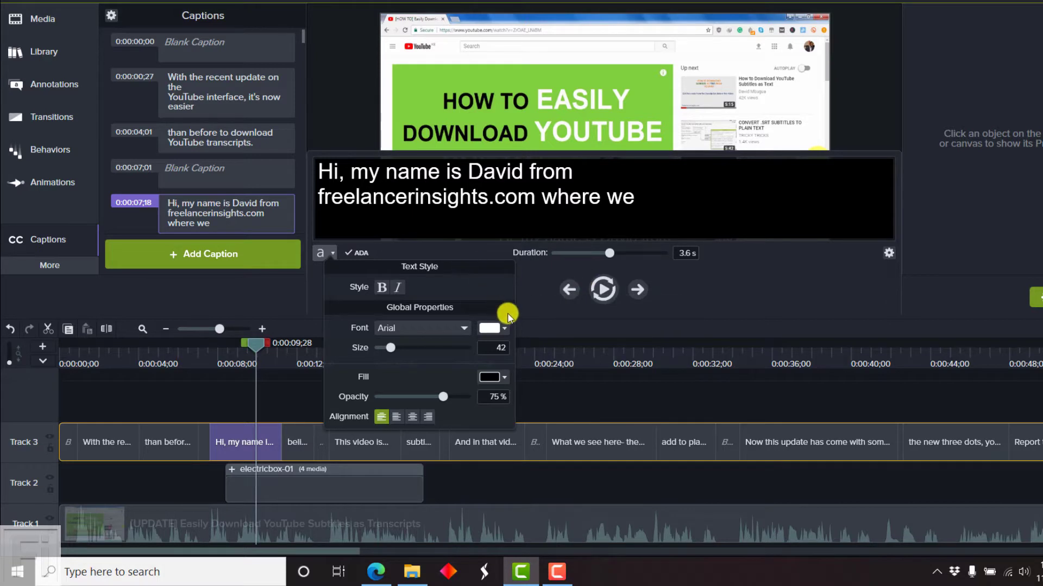
mouse_move(301, 165)
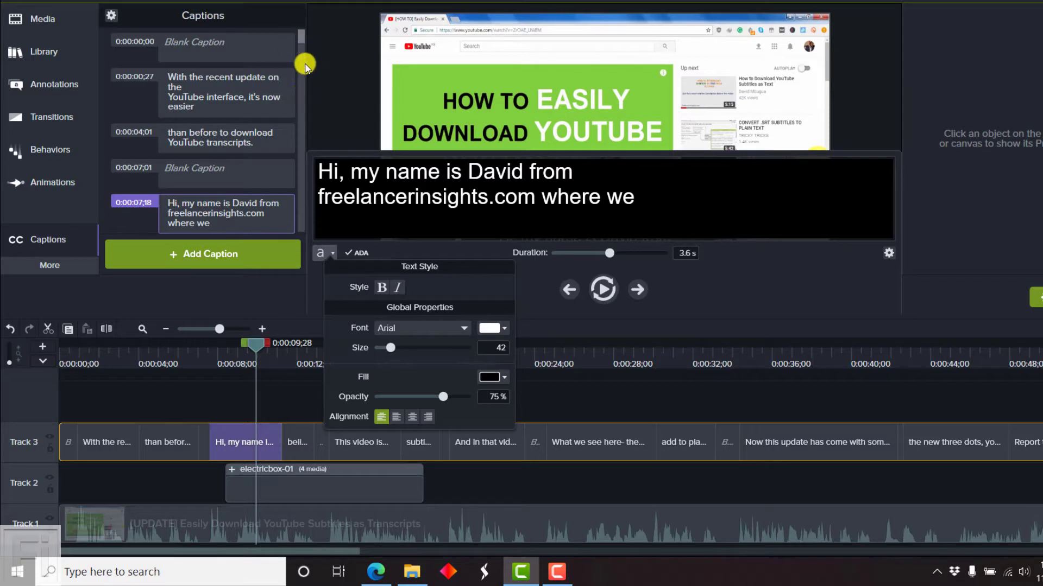
mouse_move(285, 98)
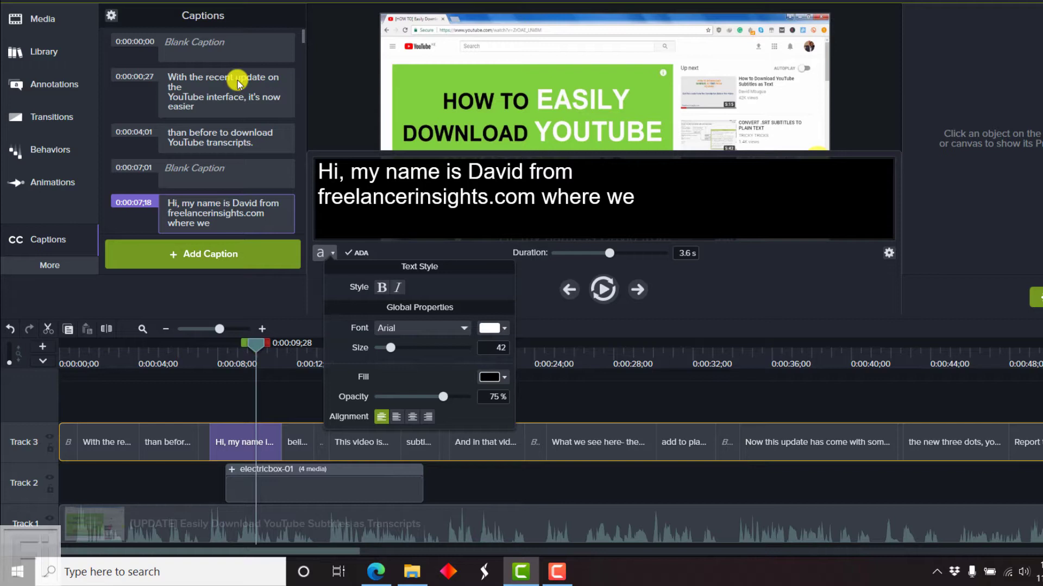
mouse_move(259, 107)
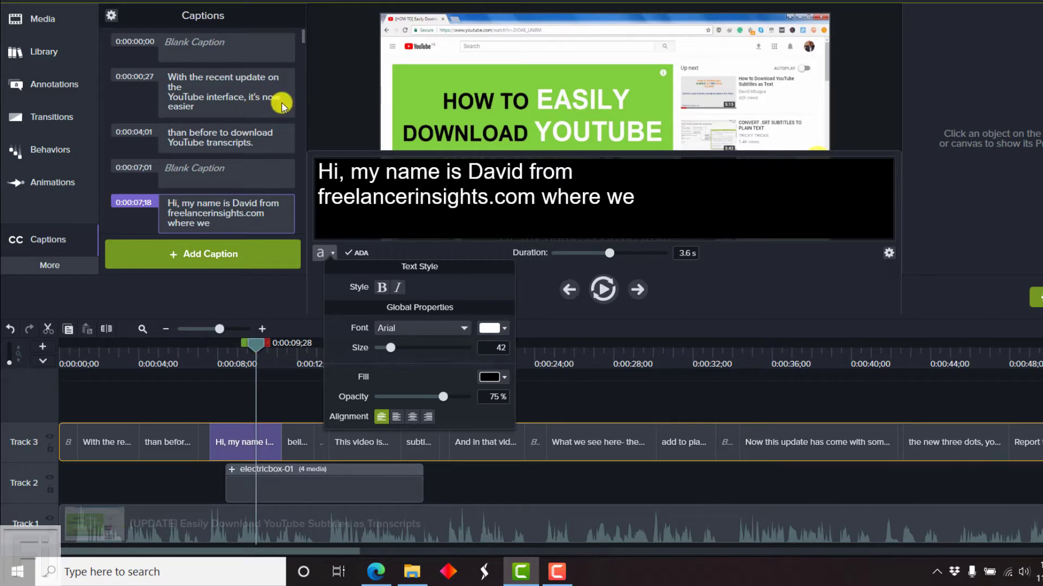
mouse_move(675, 324)
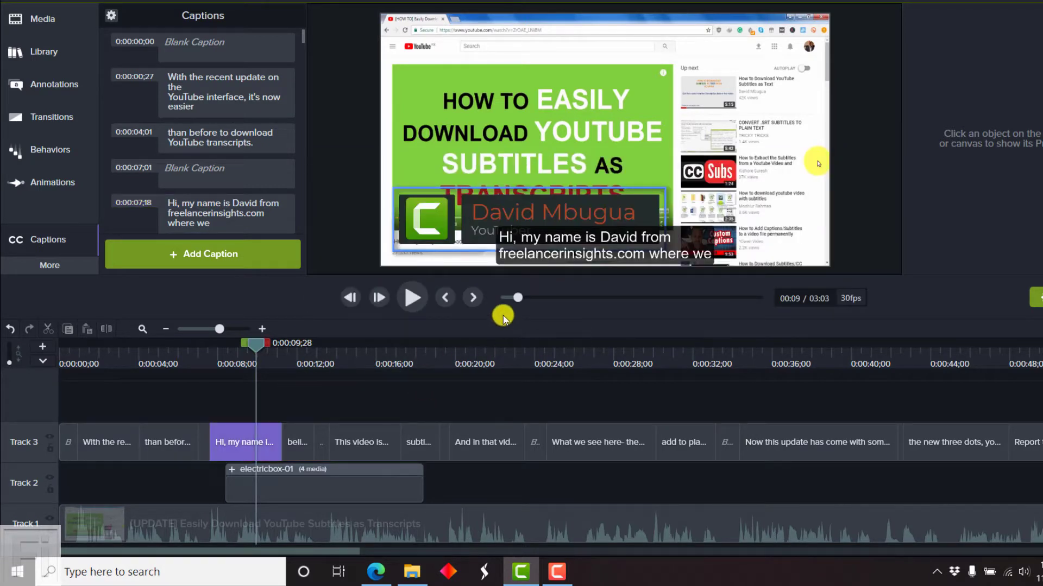
mouse_move(469, 225)
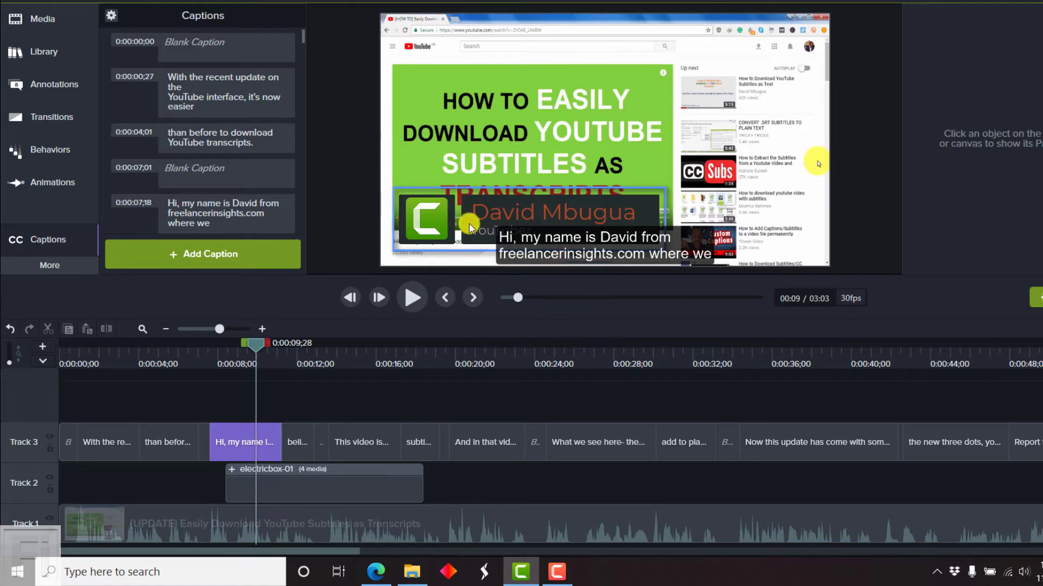
mouse_move(43, 437)
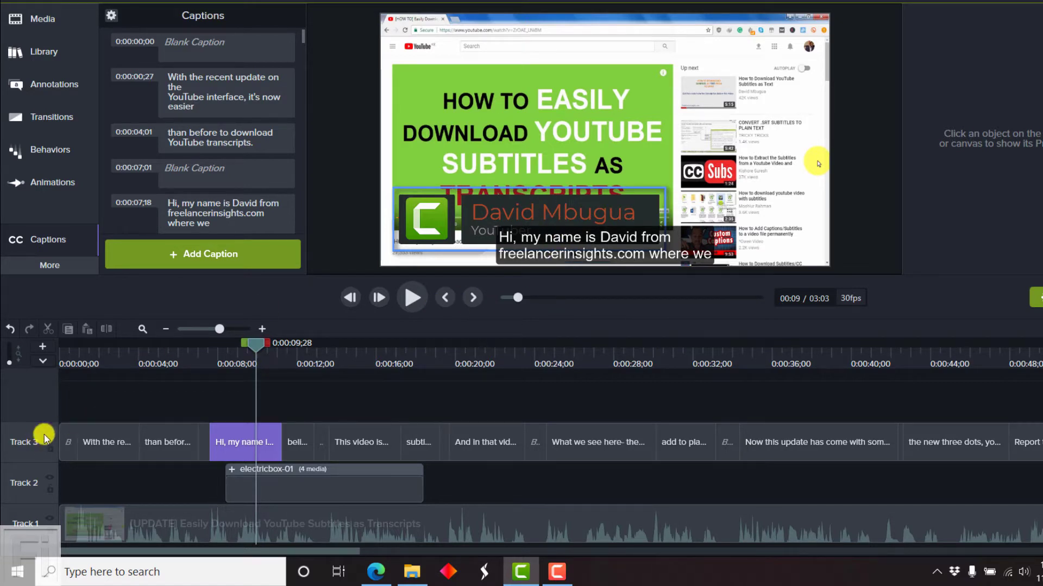
mouse_move(103, 329)
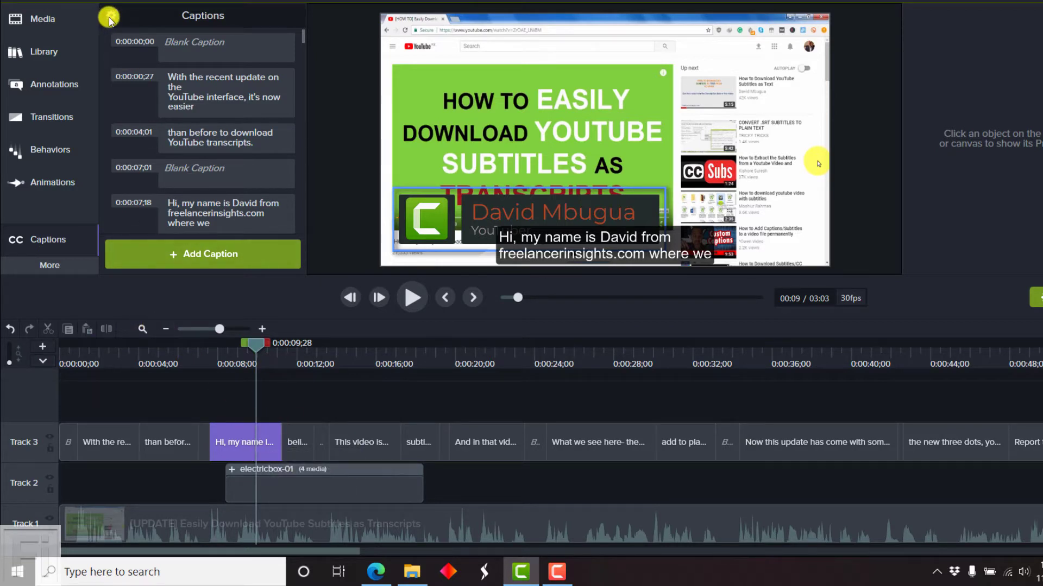
Start a caption export and keep SubRip (*.srt) as the file format
click(110, 16)
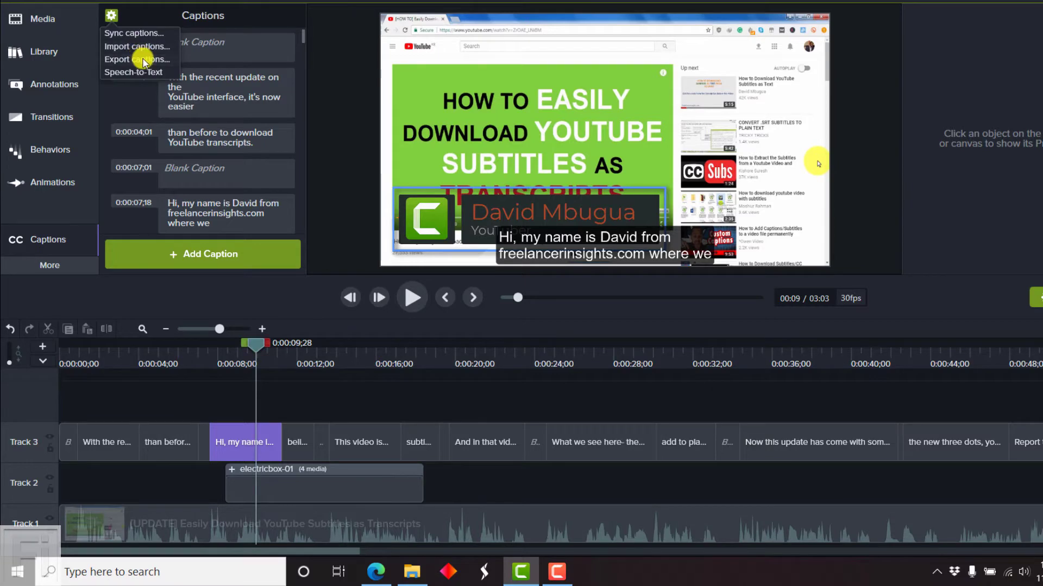
click(136, 59)
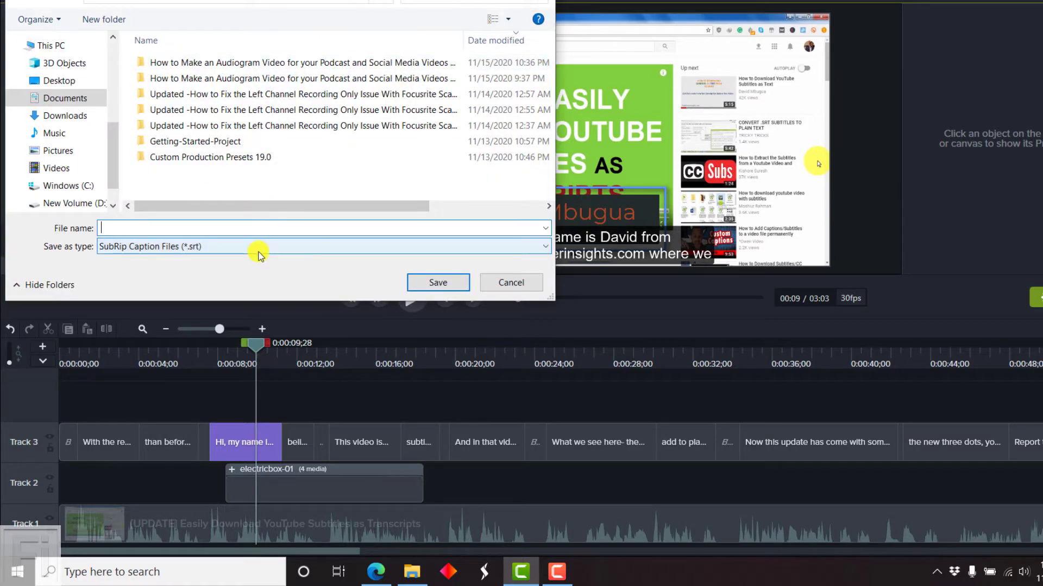
click(323, 247)
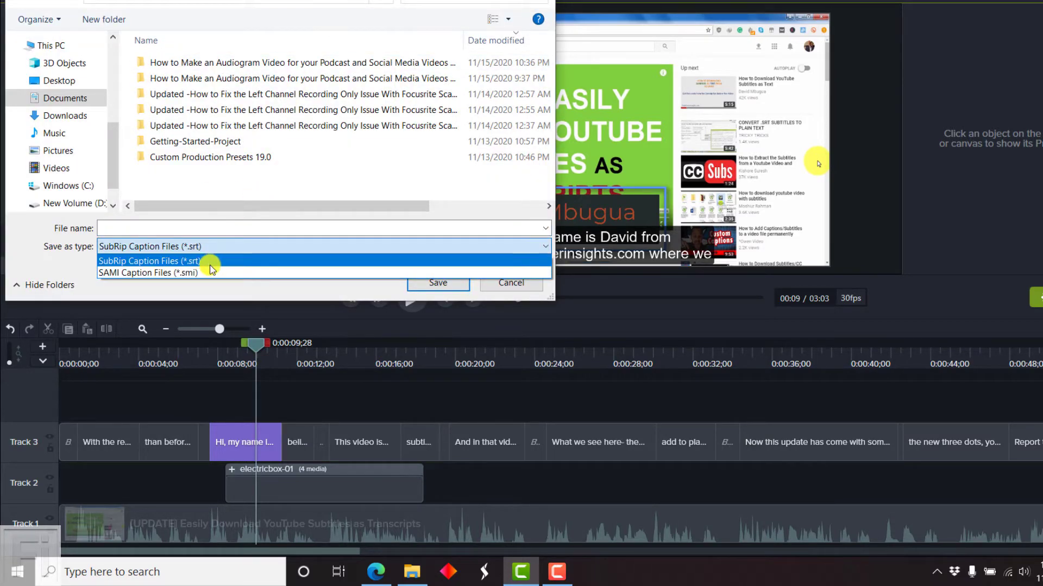
mouse_move(232, 272)
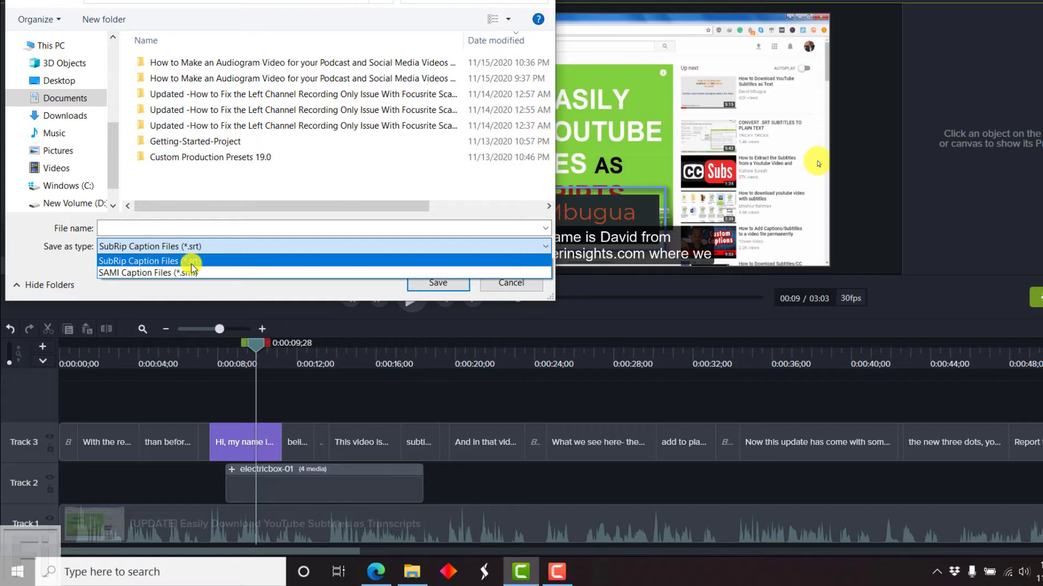
mouse_move(224, 287)
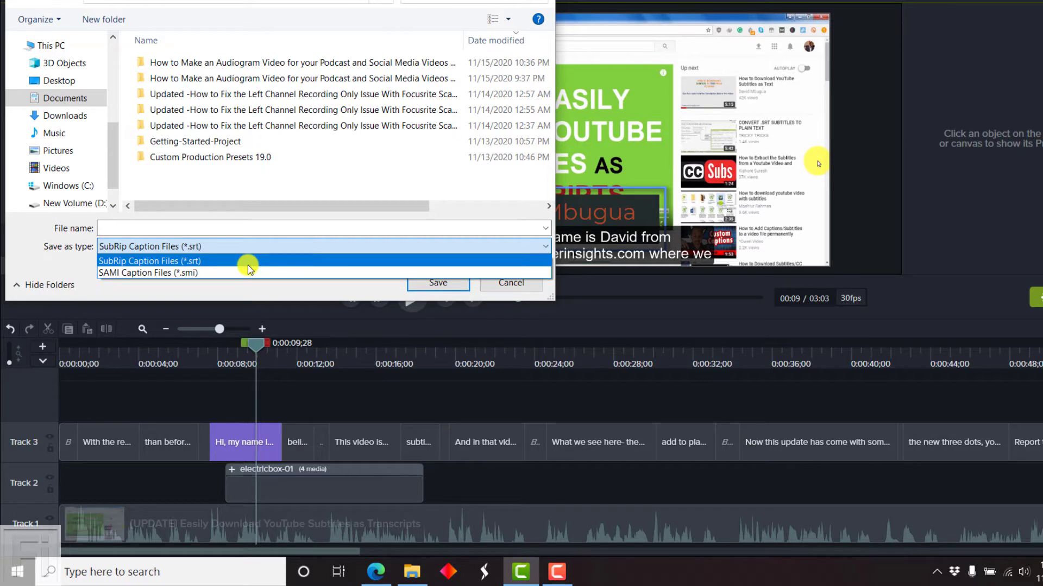
click(149, 261)
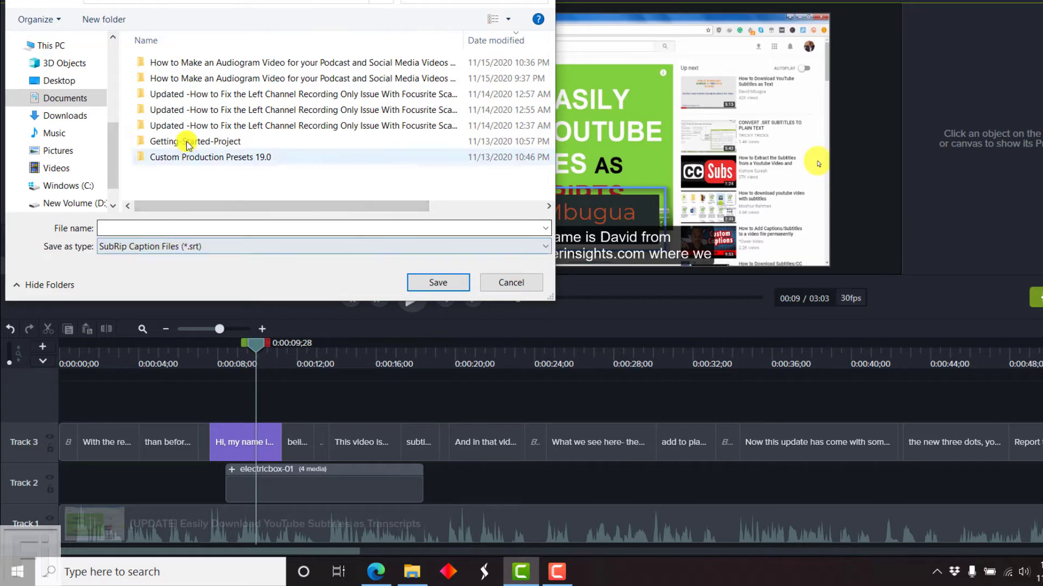
Save the SRT into the Desktop project folder, replacing the existing copy
click(59, 81)
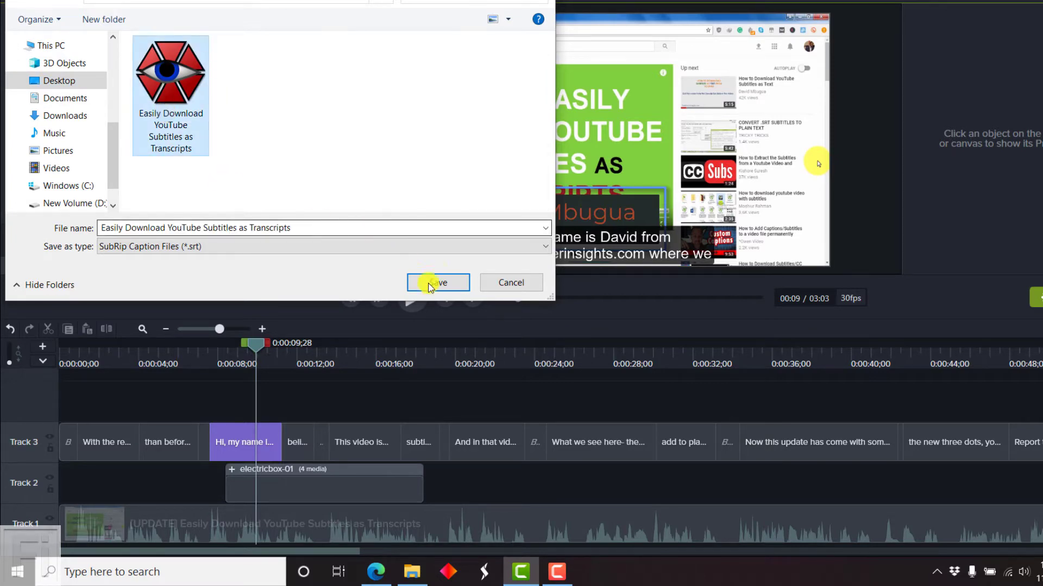
click(437, 283)
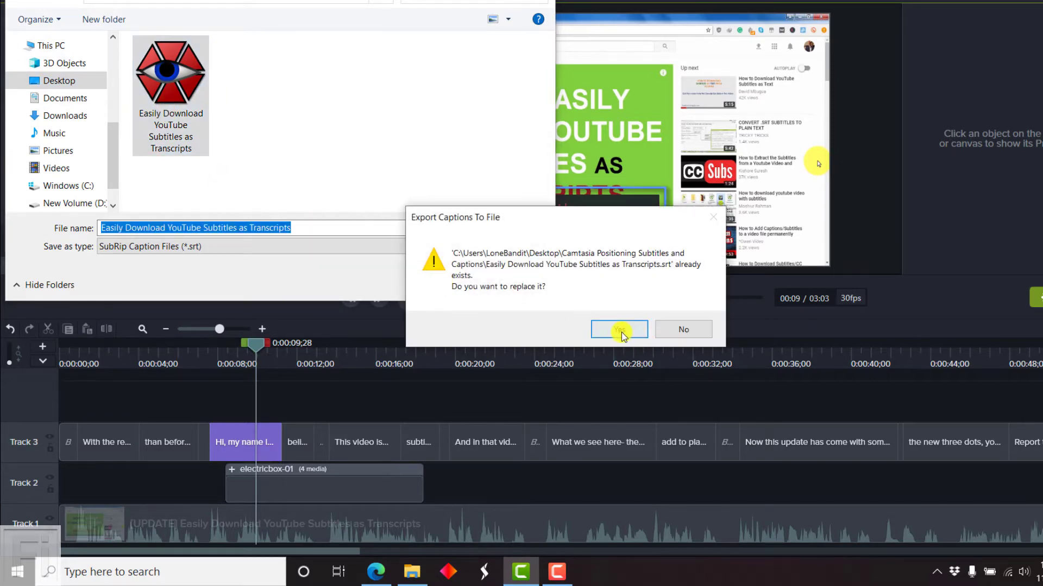
click(618, 330)
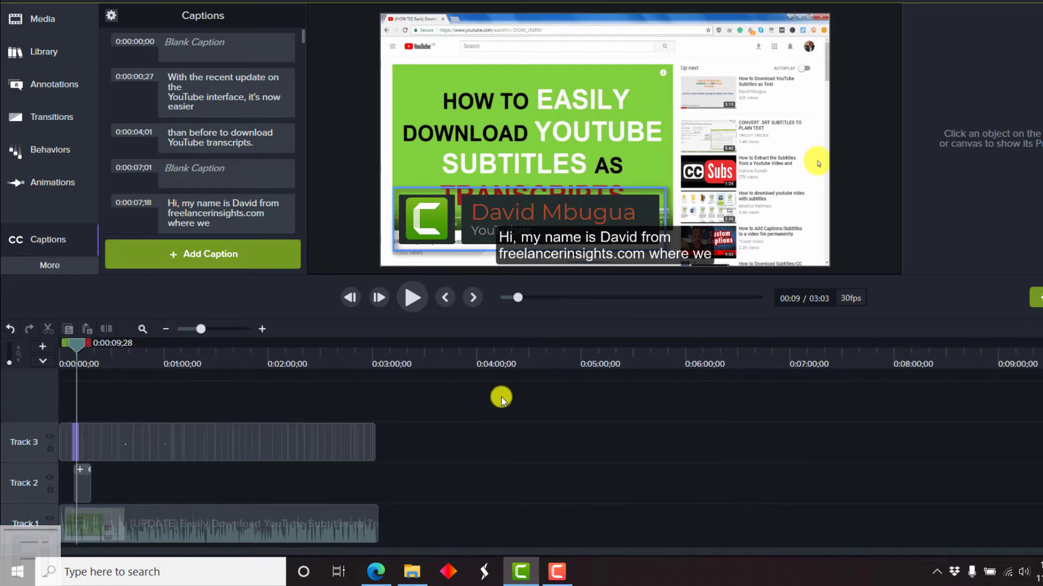
Select all captions on Track 3 so the caption track can be deleted
click(73, 442)
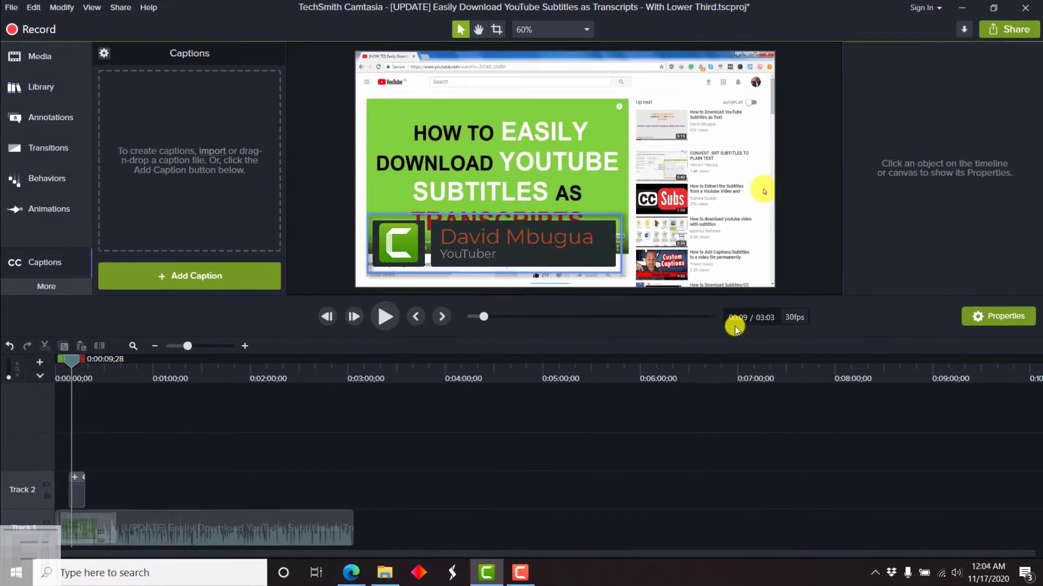
Begin a Local File production with custom settings and MP4 Smart Player output
click(1008, 30)
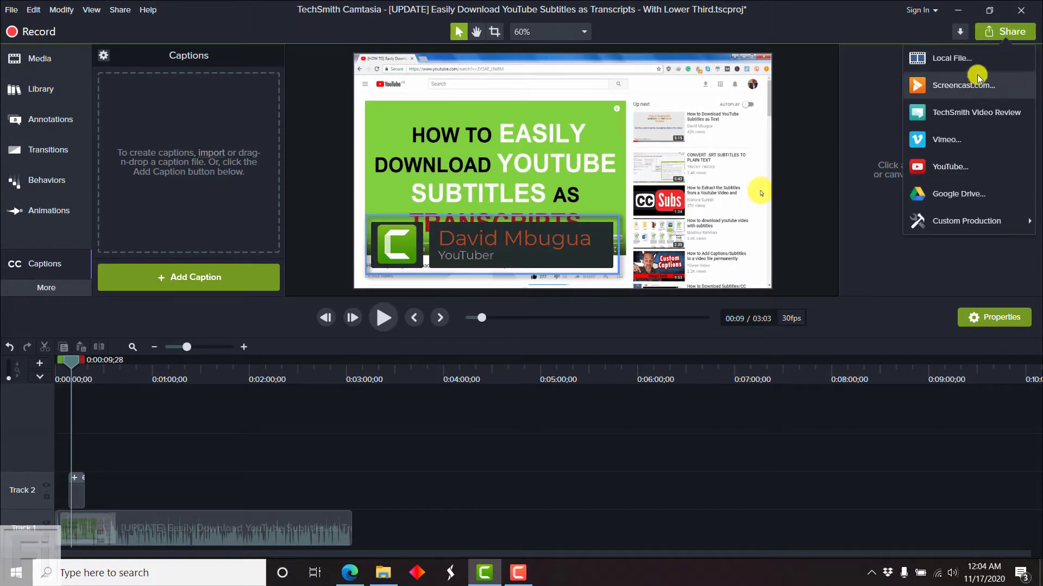
click(966, 221)
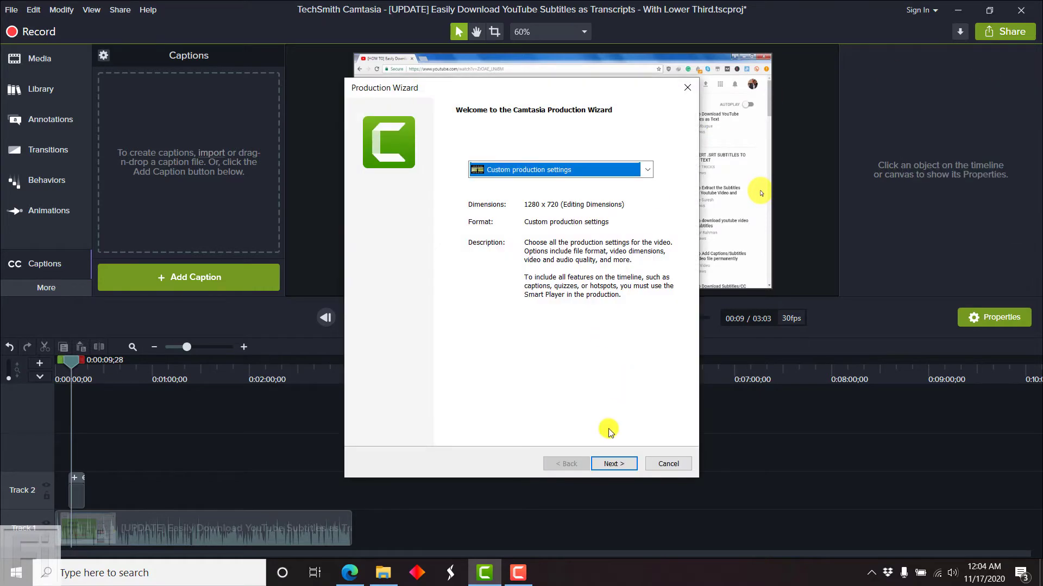
click(613, 464)
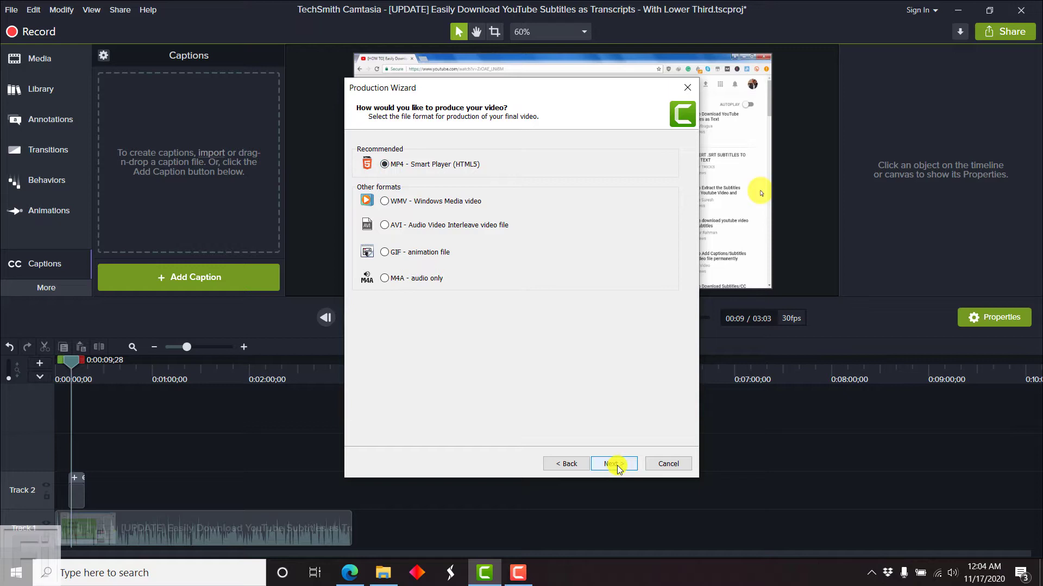
click(613, 464)
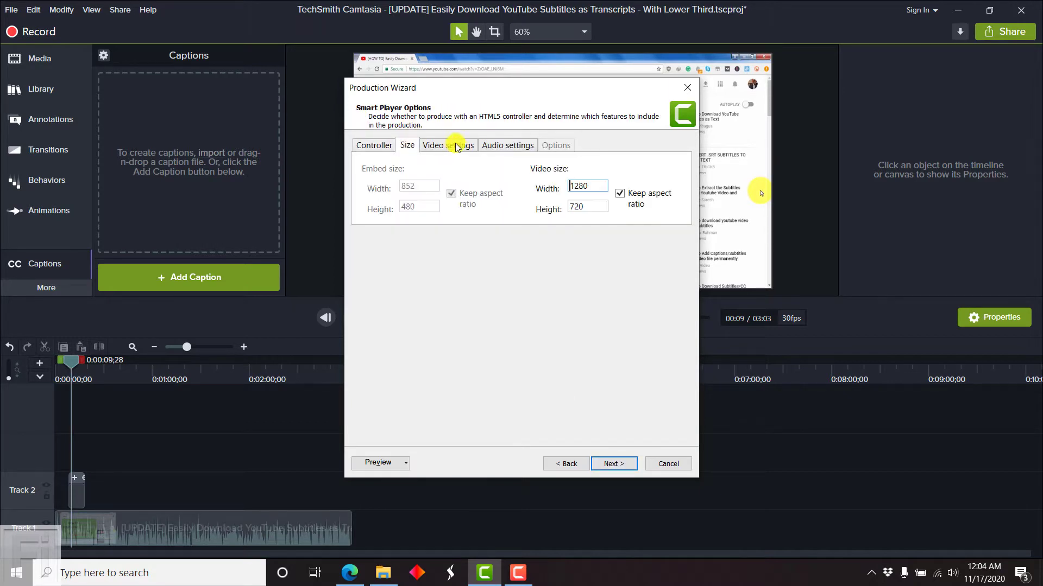
Review the audio and video encoding settings and continue to the output naming step
click(507, 145)
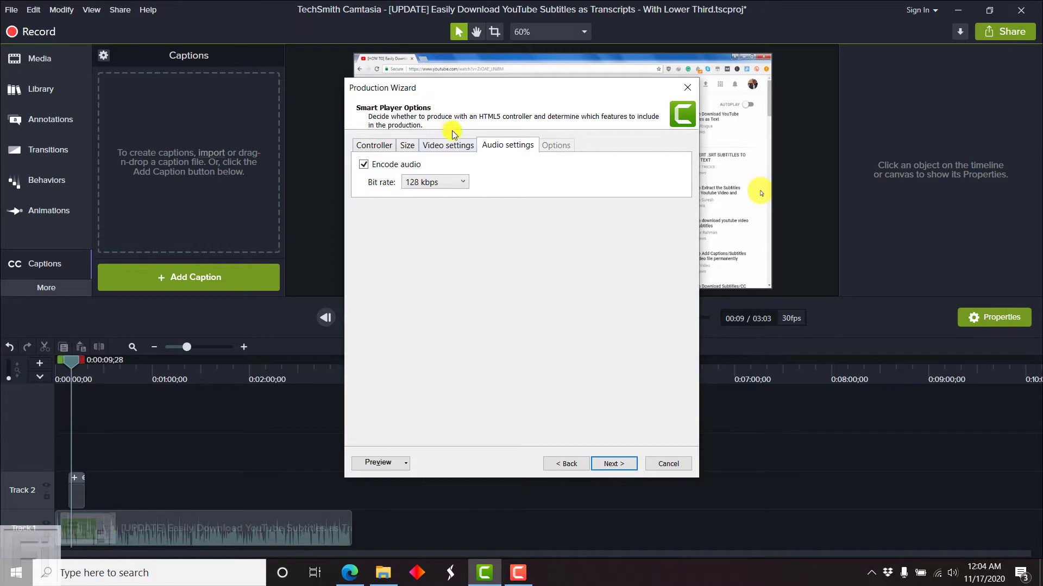
click(448, 145)
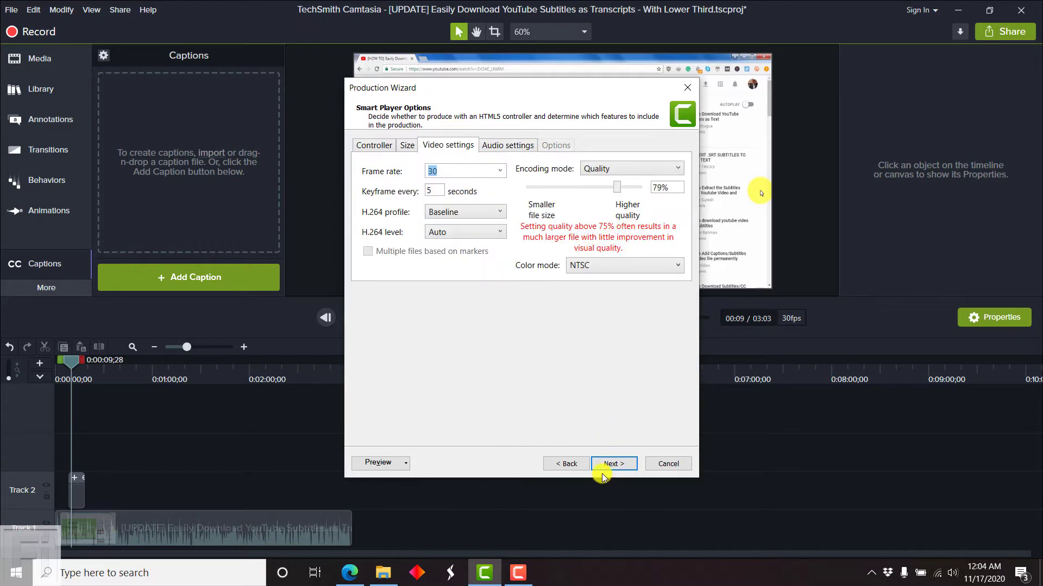
click(613, 464)
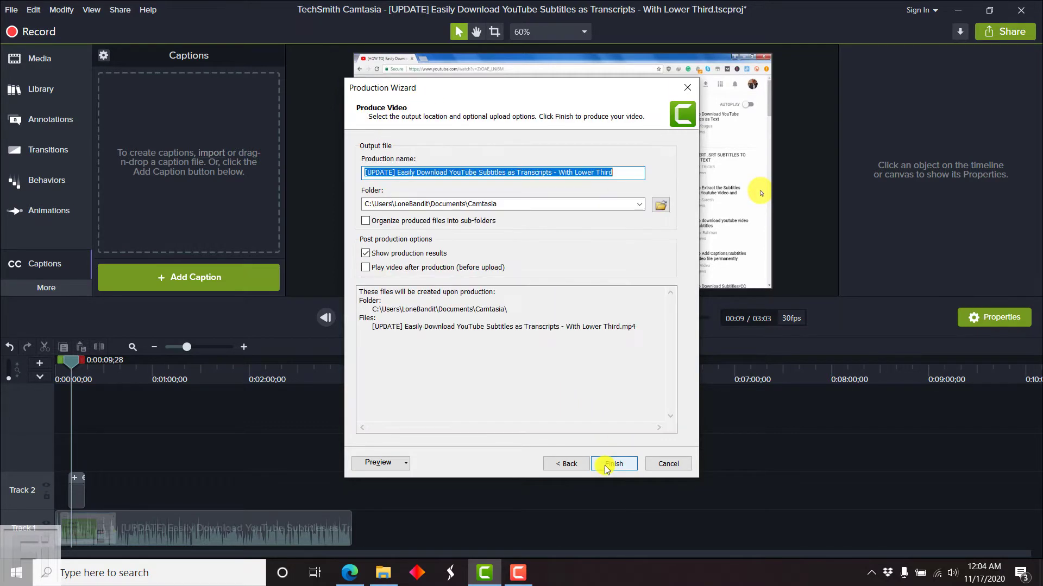
Produce the MP4, inspect the finished file in its output folder, then dismiss the results
click(611, 463)
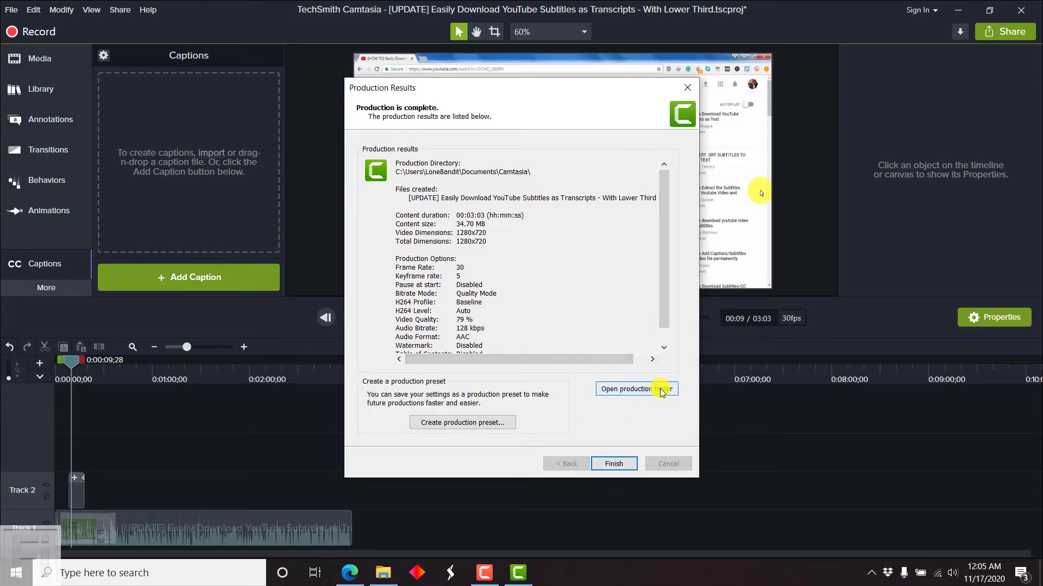
click(635, 389)
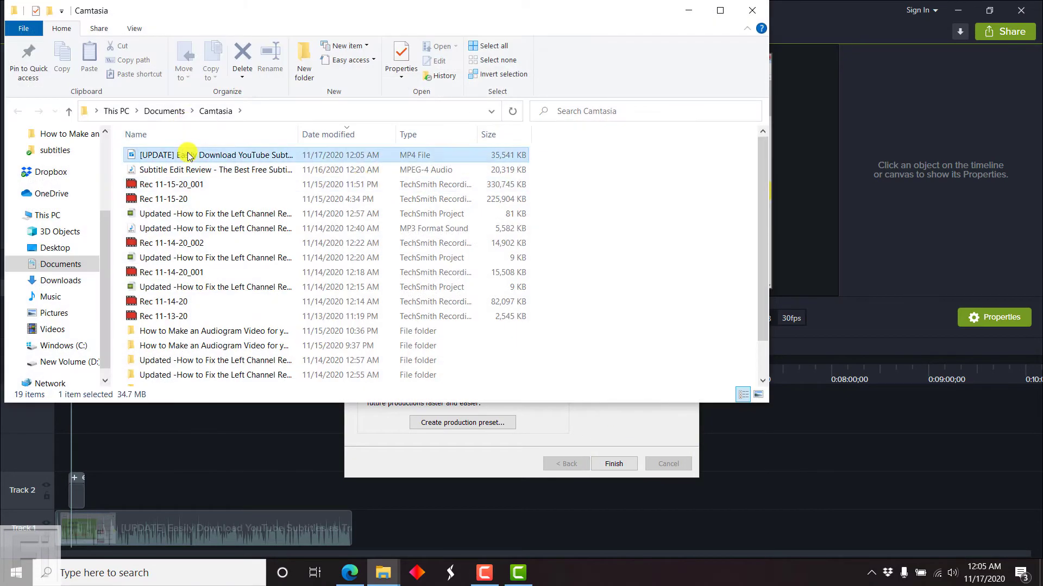
right_click(189, 156)
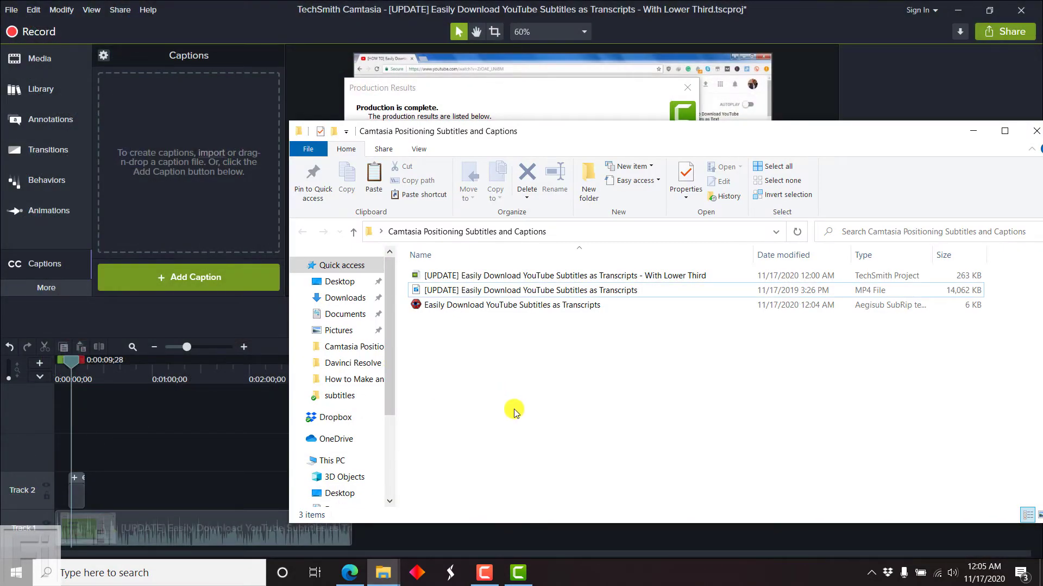
right_click(514, 410)
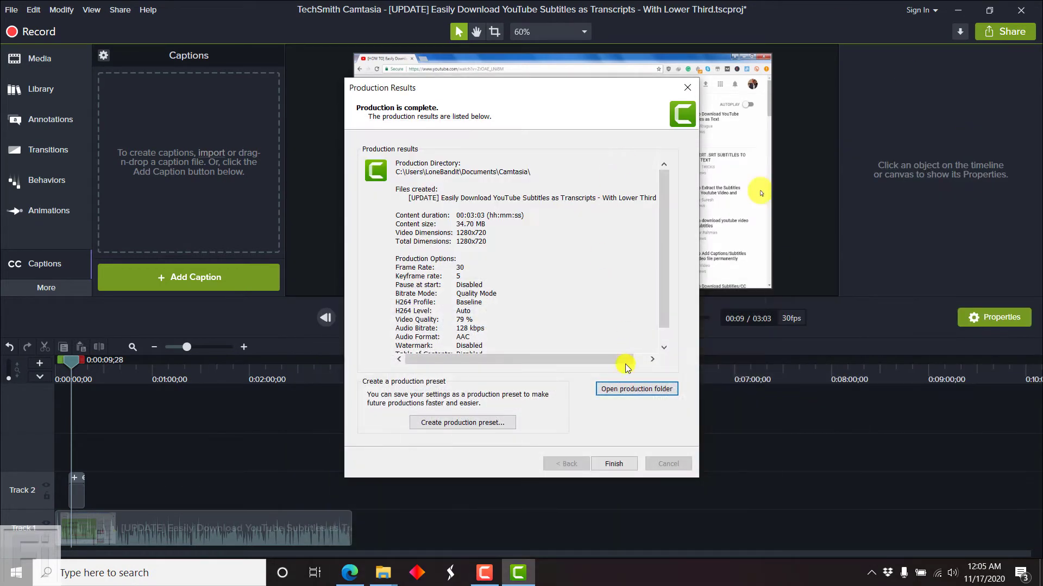
click(613, 464)
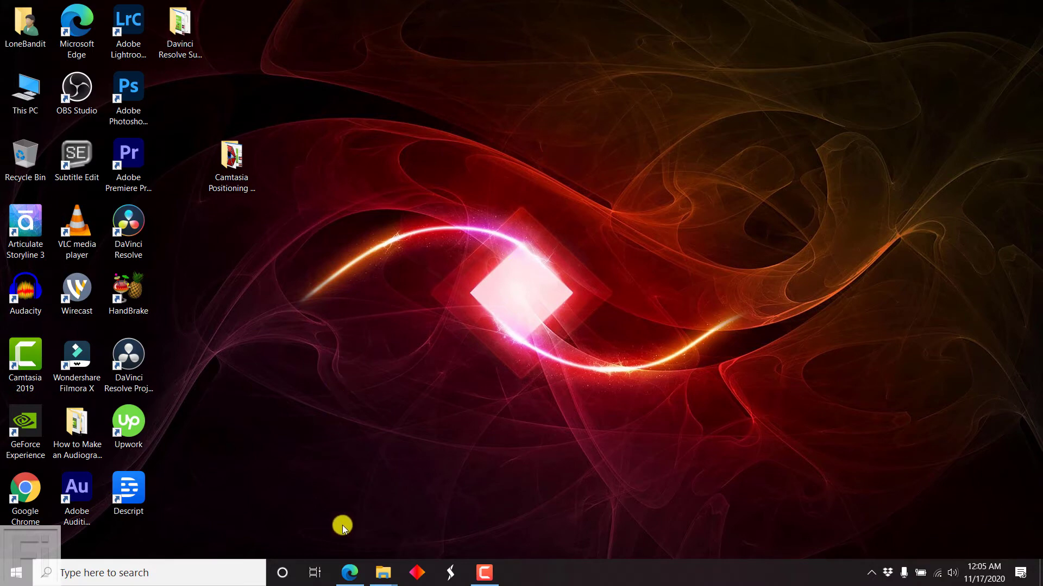
click(349, 572)
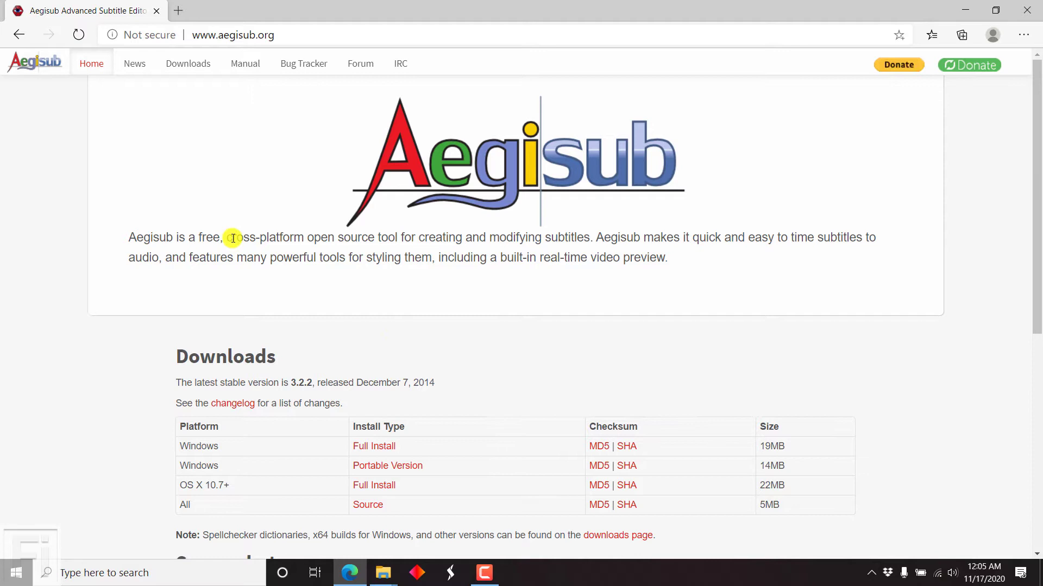
mouse_move(319, 252)
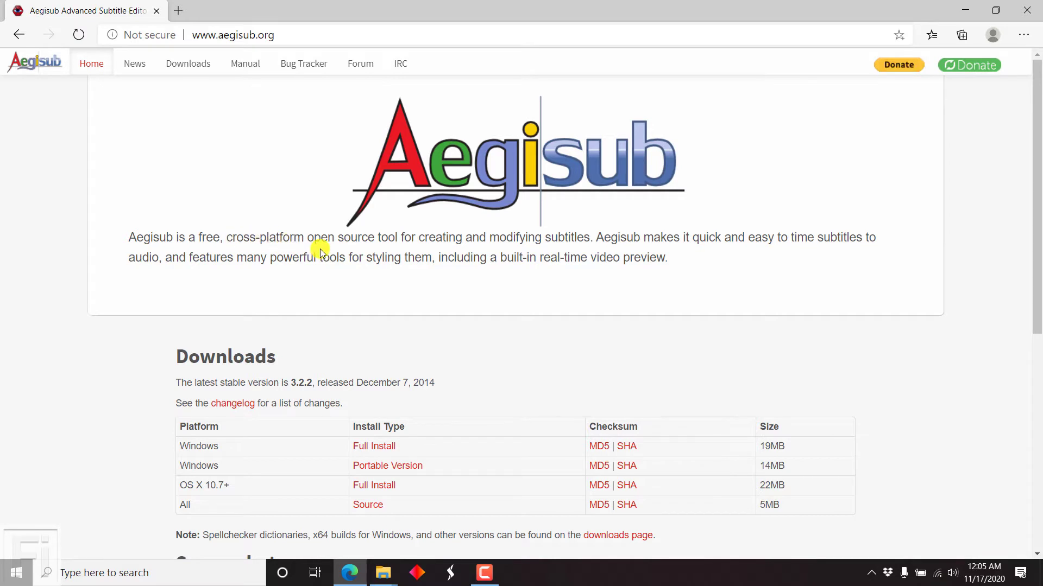
mouse_move(446, 377)
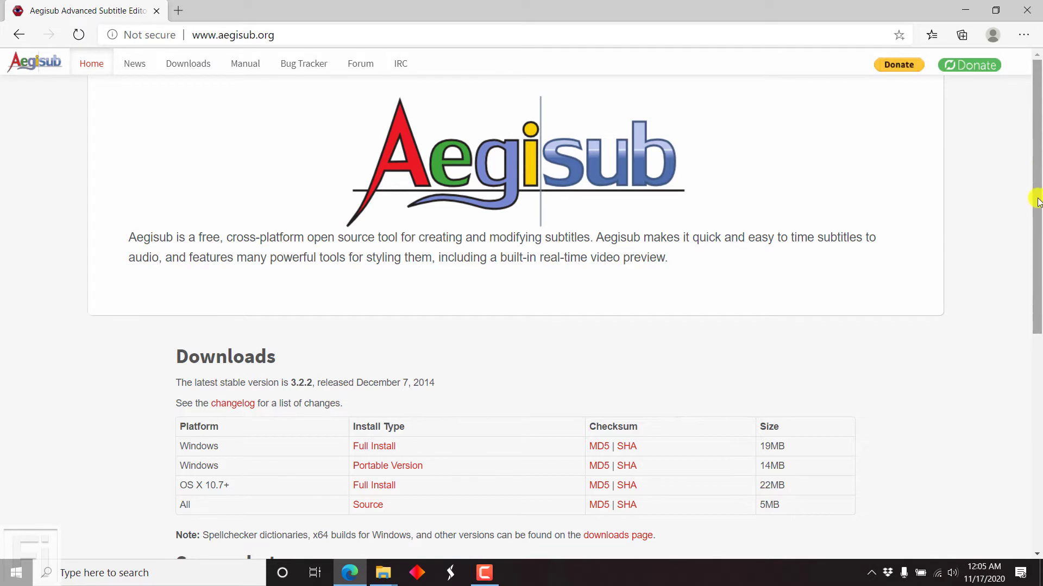
scroll(down, 3)
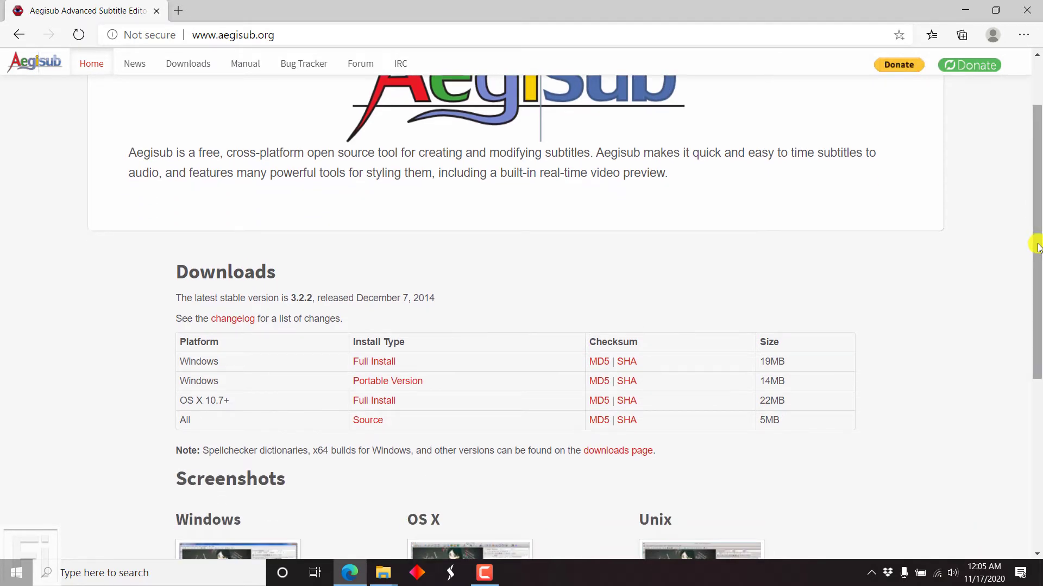
scroll(down, 3)
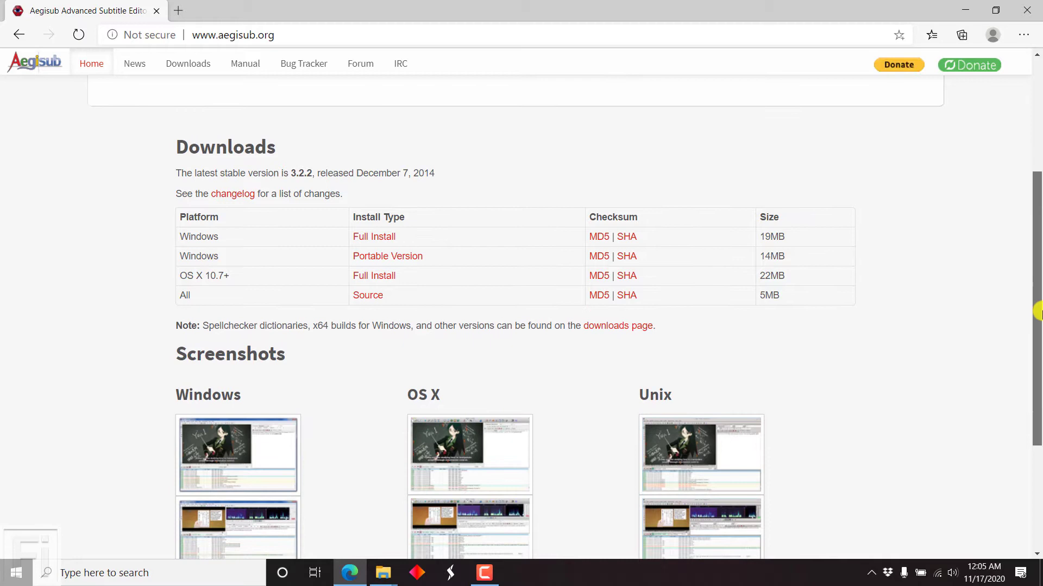
scroll(down, 3)
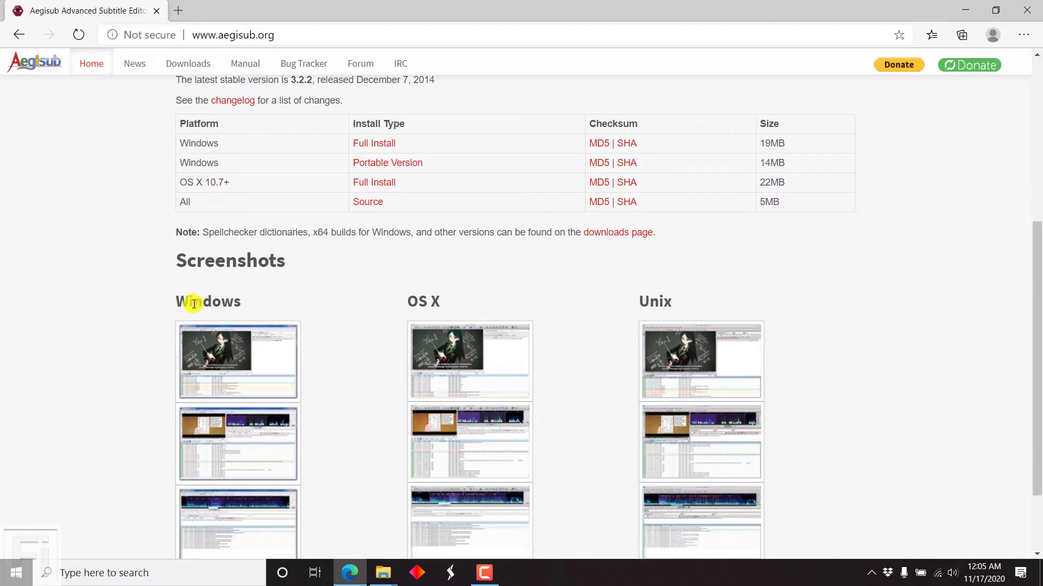
mouse_move(821, 189)
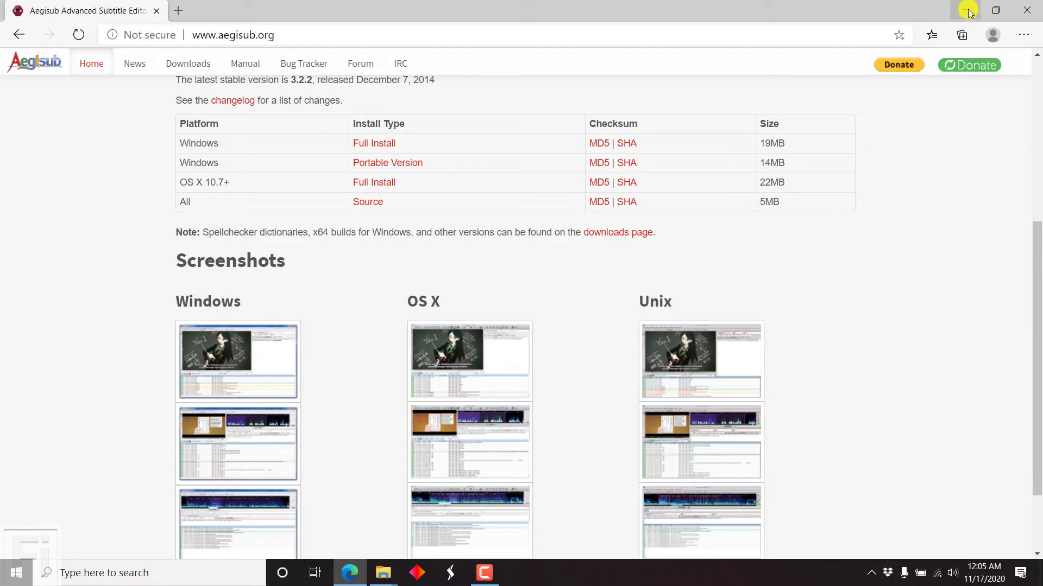
click(994, 10)
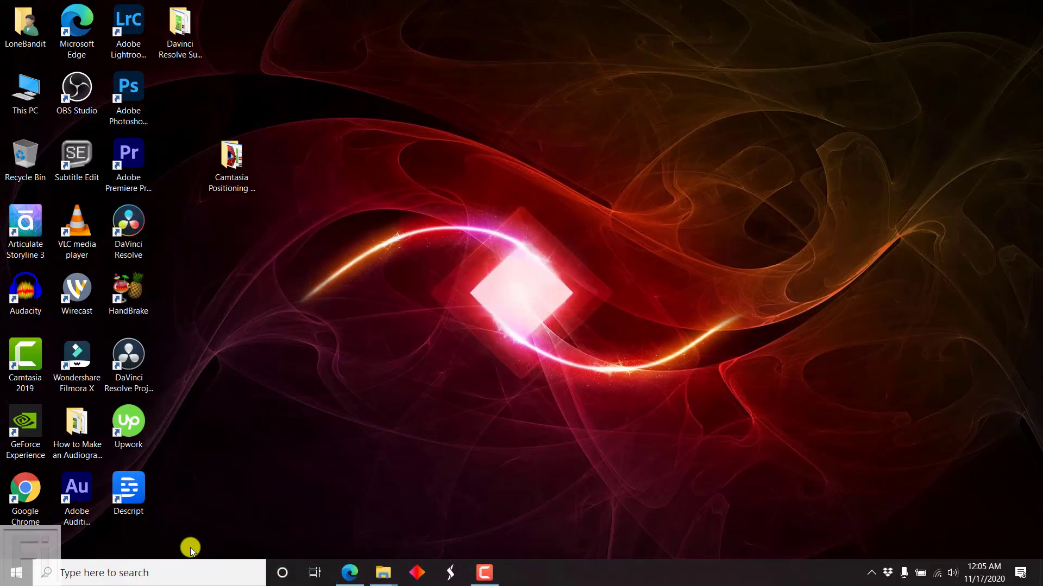
mouse_move(132, 567)
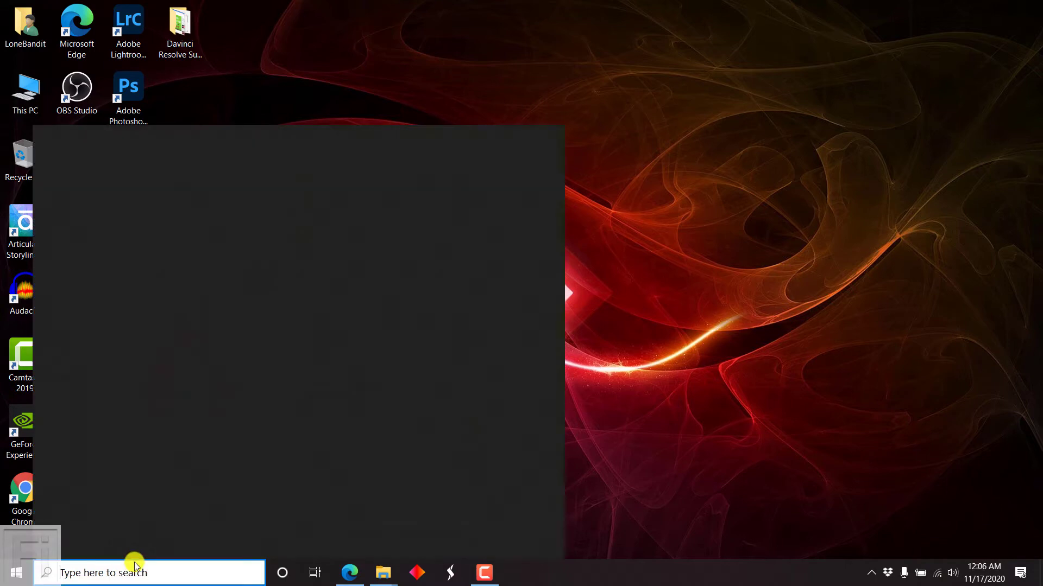
Search Windows for 'aegisub' and launch Aegisub
text(aegisub)
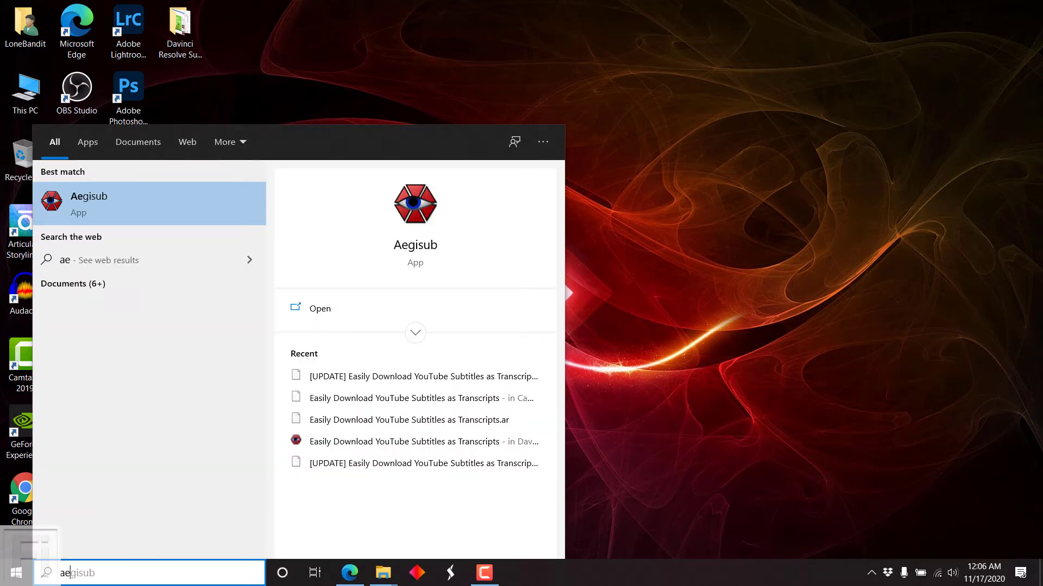
click(88, 204)
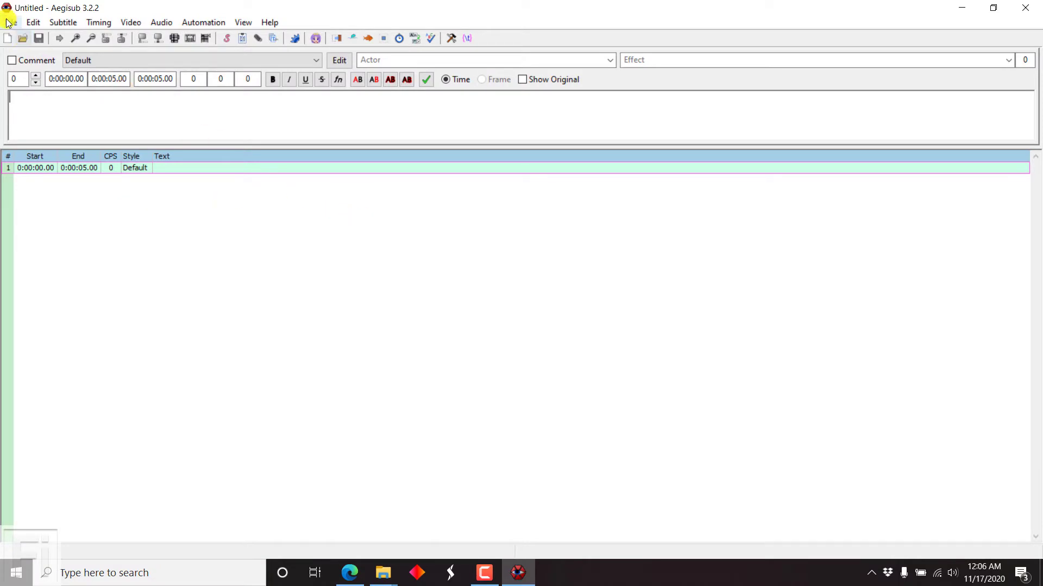
Open Easily Download YouTube Subtitles as Transcripts.srt via Open Subtitles
click(13, 22)
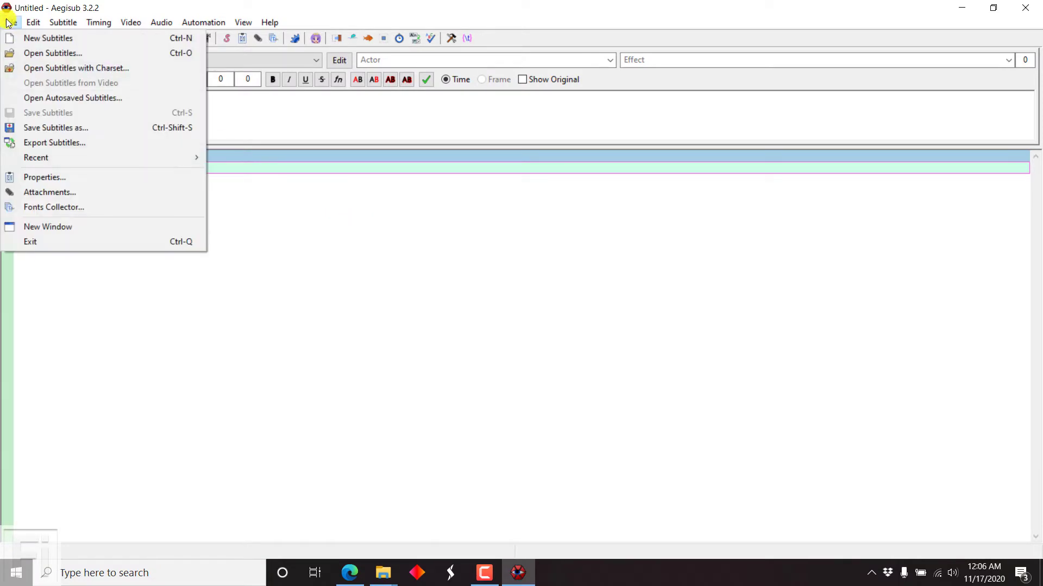
mouse_move(52, 54)
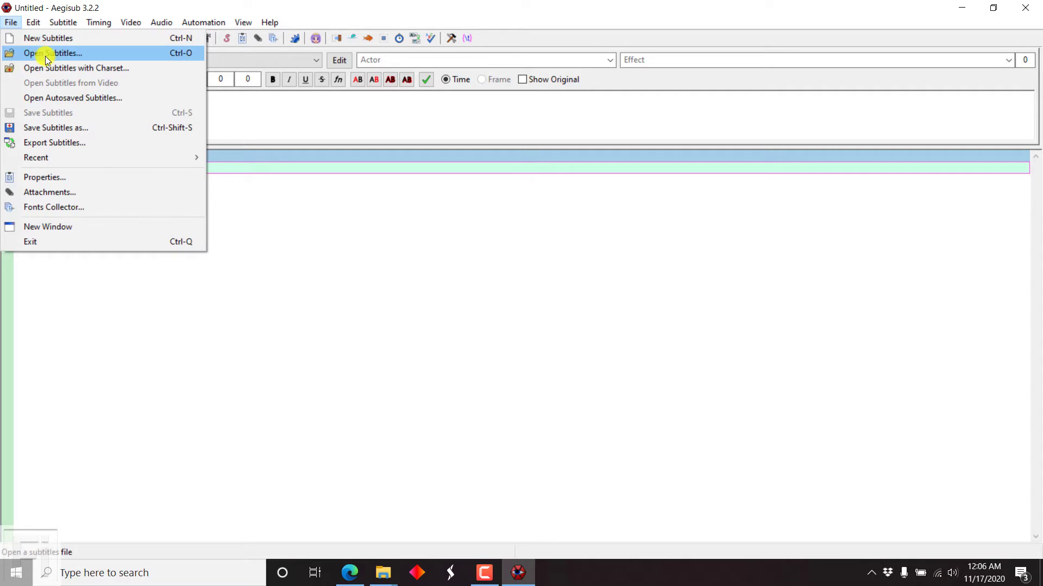
click(52, 52)
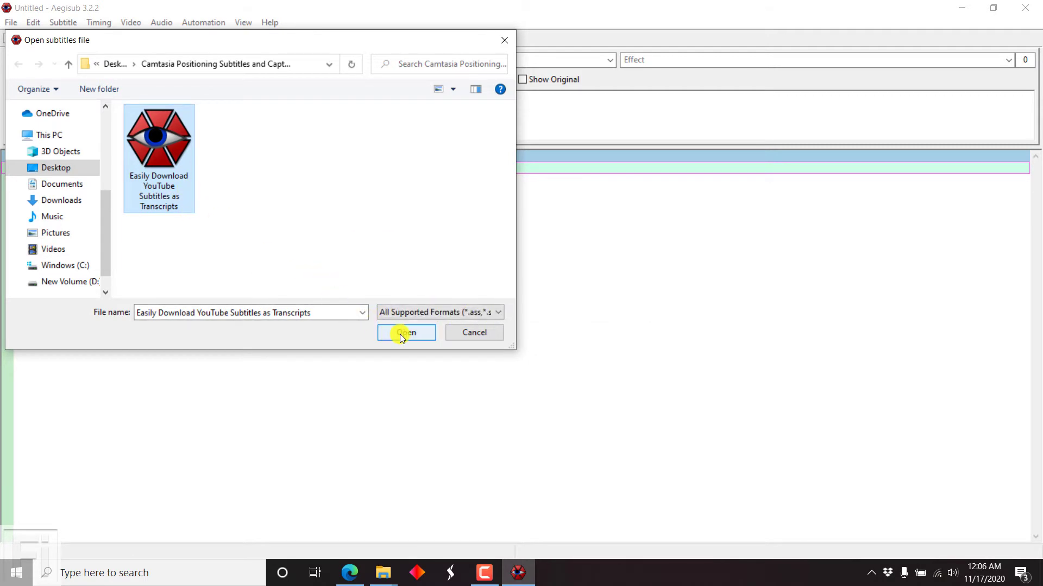
click(405, 332)
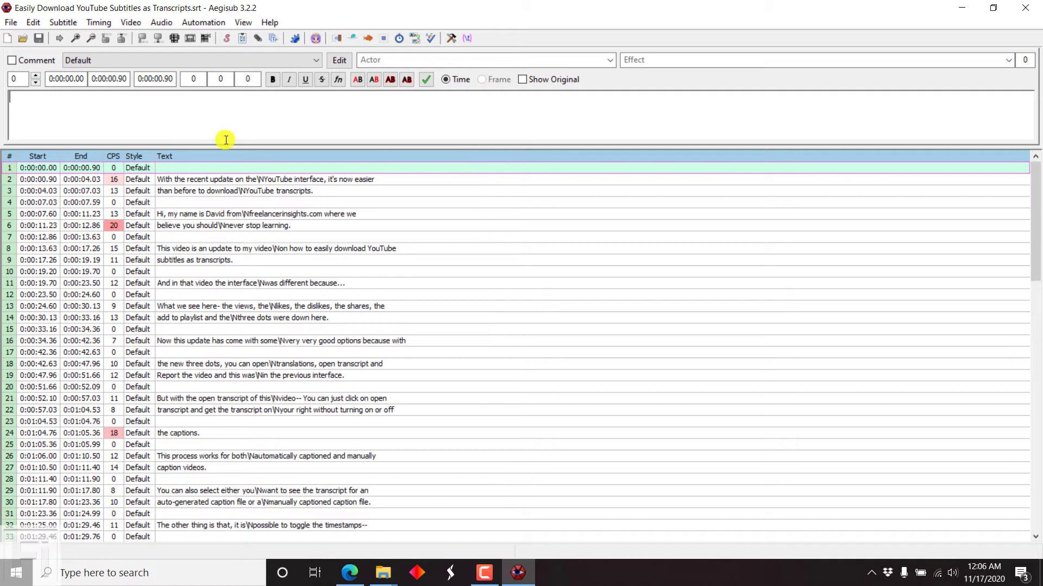
mouse_move(160, 199)
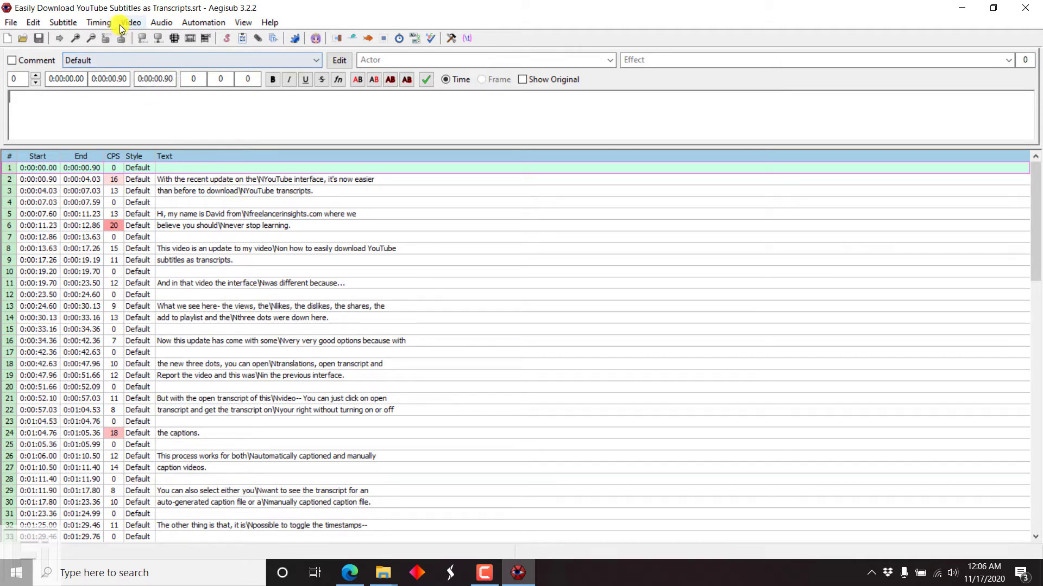
Load the '- With Lower Third' video, using Details view to pick it by full name
click(130, 22)
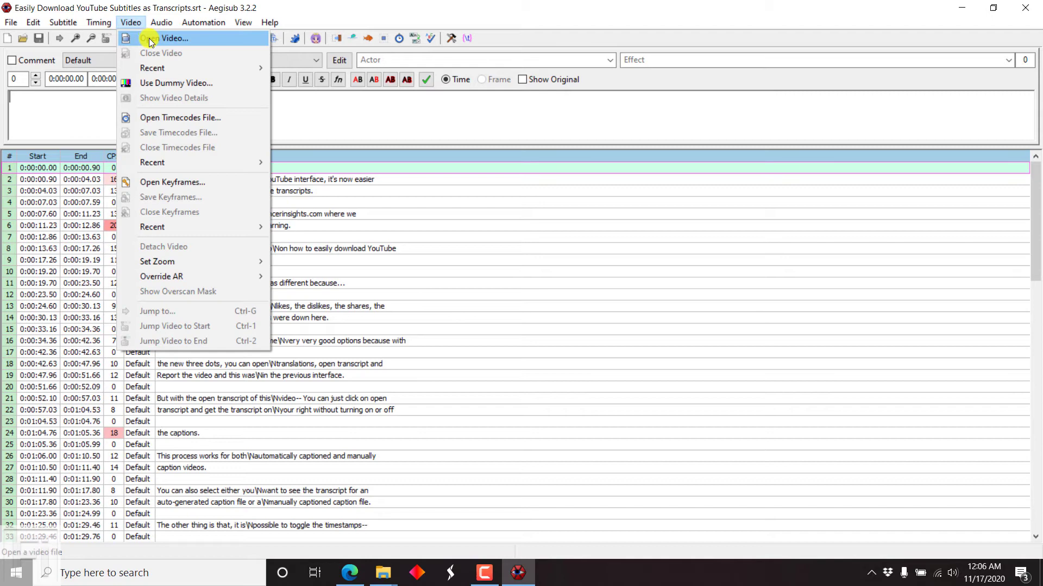
click(174, 38)
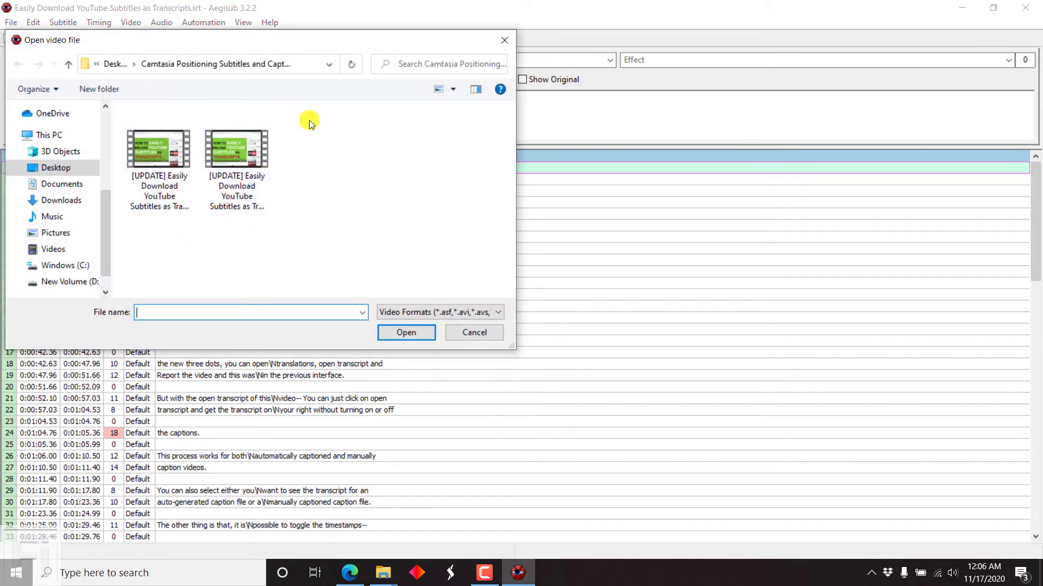
click(447, 88)
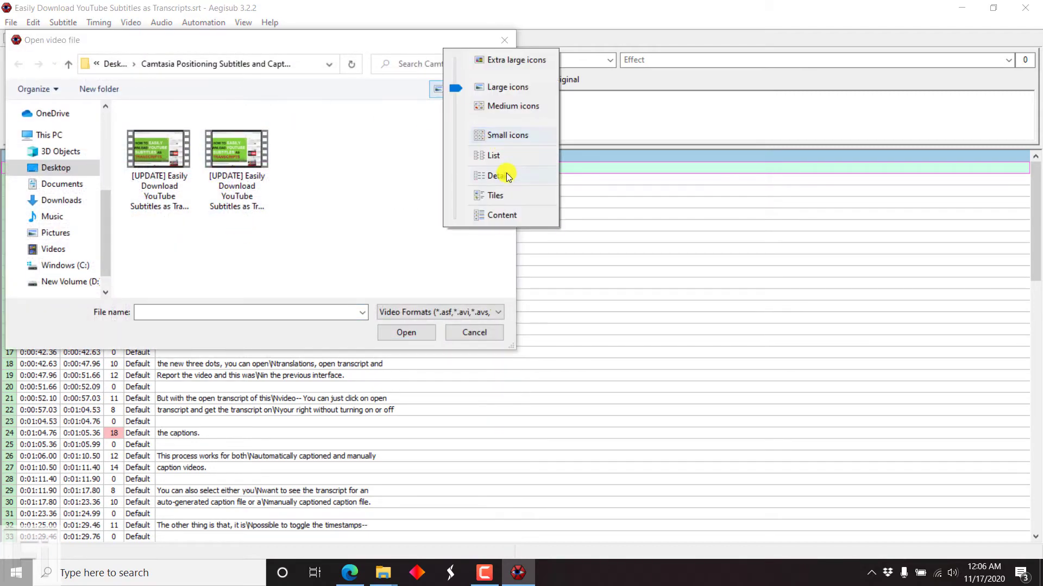
click(497, 176)
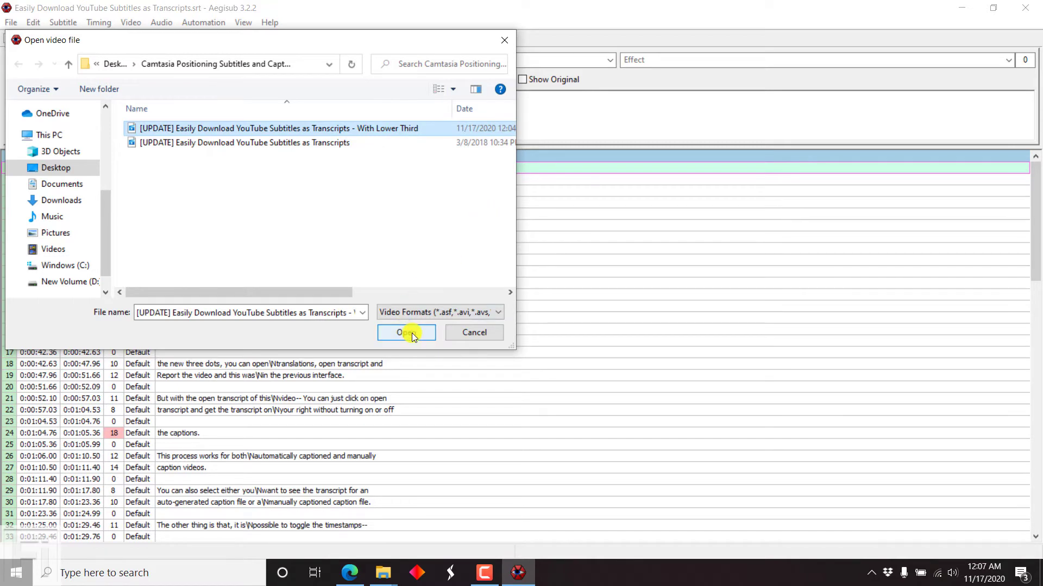
click(406, 332)
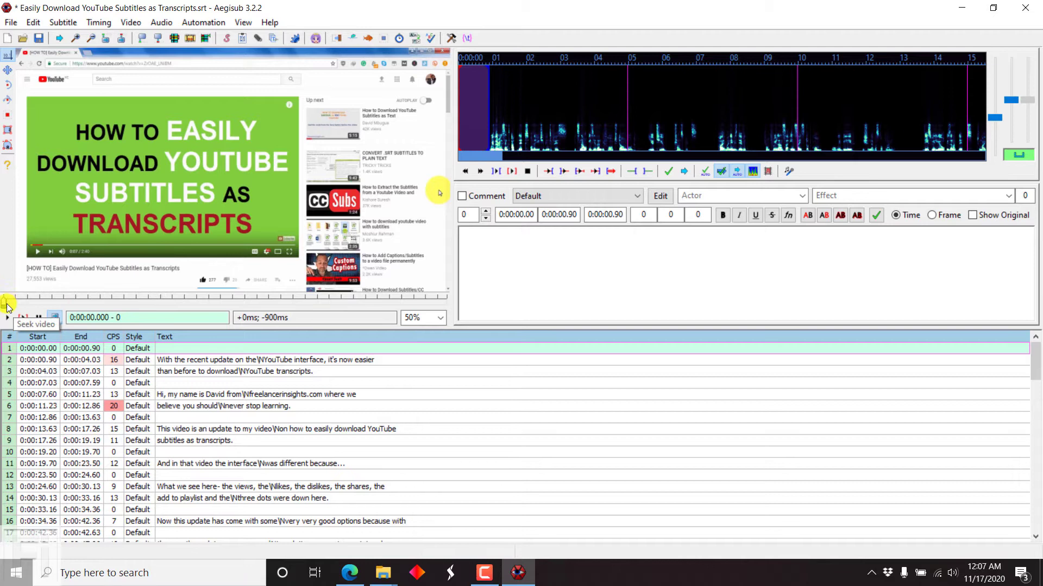
Seek the video to where the lower-third graphic appears
click(23, 306)
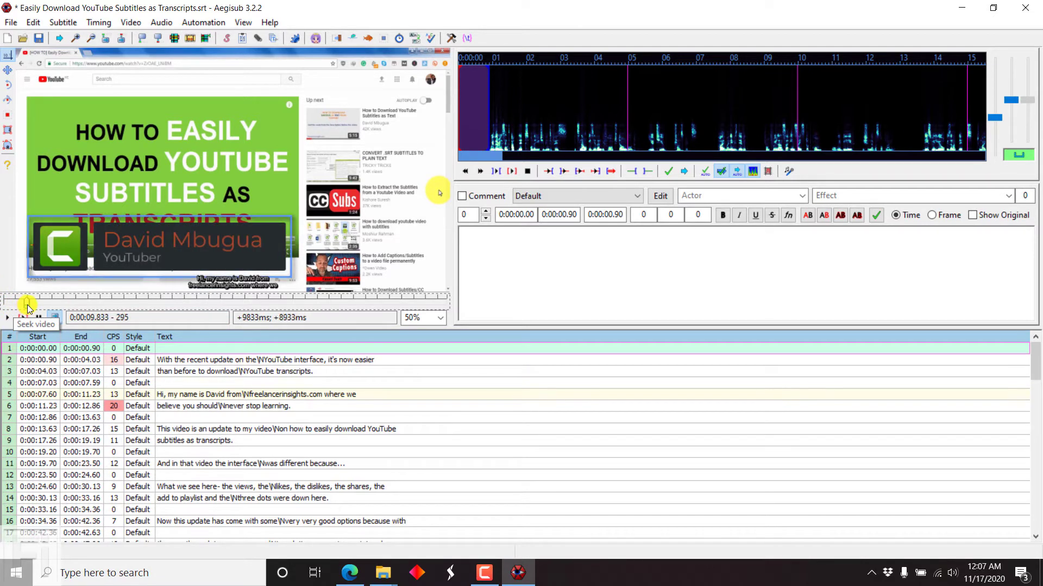
click(22, 317)
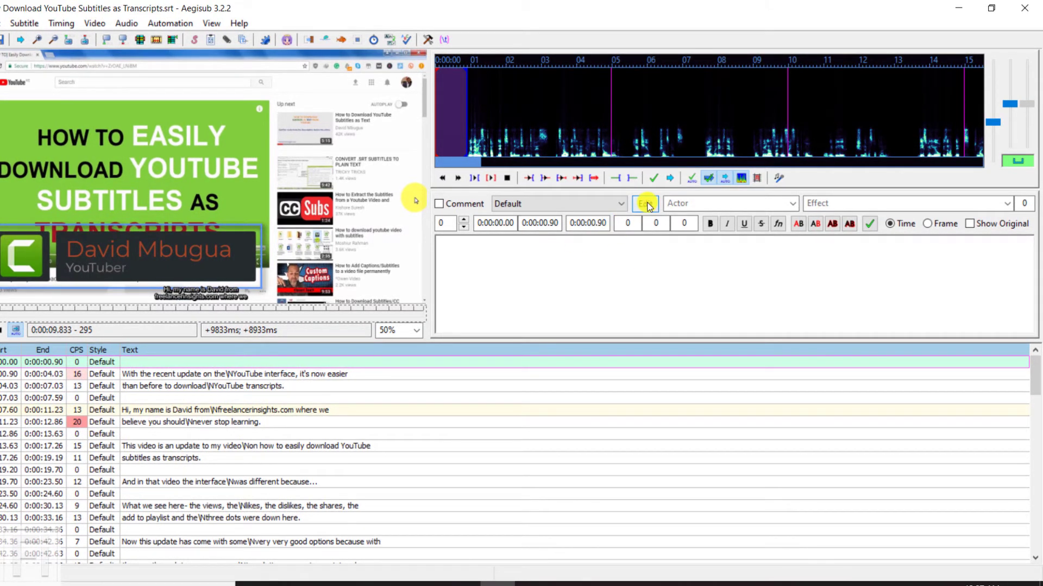
In the Default style, enable Opaque box and set font size 36, then apply
click(644, 203)
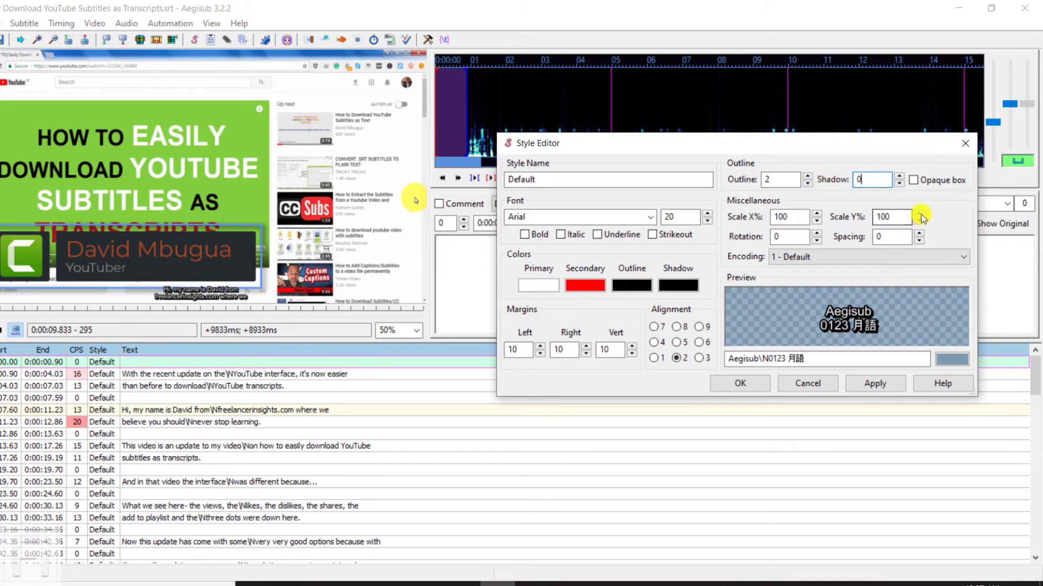
mouse_move(896, 301)
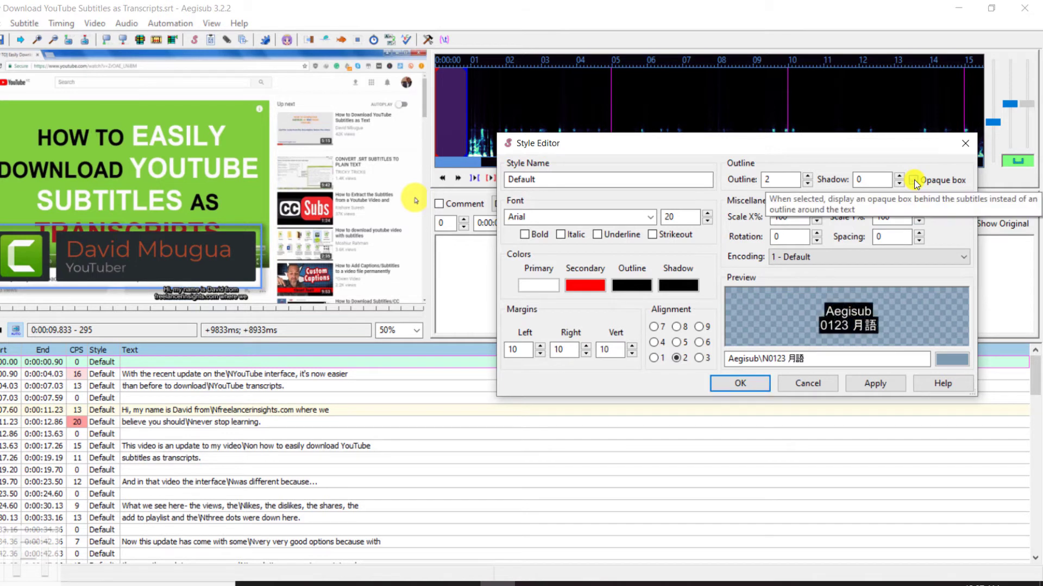
click(913, 179)
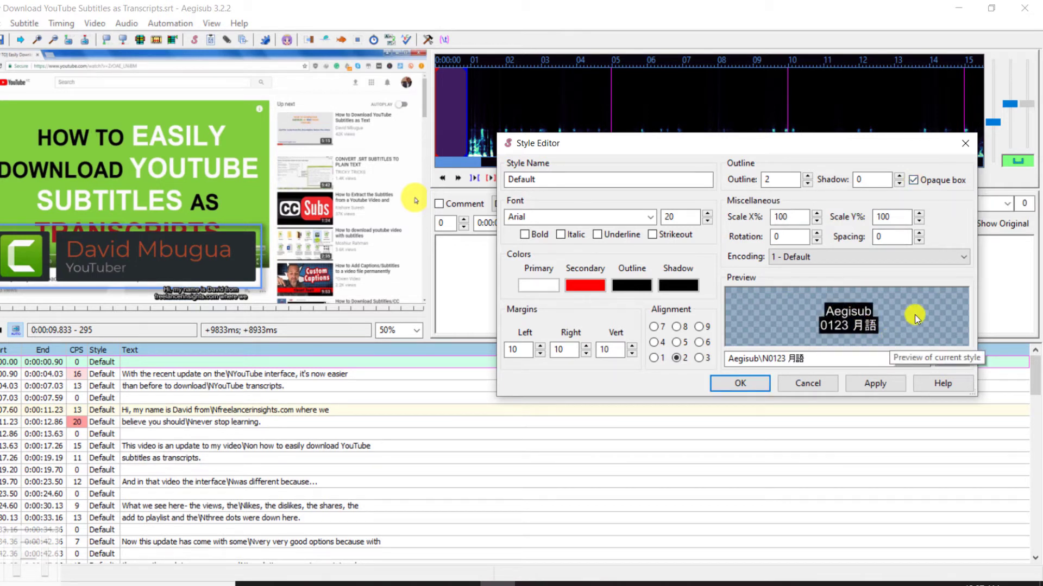
mouse_move(724, 306)
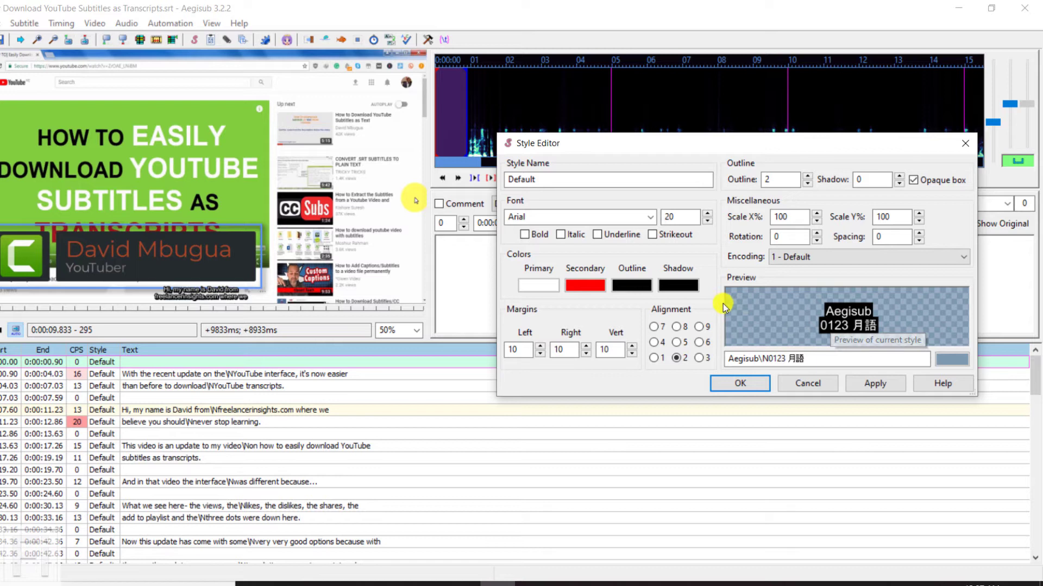
click(673, 217)
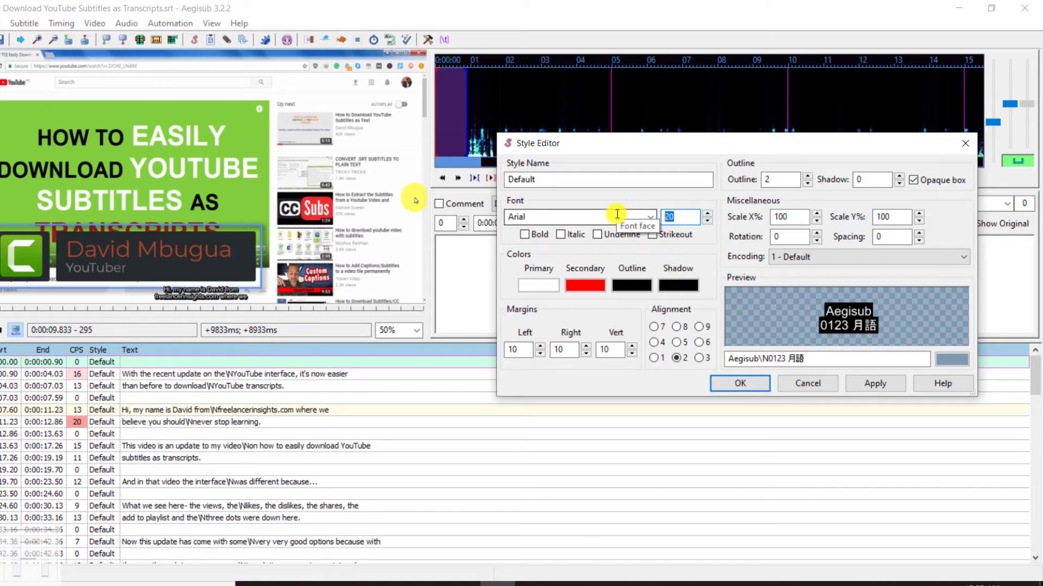
text(36)
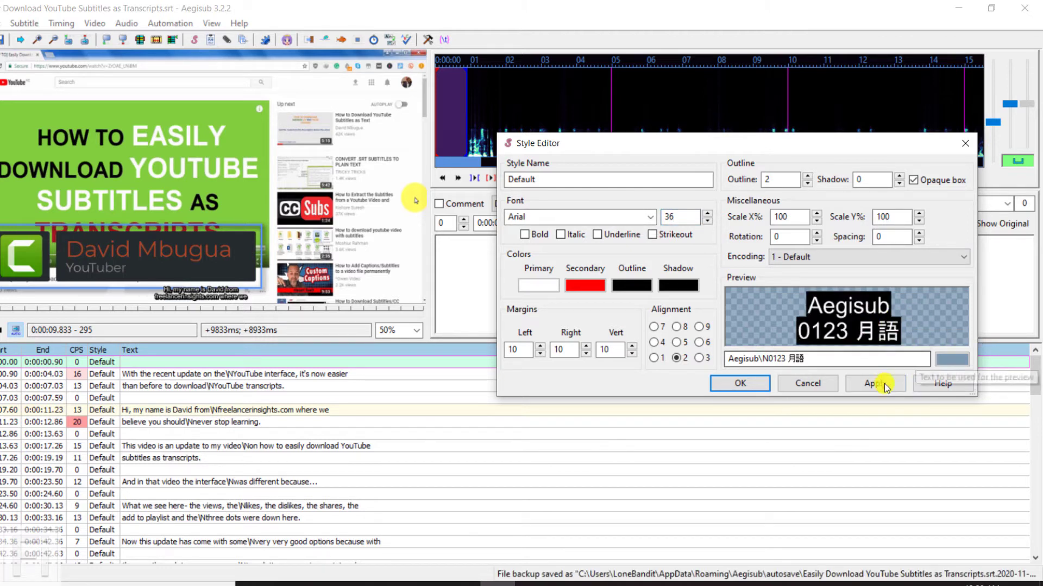
click(874, 384)
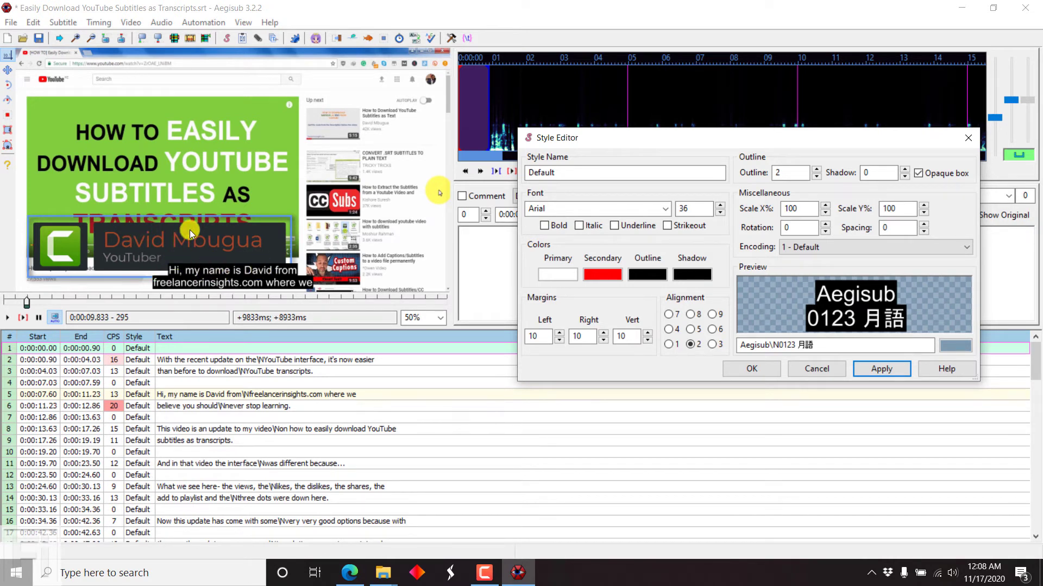
mouse_move(242, 279)
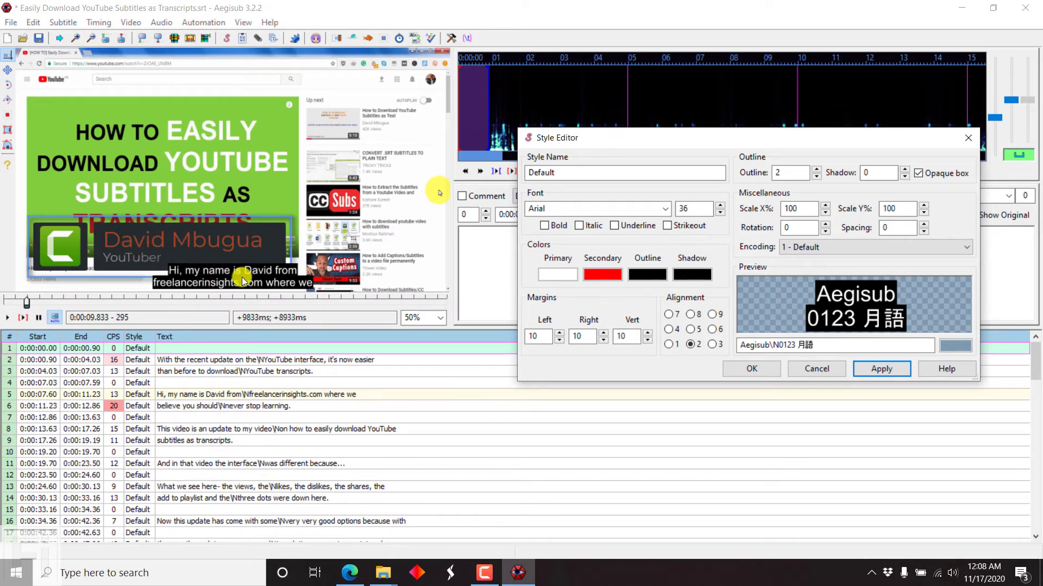
mouse_move(260, 260)
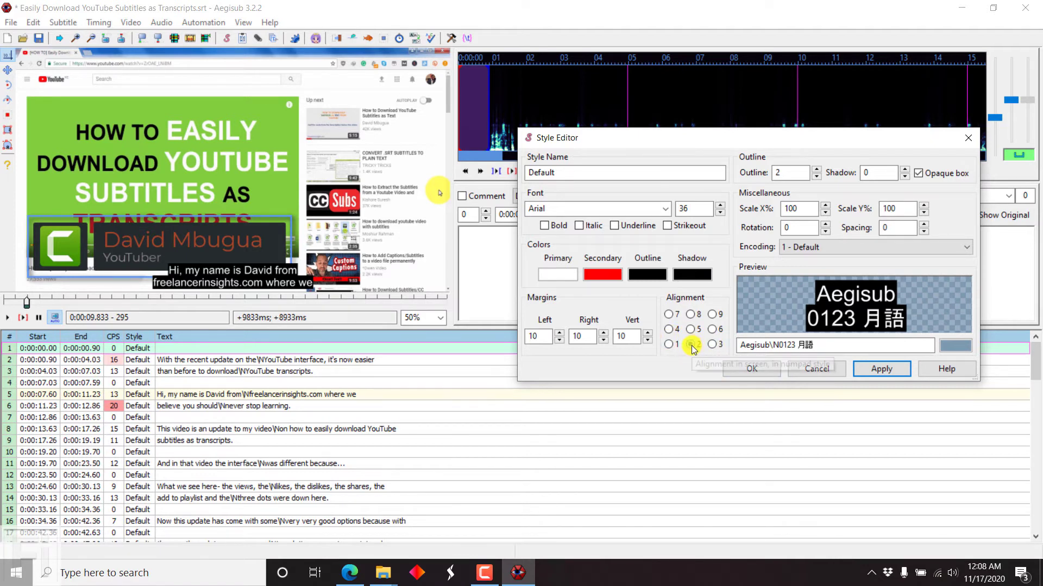
Keep bottom-centre alignment and confirm the style changes
click(692, 344)
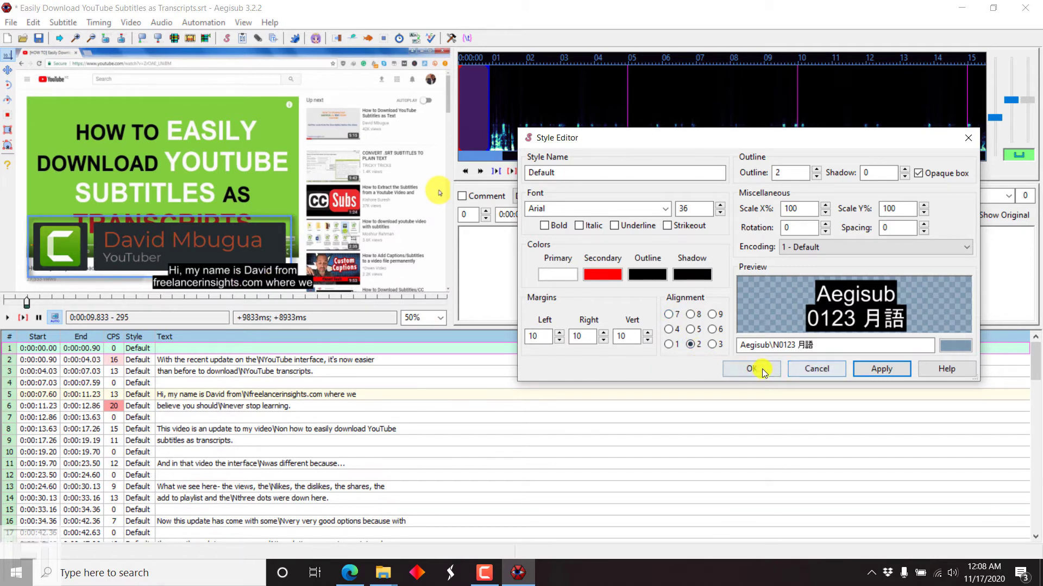
click(750, 369)
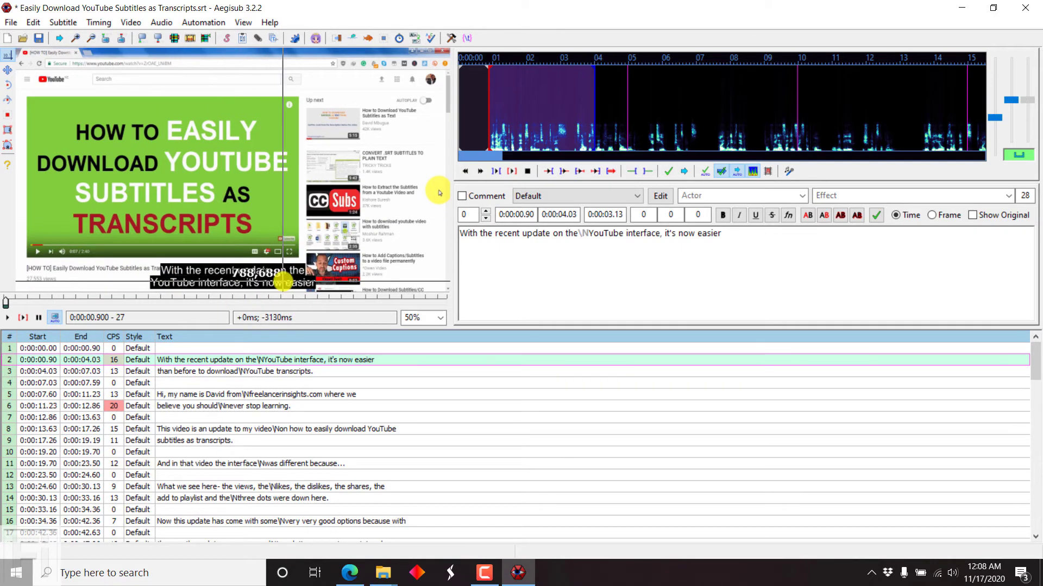
Preview line 2, then select subtitle line 5 to reposition it at the top of the frame
click(182, 371)
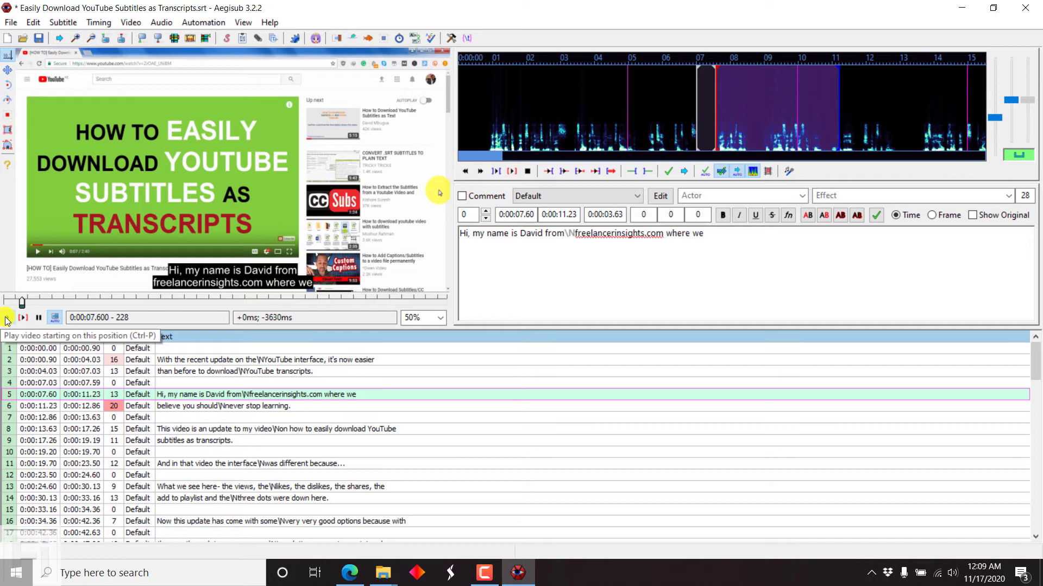
click(22, 317)
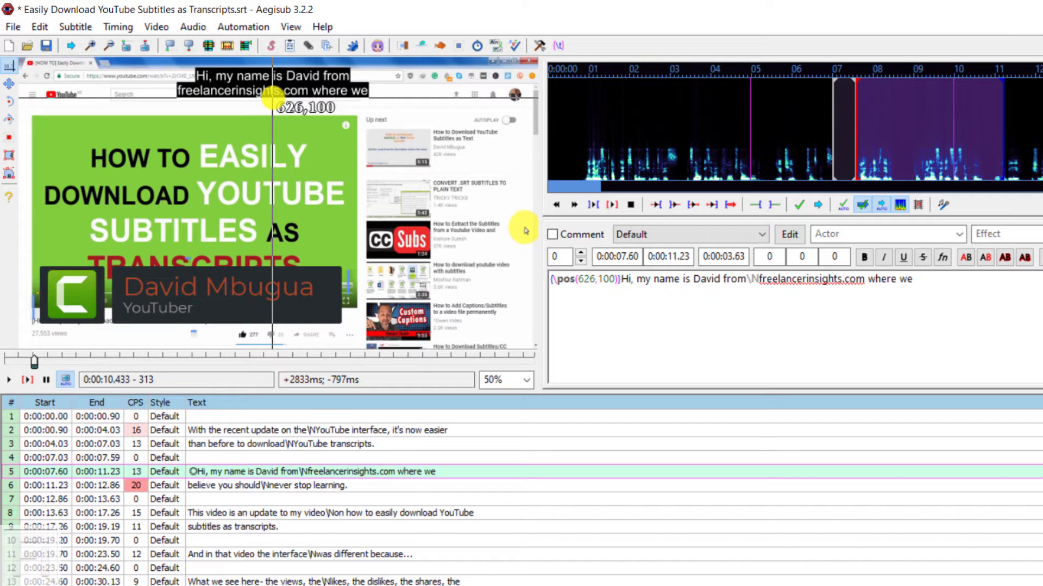
Drag line 5 to the video top and copy its {\pos(626,124)} tag onto line 6
drag(275, 98, 423, 109)
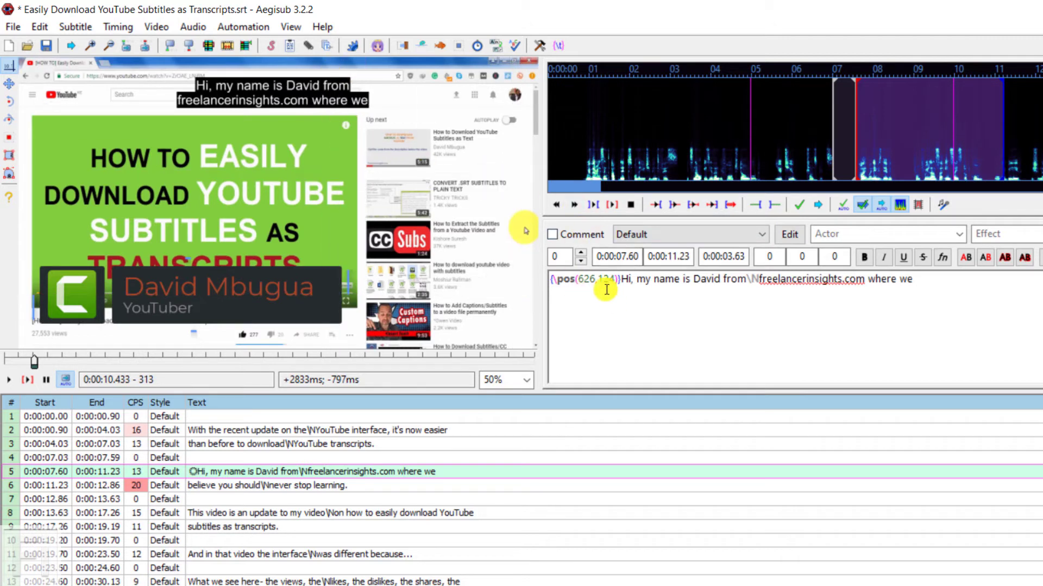
mouse_move(576, 303)
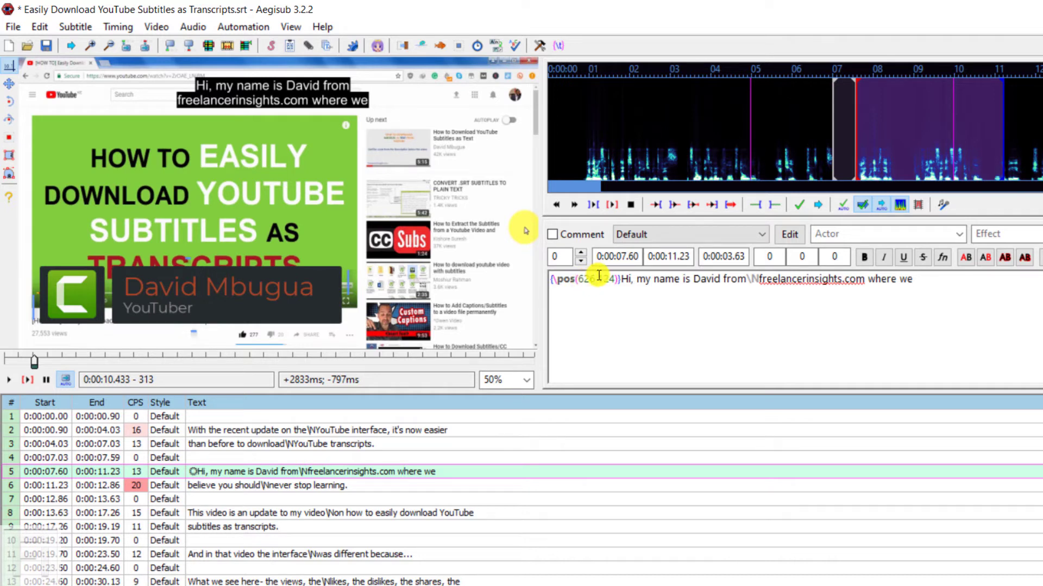
click(247, 486)
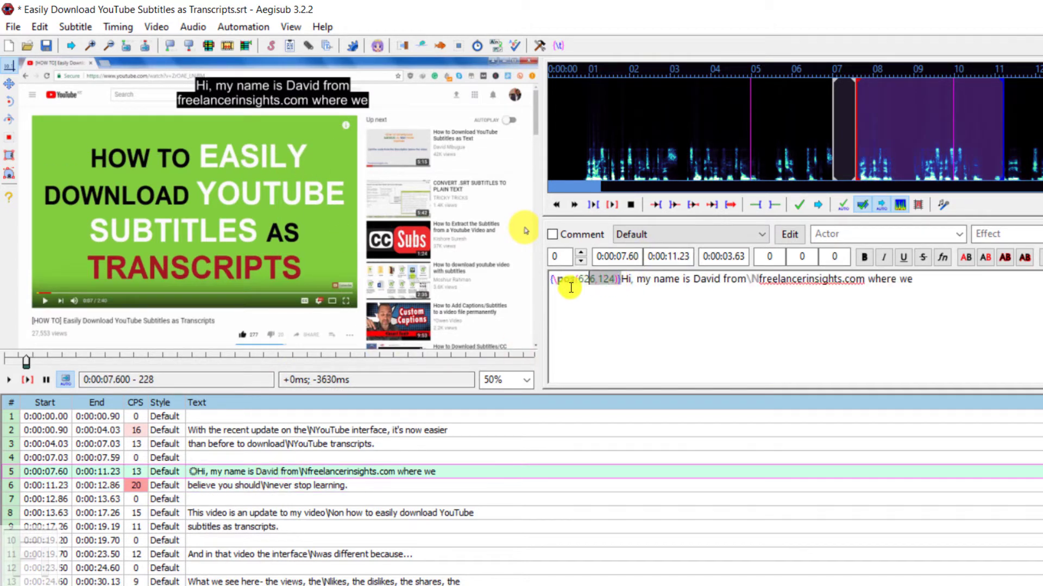
right_click(570, 287)
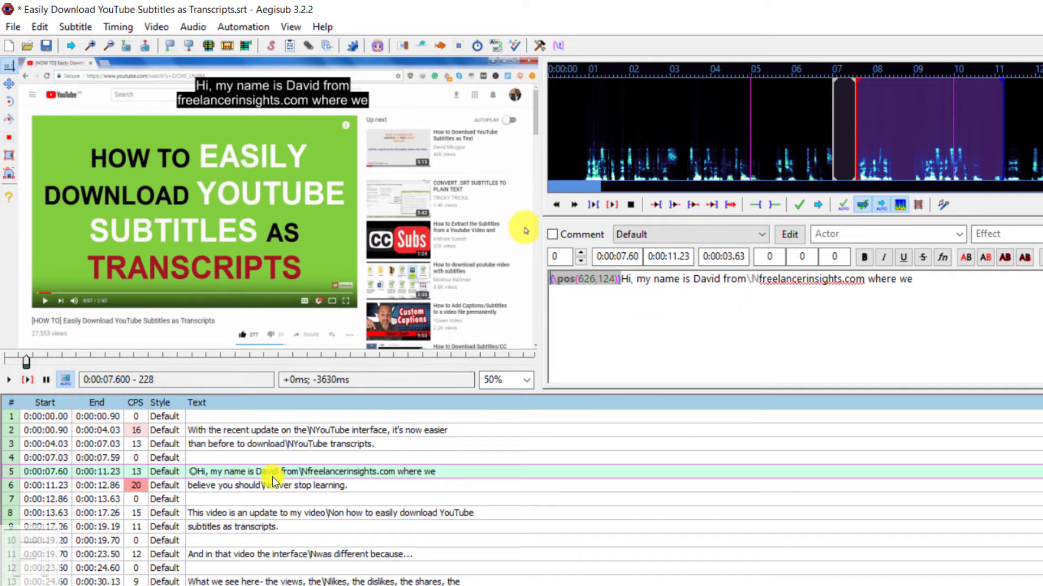
click(266, 484)
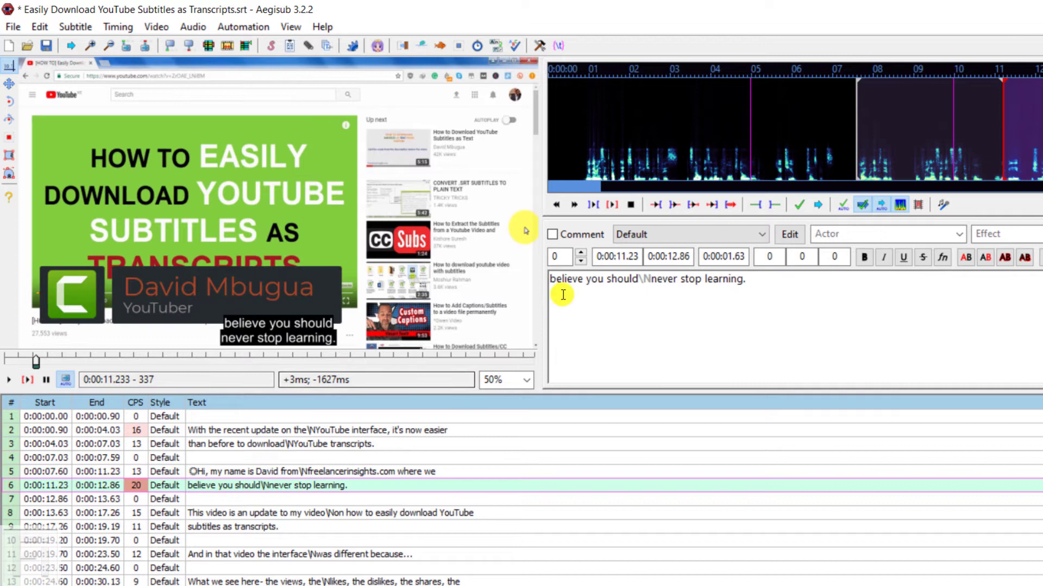
right_click(561, 279)
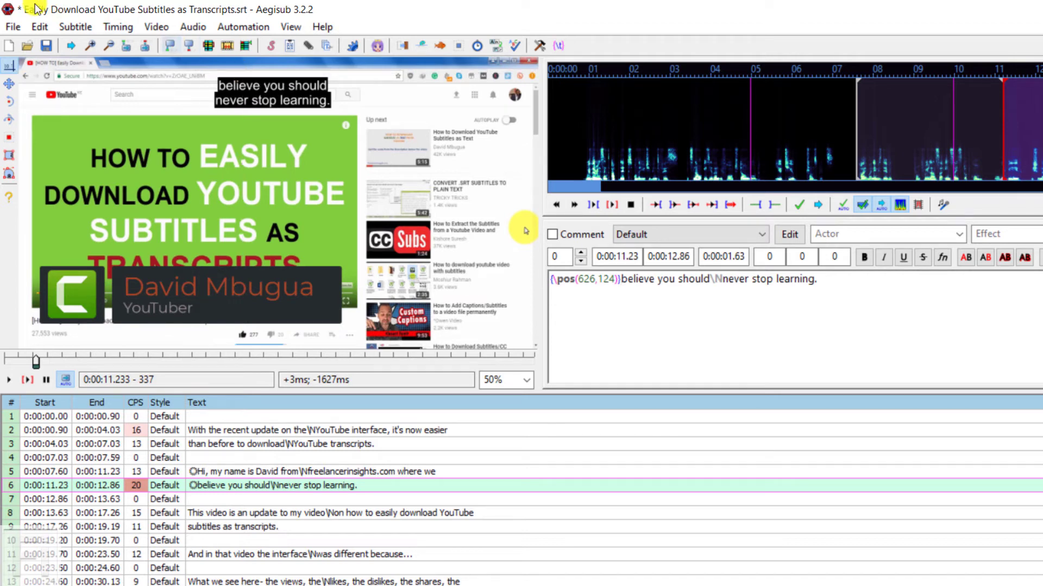
Save the subtitles as an Advanced SubStation Alpha (*.ass) file in the project folder
click(12, 26)
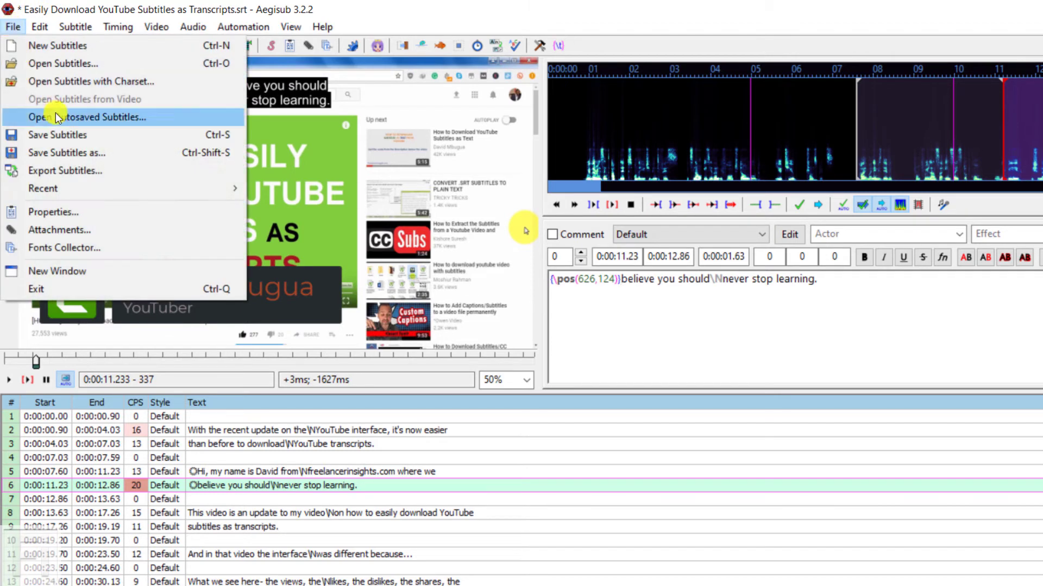
mouse_move(73, 141)
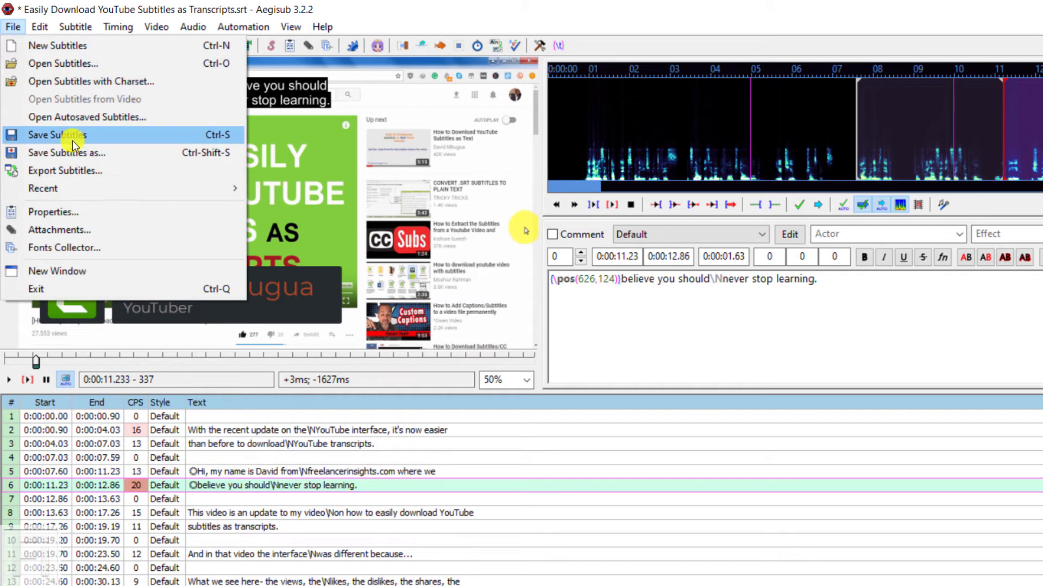
click(58, 134)
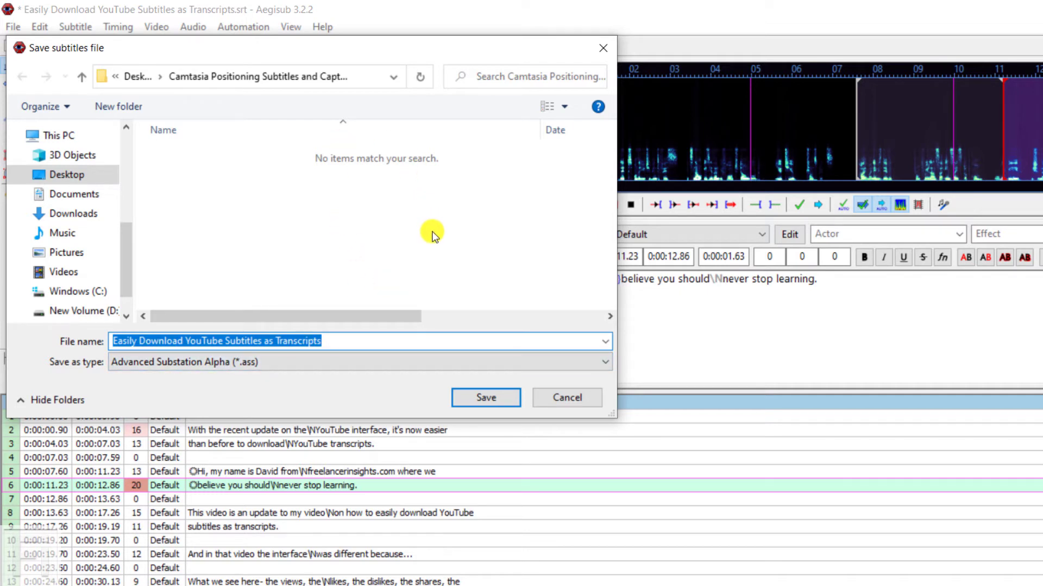
mouse_move(479, 391)
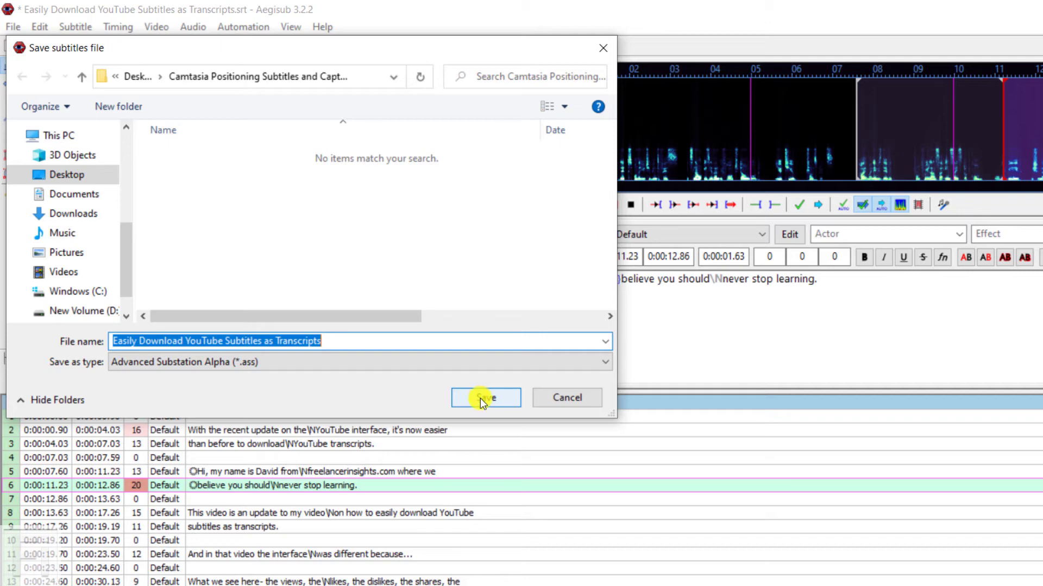
click(485, 397)
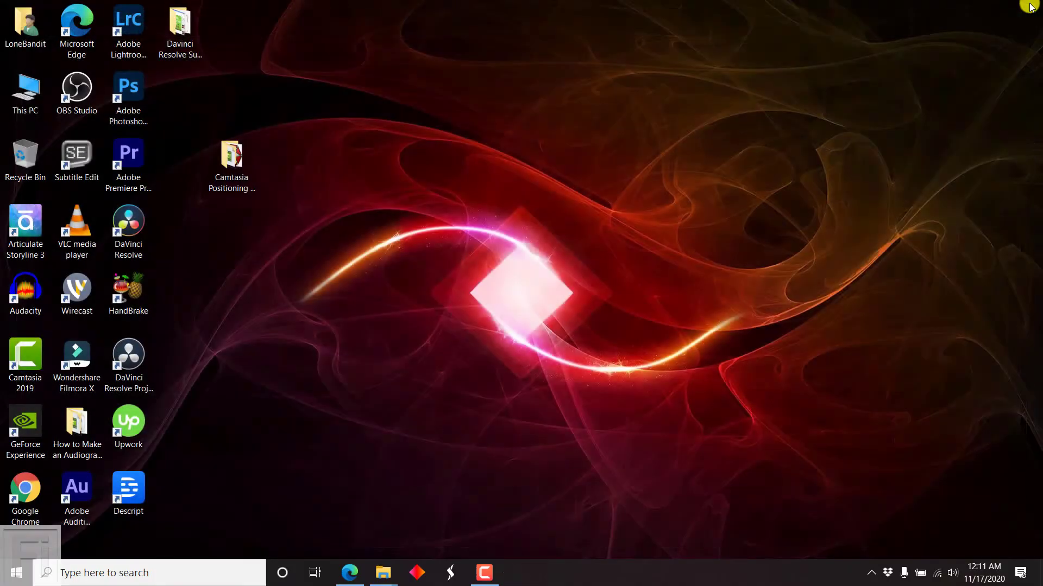
mouse_move(382, 573)
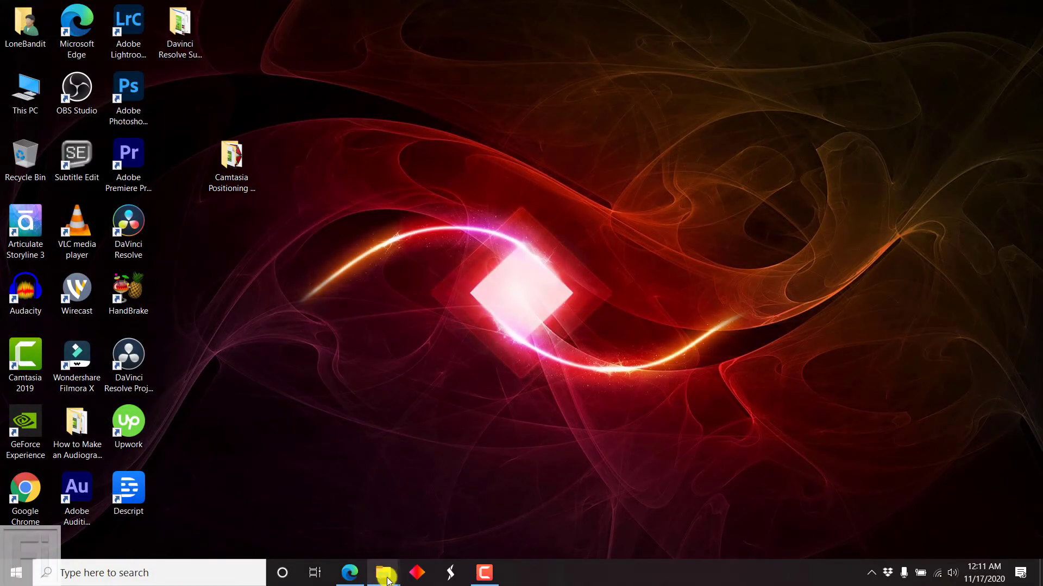
Show the project folder with the With Lower Third MP4 and launch HandBrake
click(382, 572)
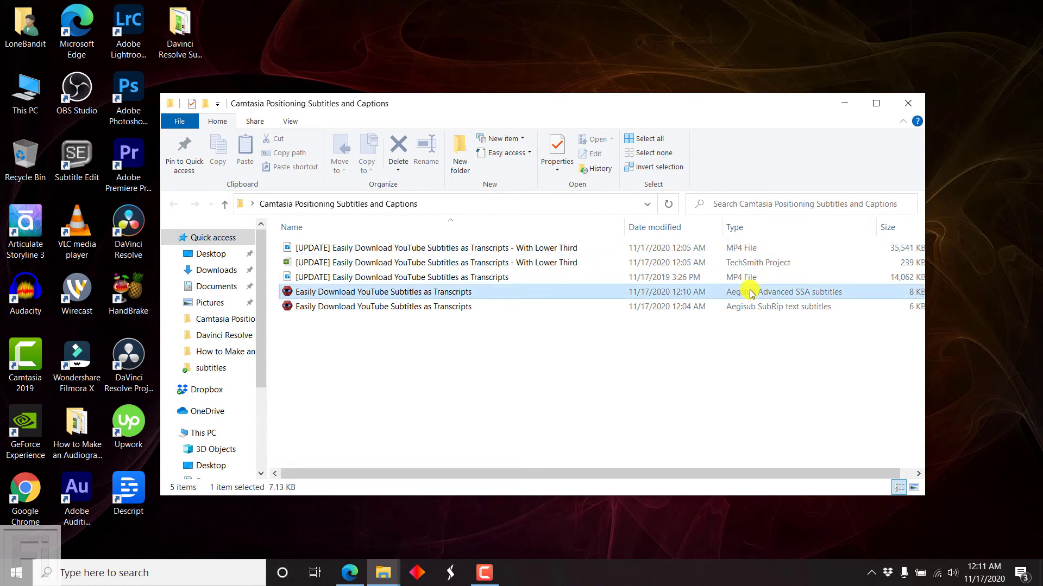
click(432, 248)
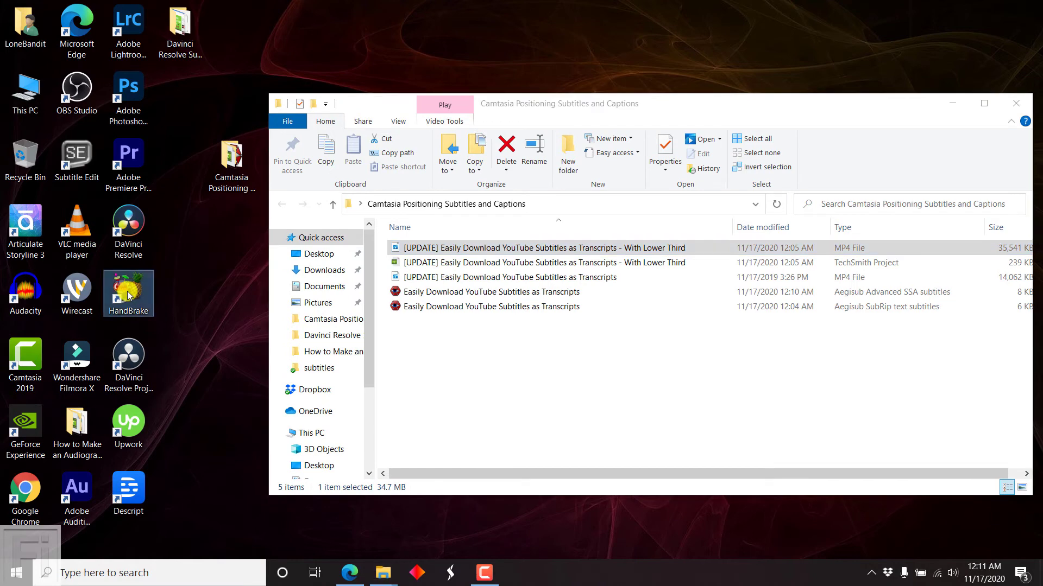
double_click(128, 293)
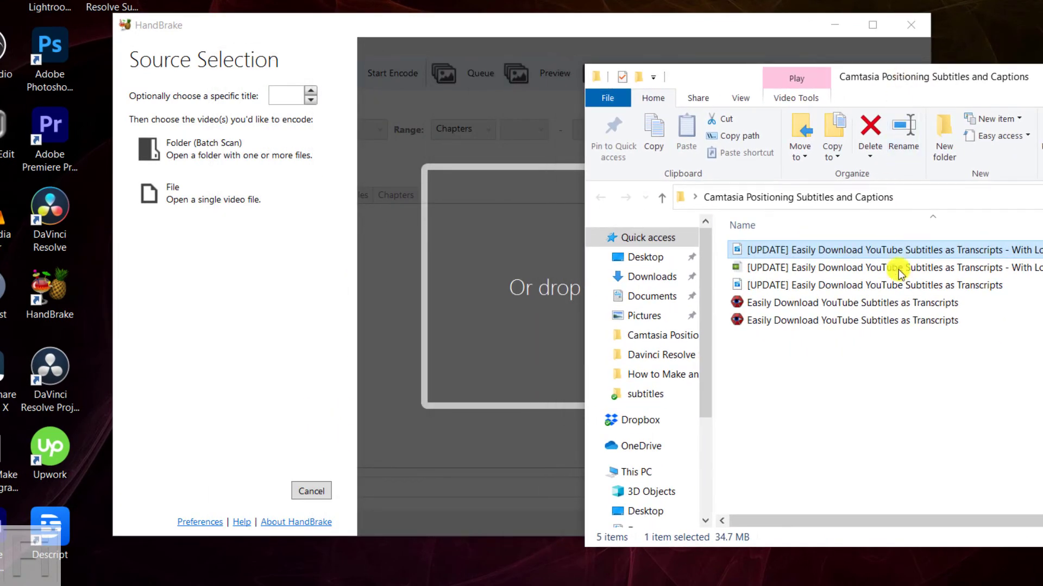
Load the With Lower Third MP4 as source and review Dimensions, Filters, Video, Audio and Subtitles settings
click(311, 491)
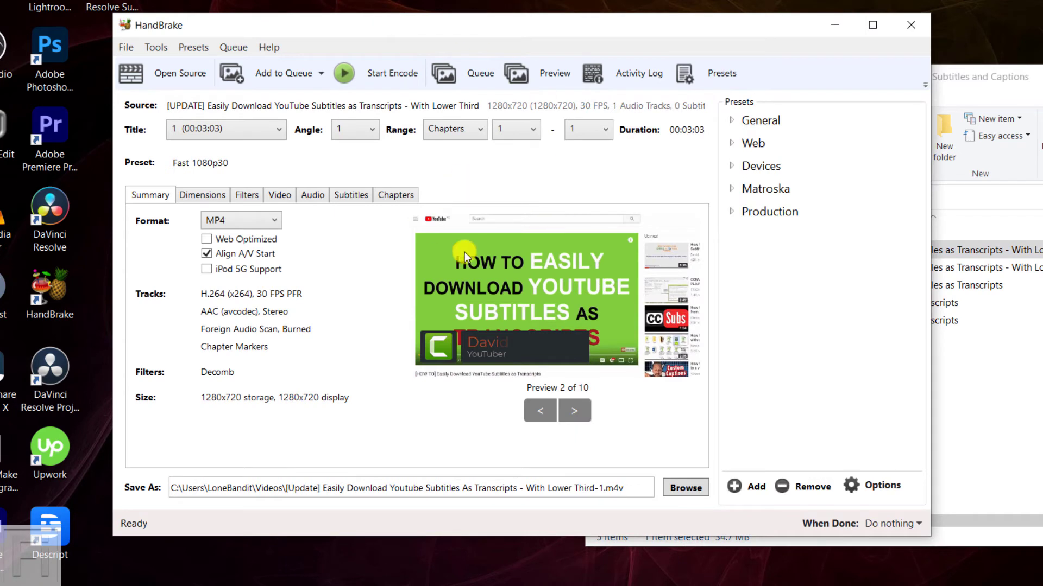
mouse_move(520, 296)
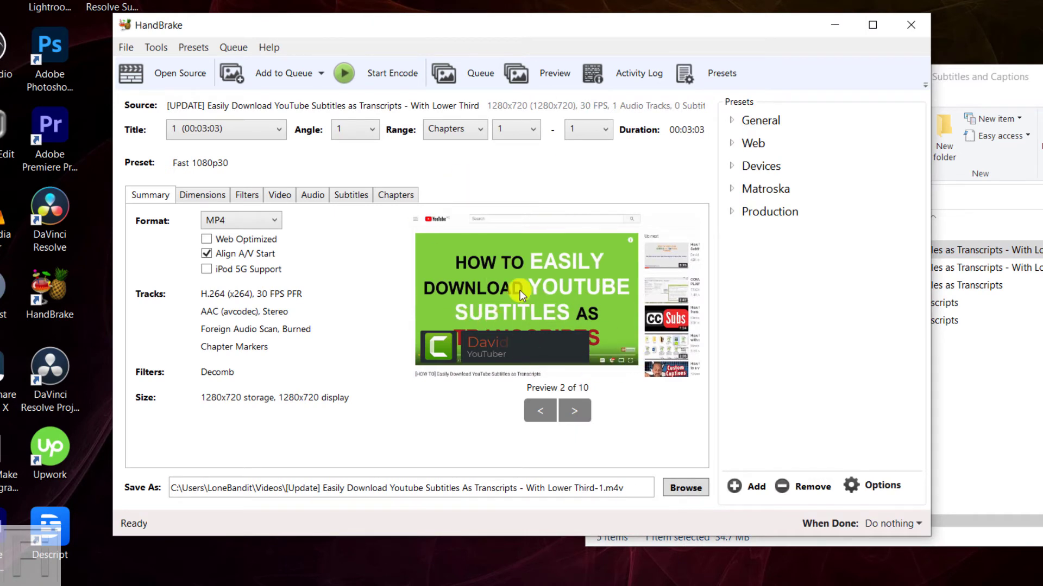
mouse_move(244, 152)
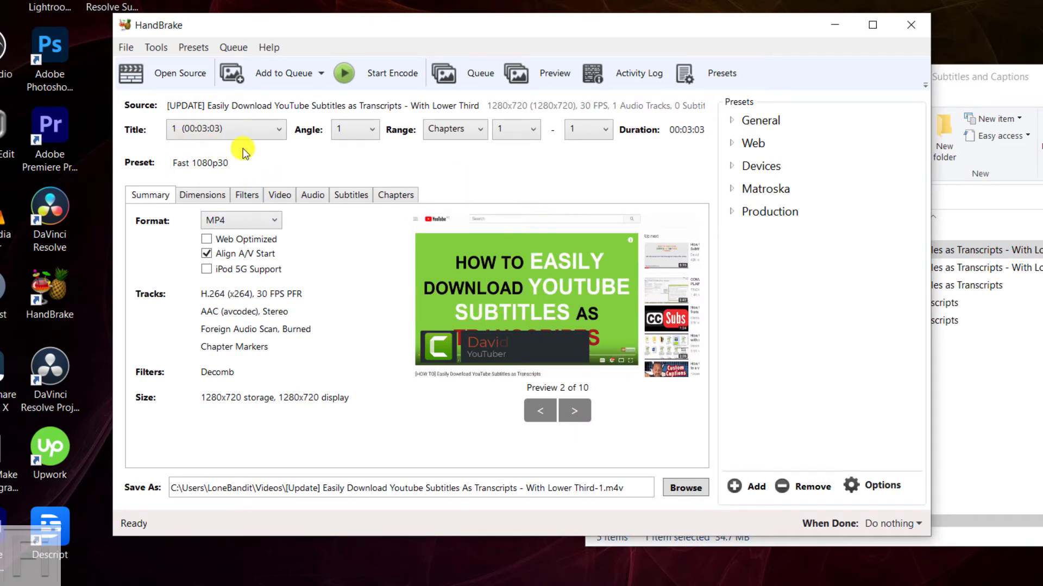
mouse_move(330, 271)
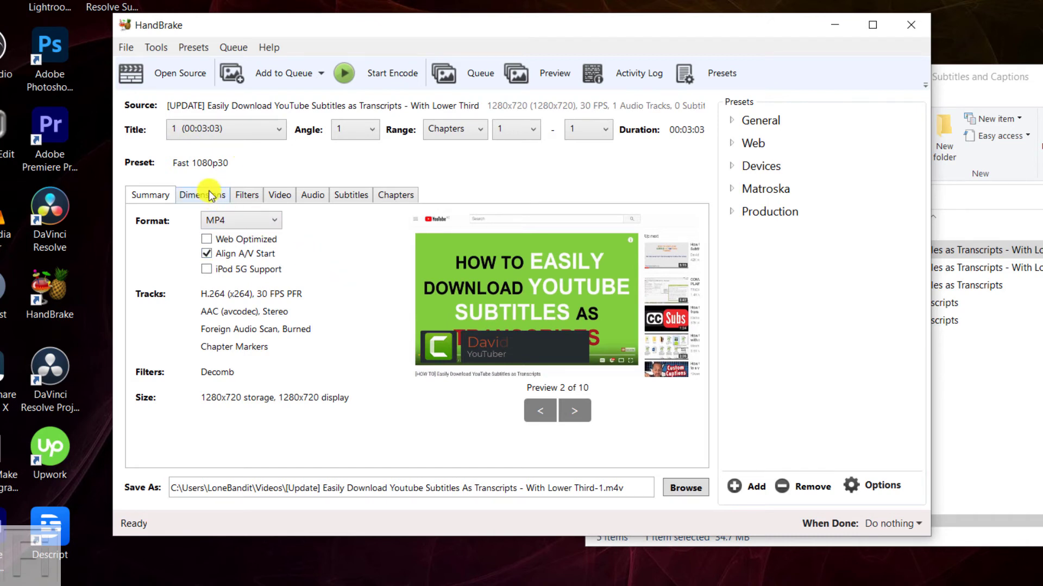
click(201, 194)
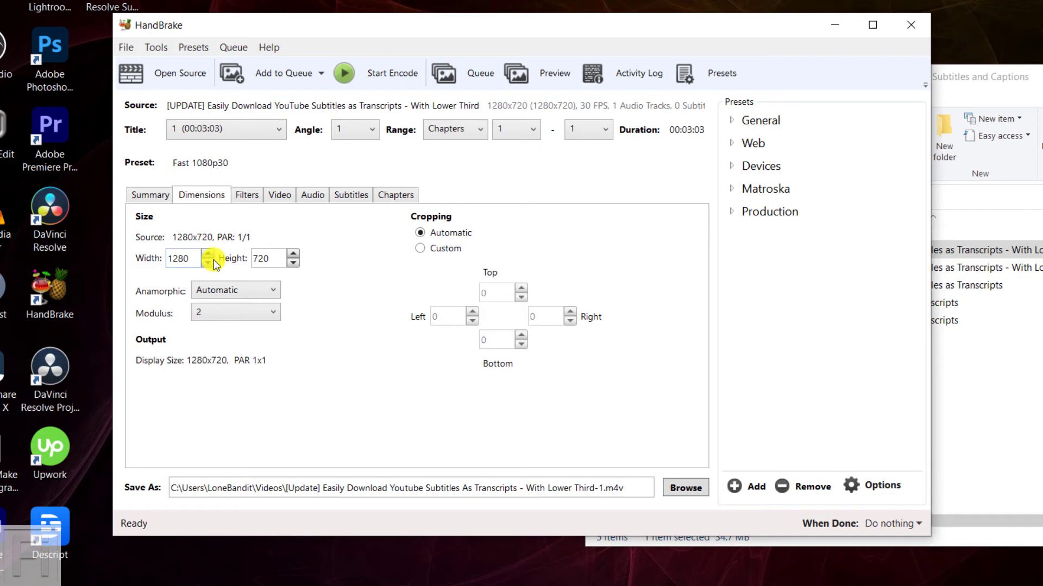
click(246, 194)
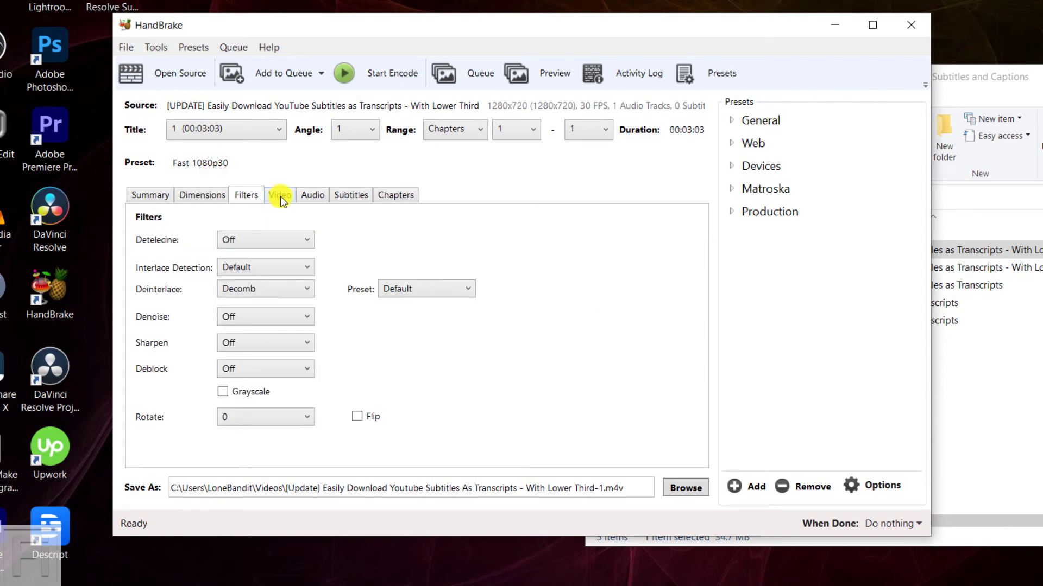
click(279, 194)
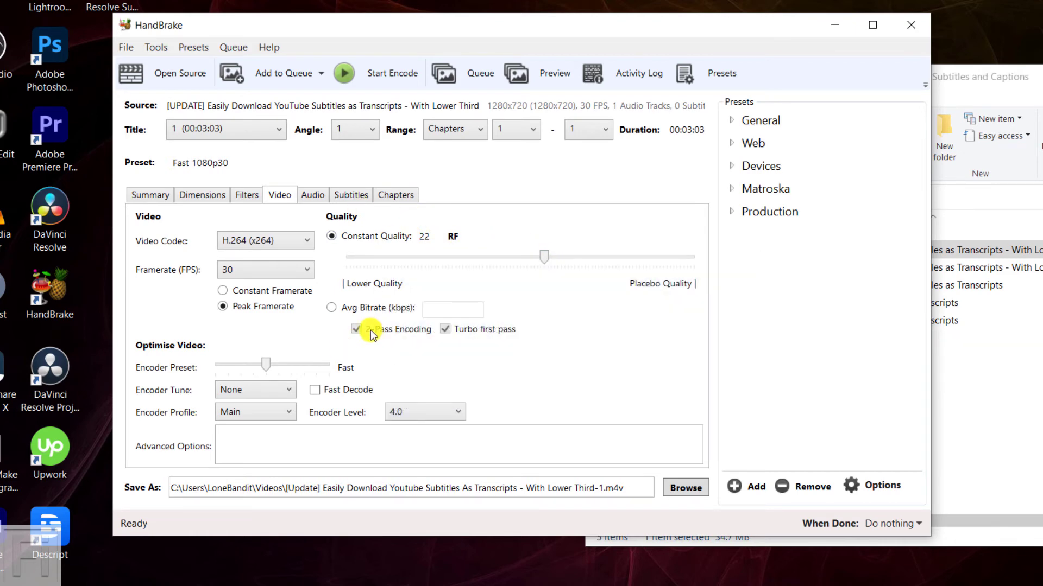
click(312, 195)
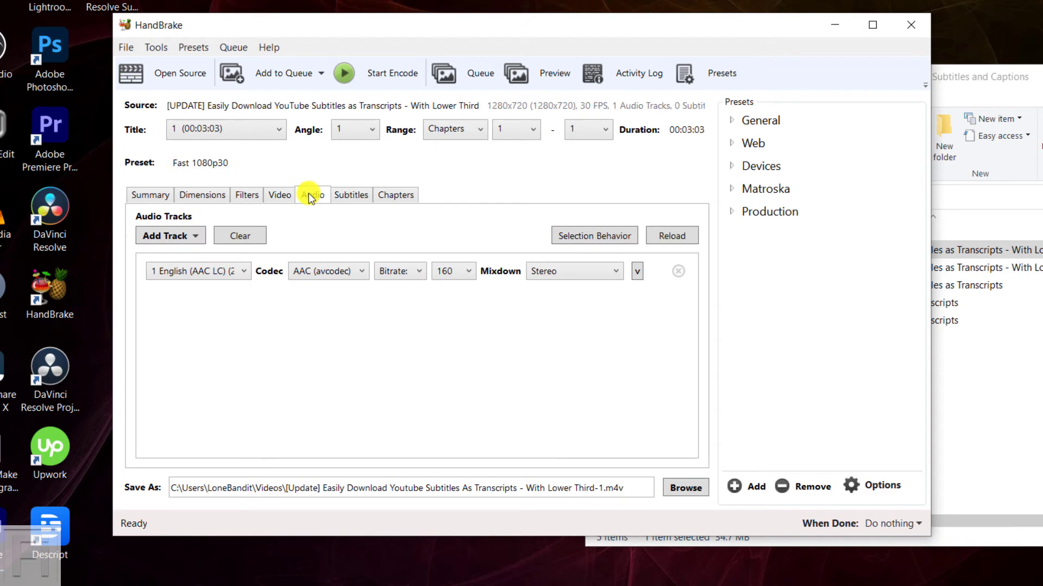
click(351, 194)
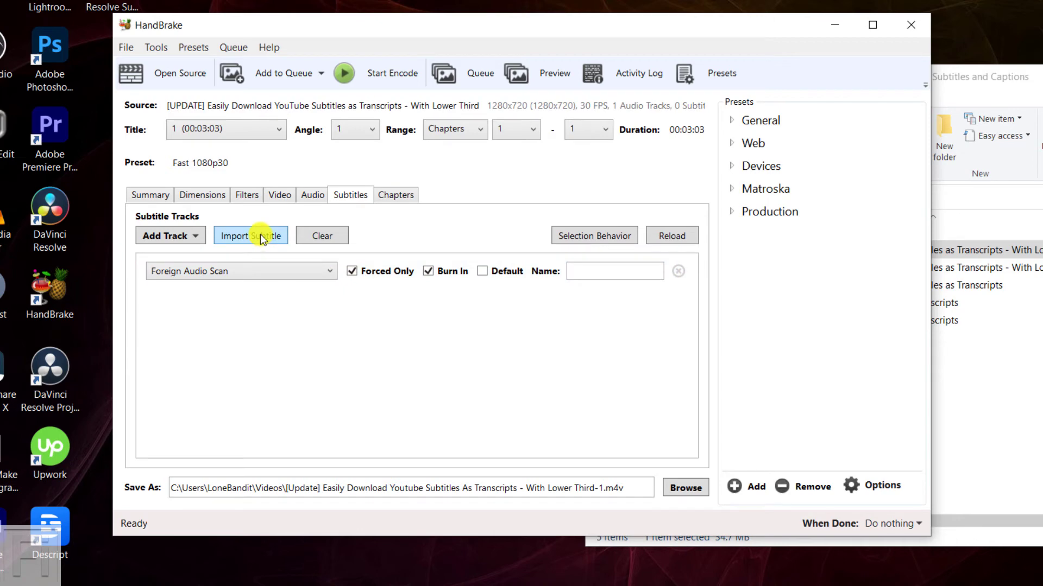
Import the .ass subtitle file as an English track set to Burn In
click(251, 236)
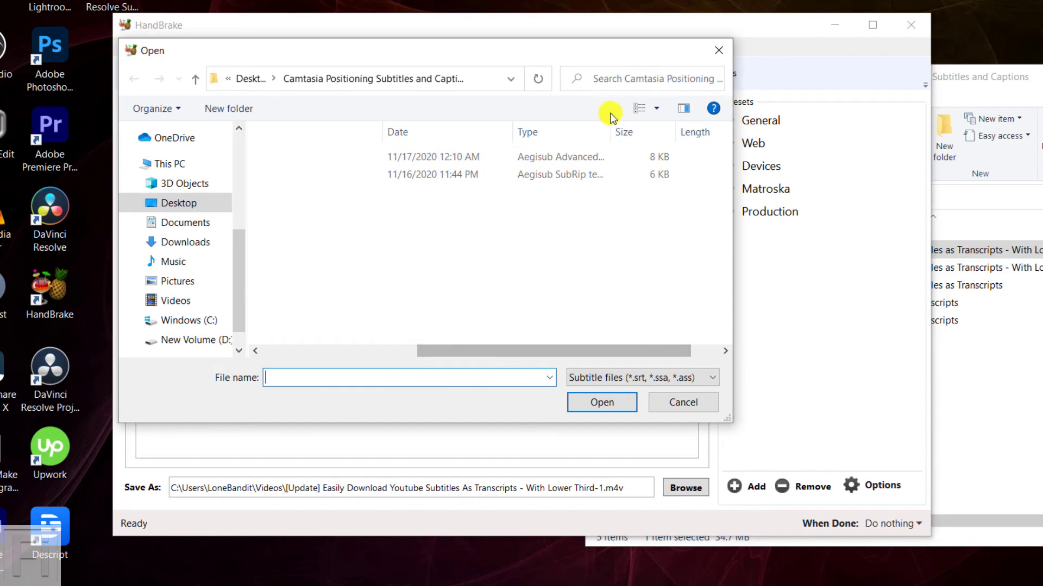
click(565, 156)
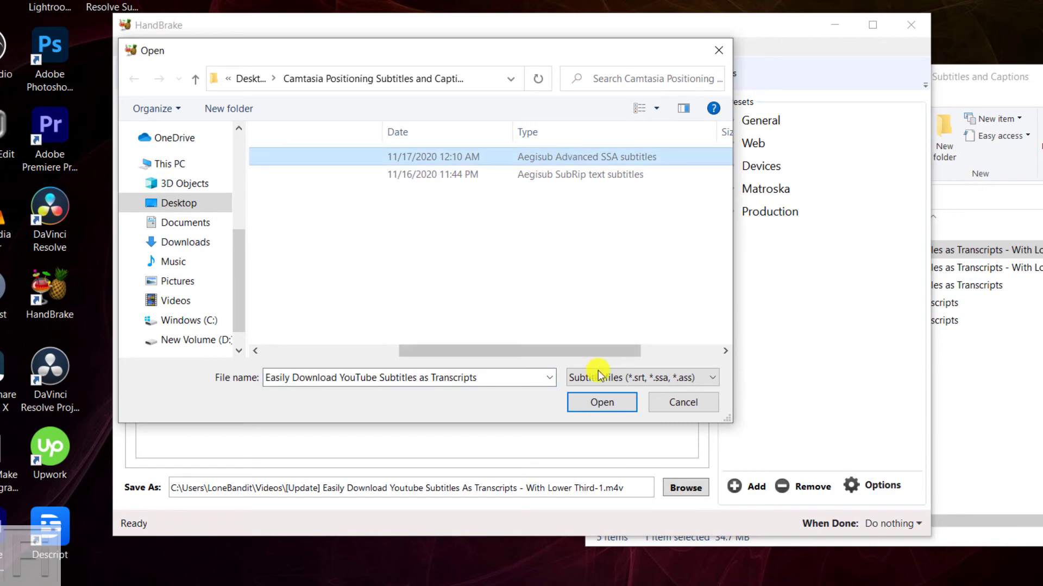
click(601, 402)
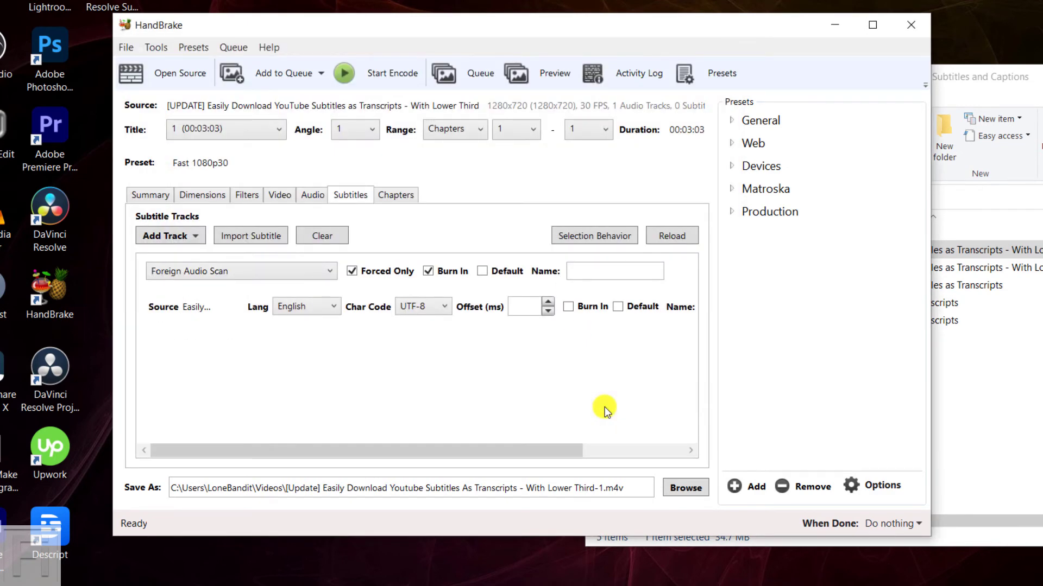
mouse_move(526, 351)
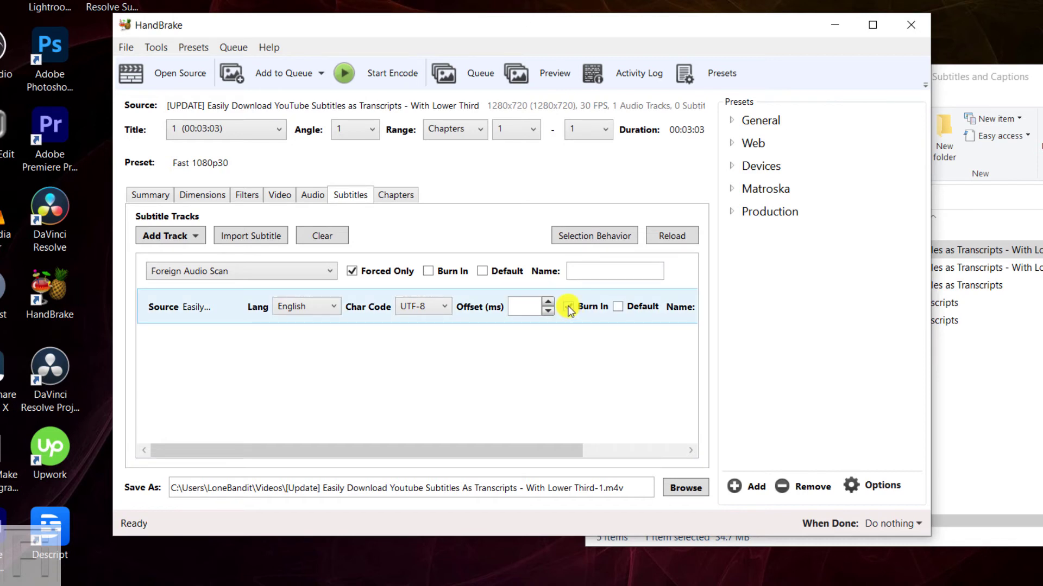
click(568, 306)
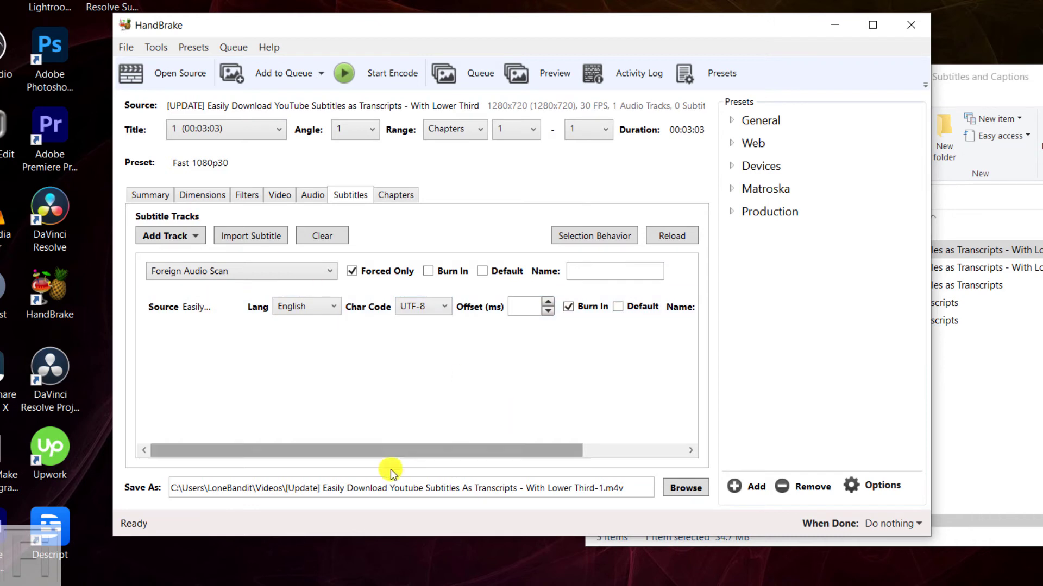
mouse_move(686, 487)
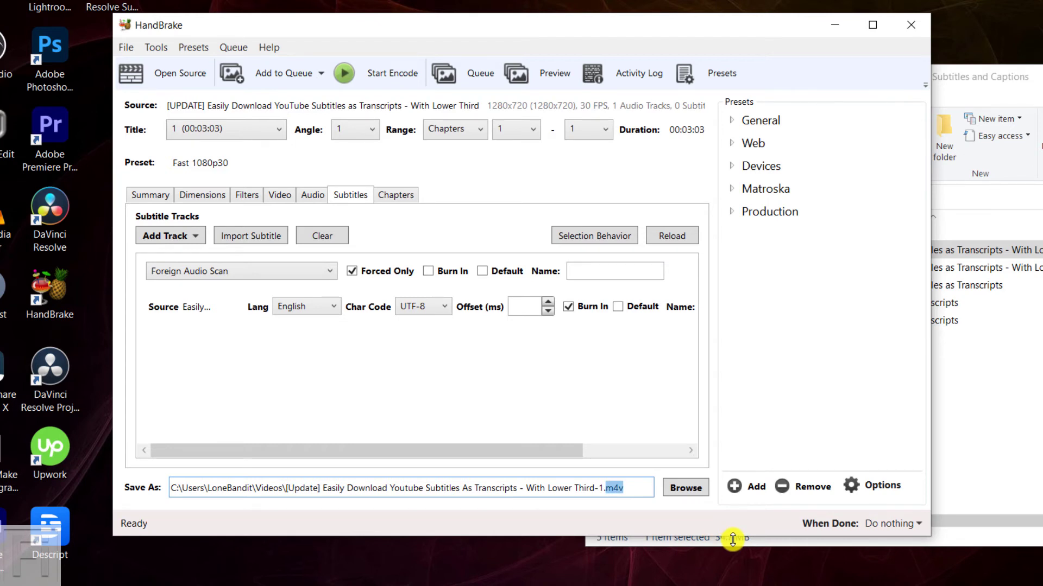
Set the output extension to mp4 and browse to Desktop > Camtasia Positioning Subtitles and Captions
text(mp4)
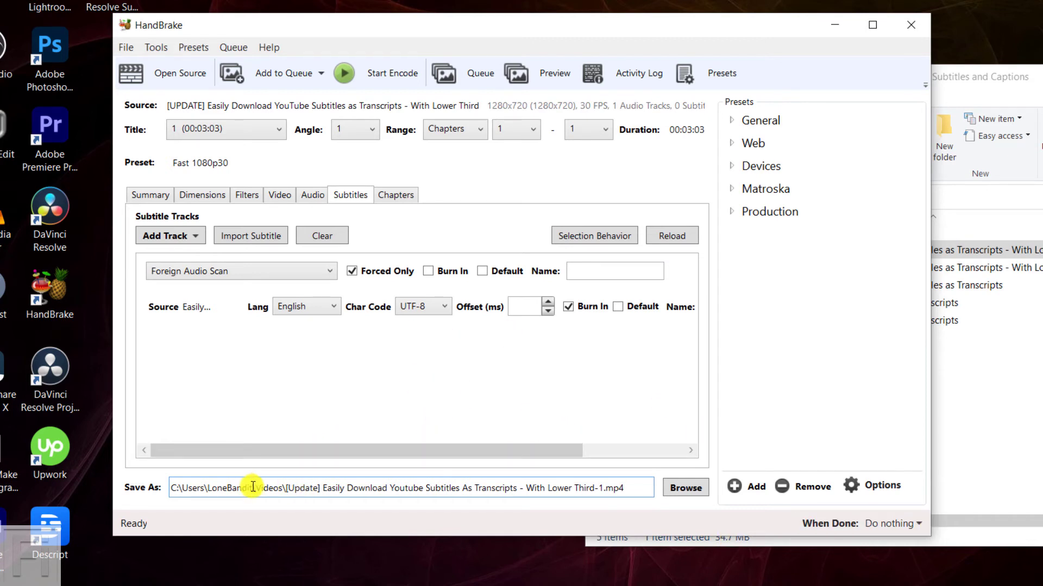
mouse_move(265, 488)
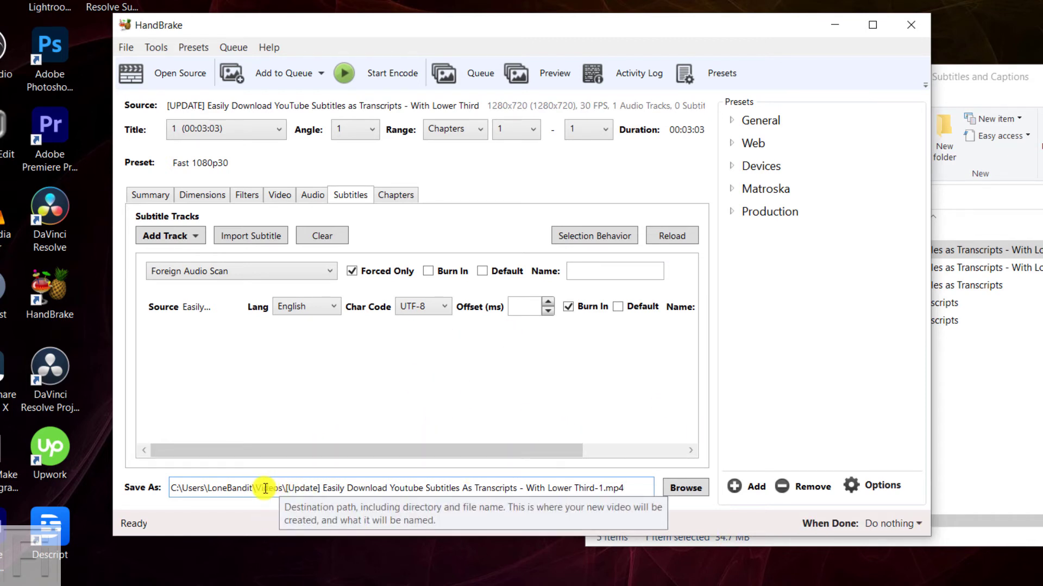
mouse_move(513, 474)
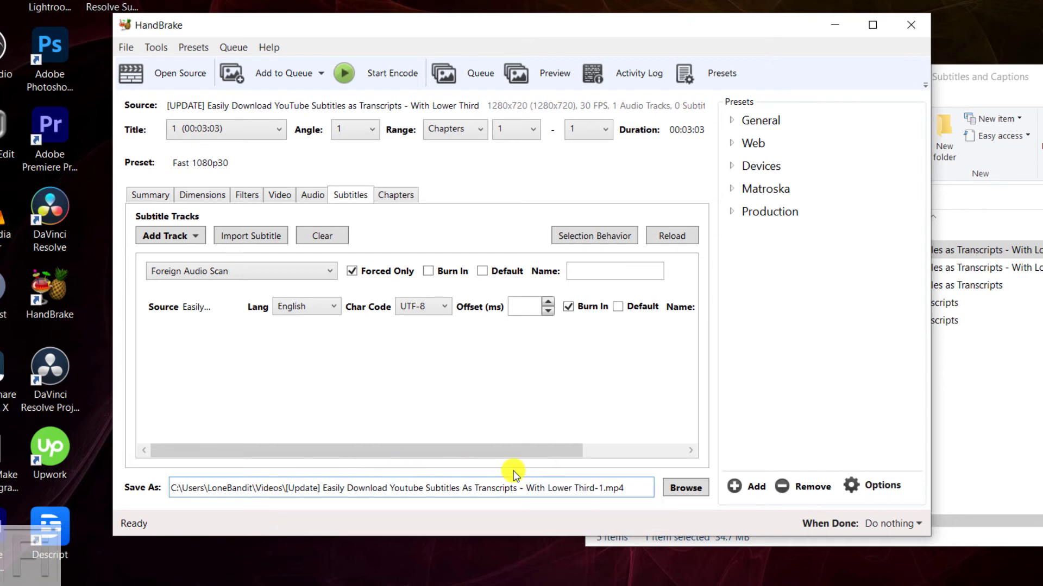
click(686, 488)
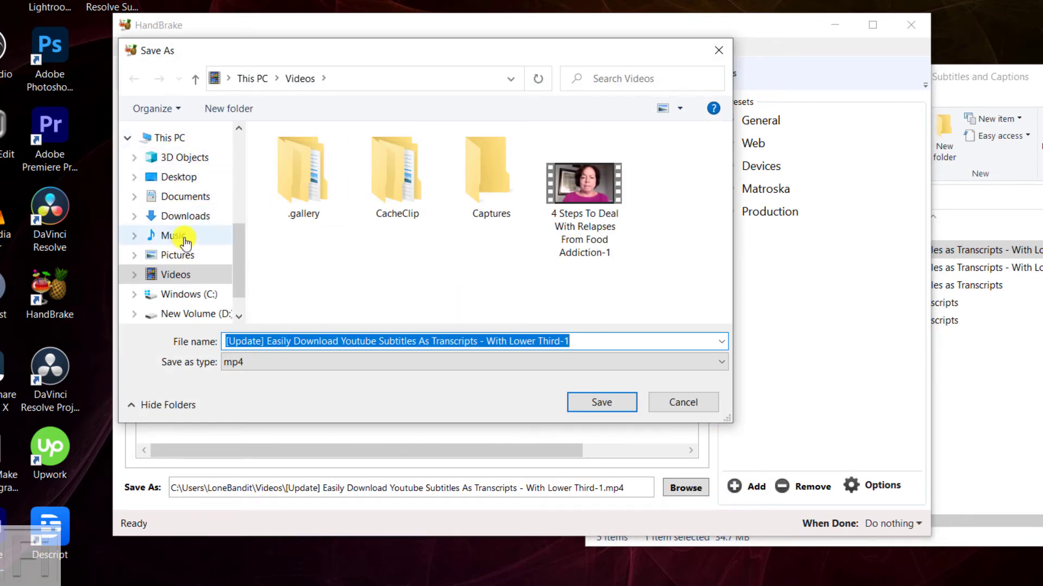
click(177, 177)
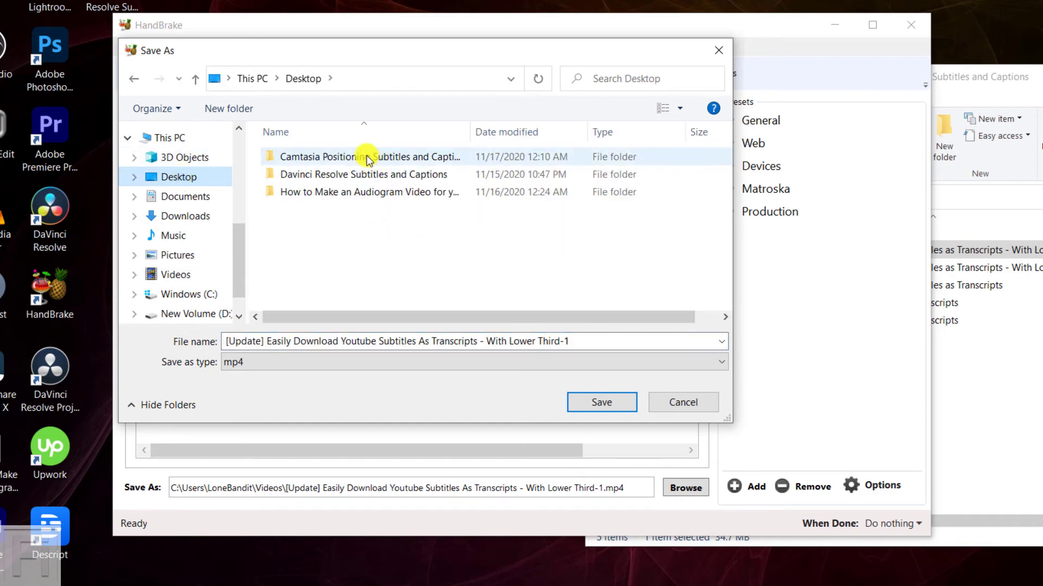
double_click(369, 157)
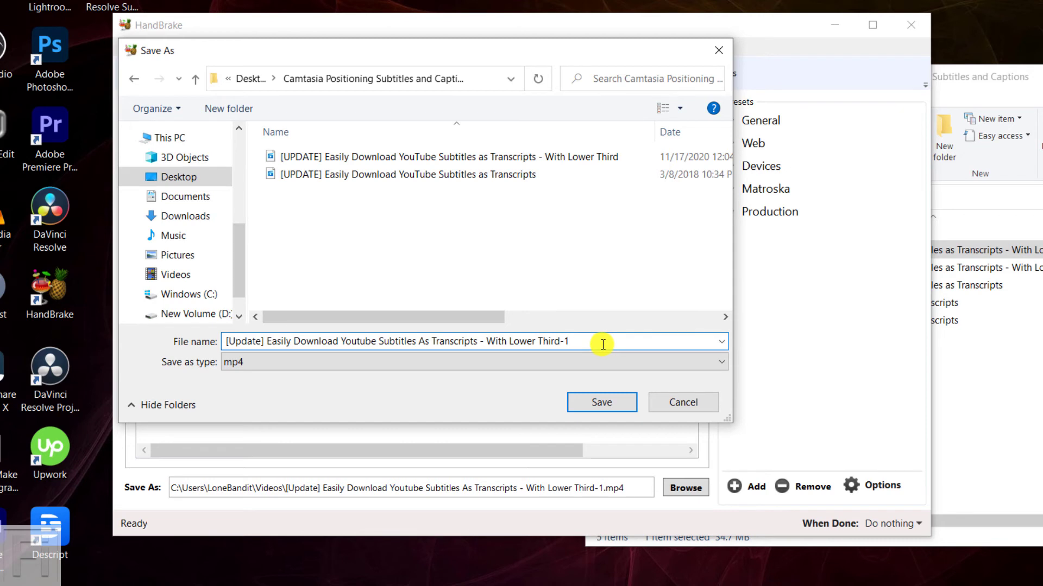
Name the output 'With Lower Third-Final.mp4' in that folder and confirm the destination
key(Backspace)
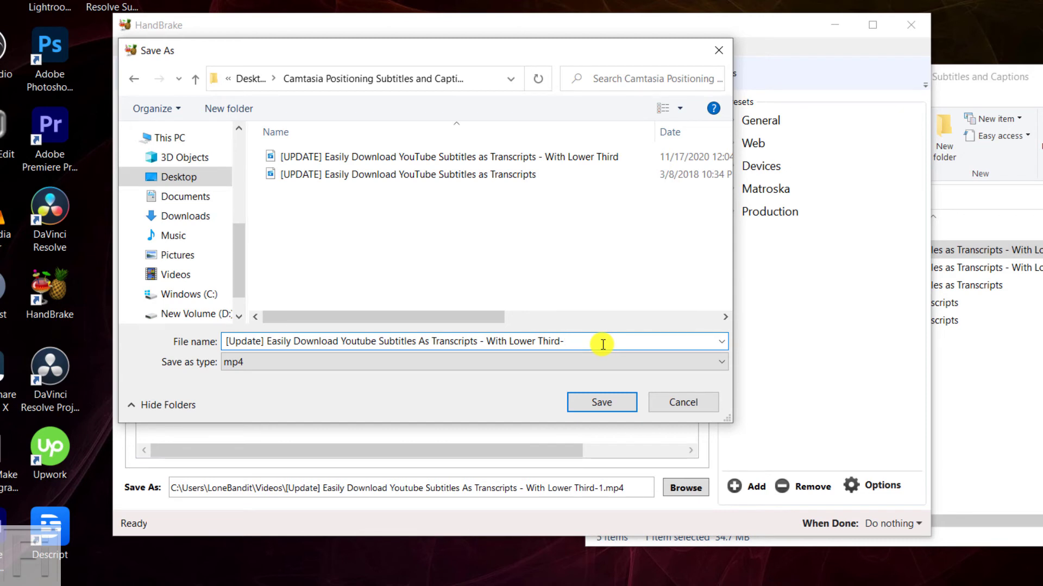
text(b)
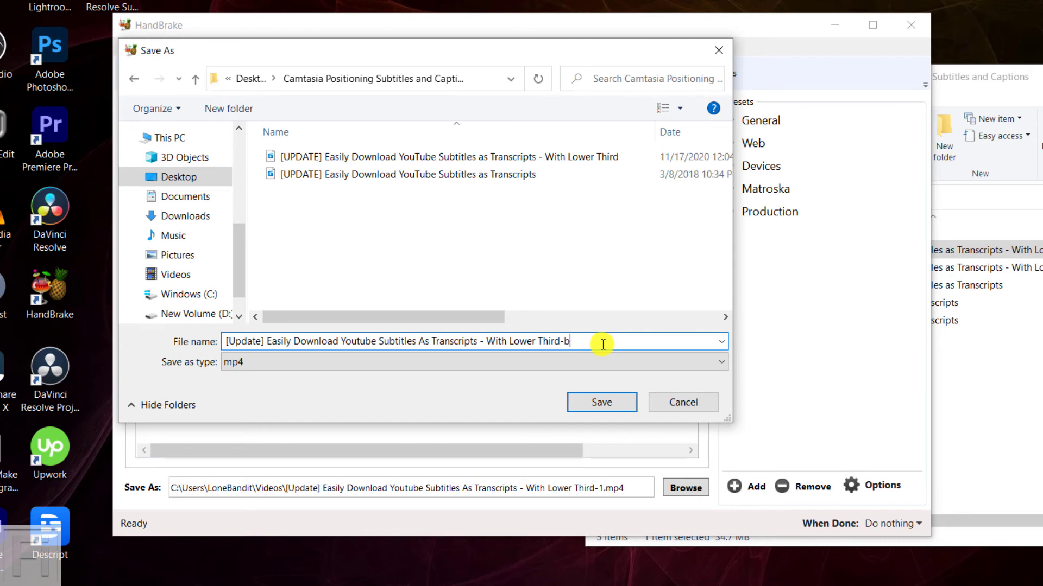
text(Final)
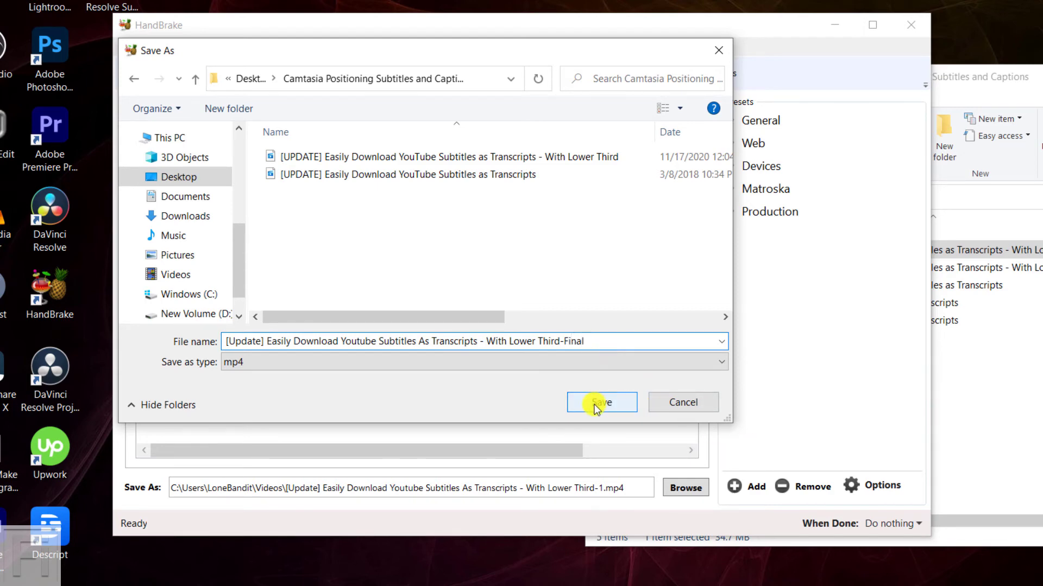
click(600, 402)
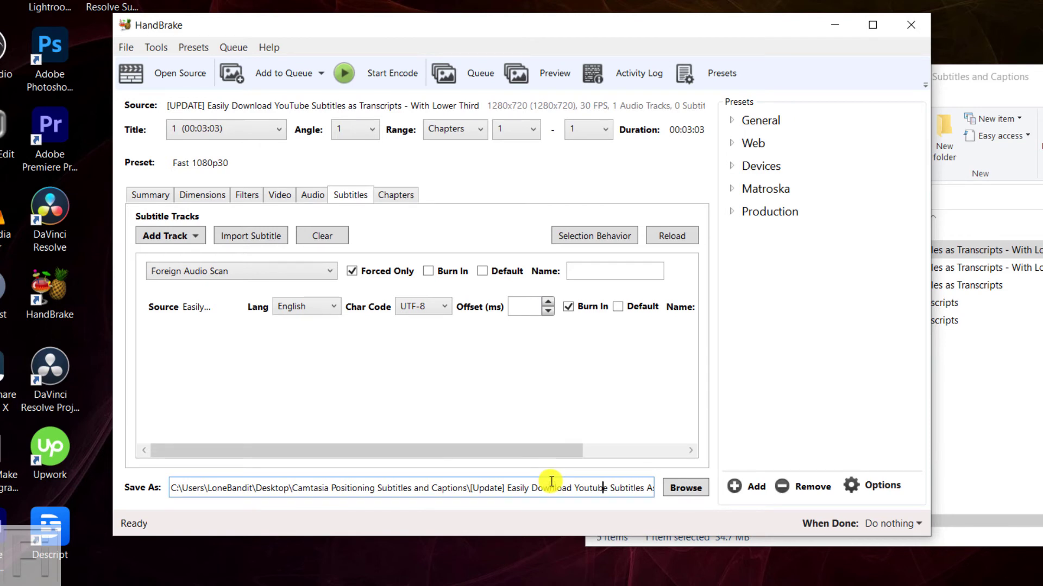
text(-Final.mp4)
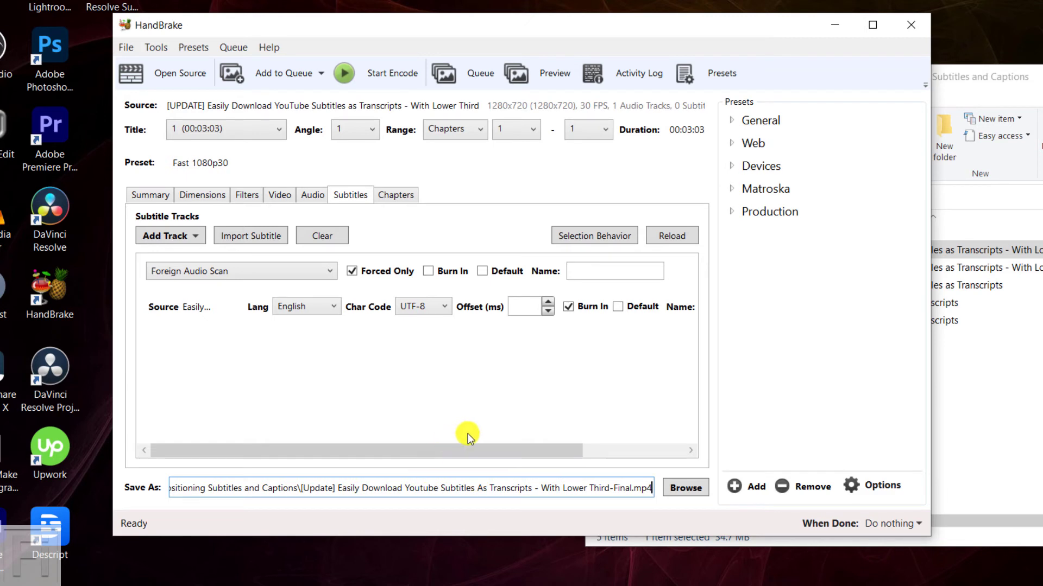
mouse_move(231, 76)
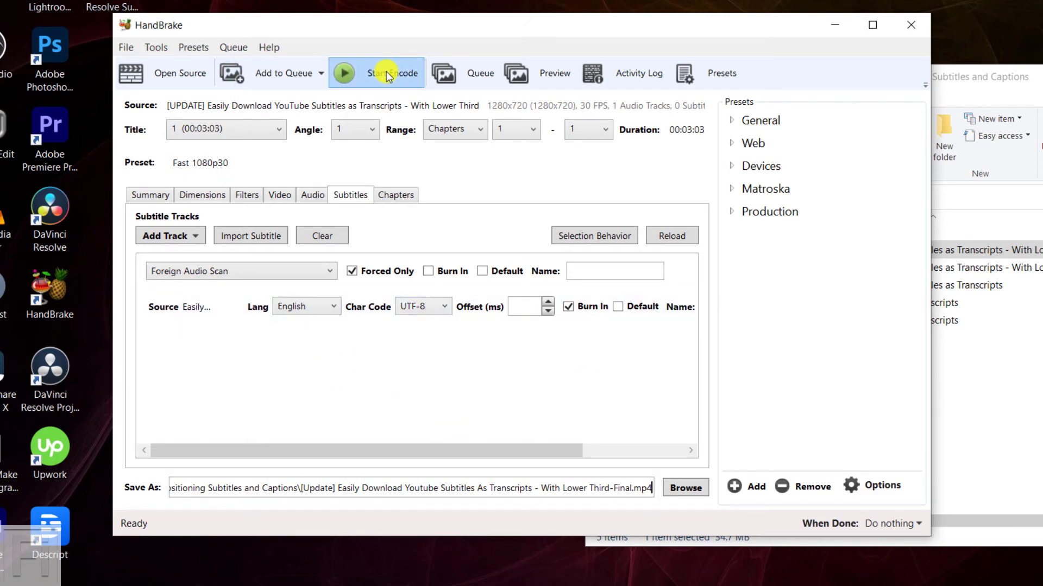
Start the encode to produce the -Final MP4 with burned-in subtitles
click(377, 72)
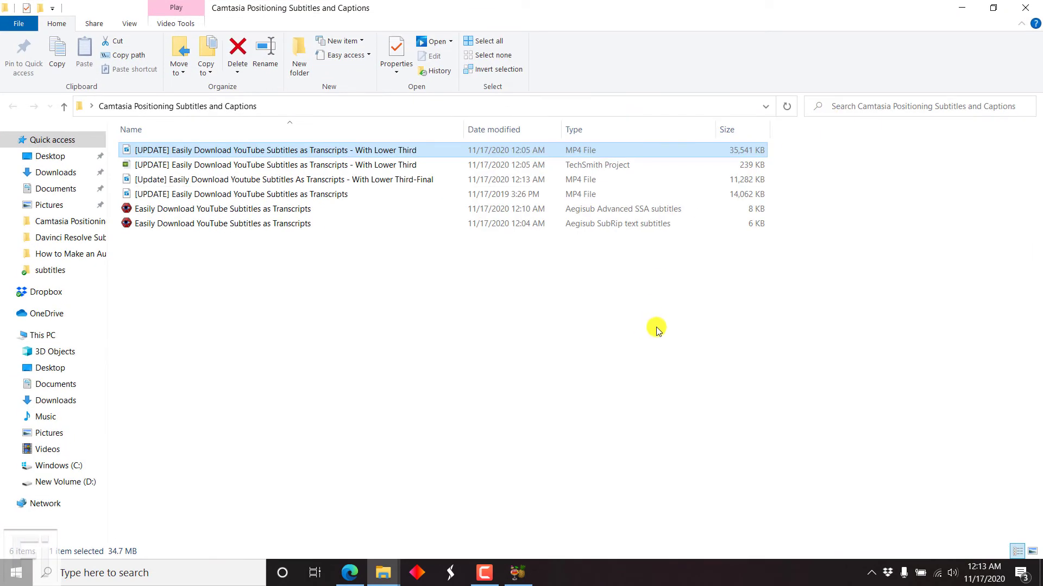
mouse_move(318, 180)
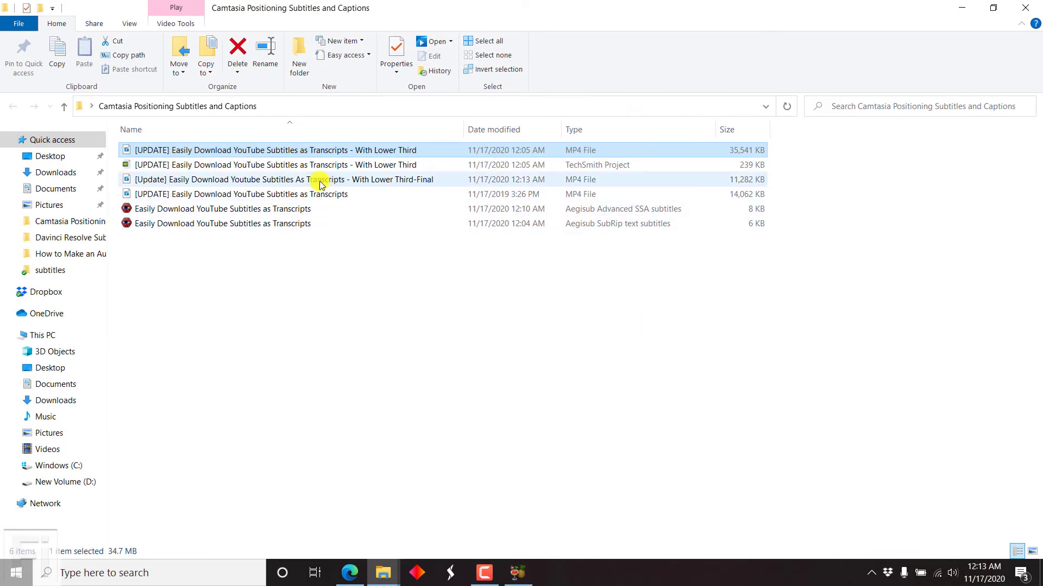
Play the With Lower Third-Final MP4 to check the top-positioned boxed captions
click(286, 179)
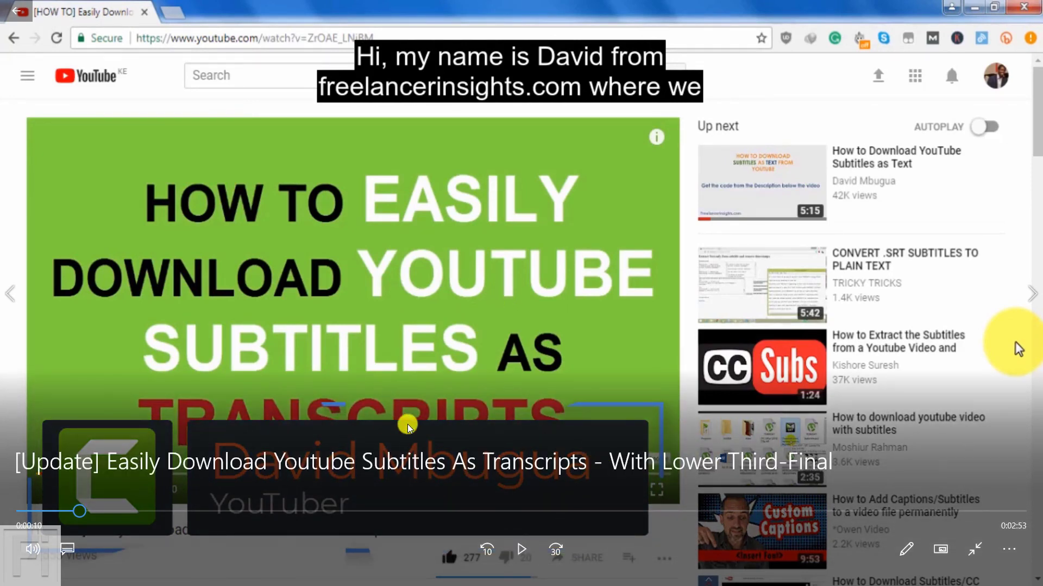
mouse_move(396, 53)
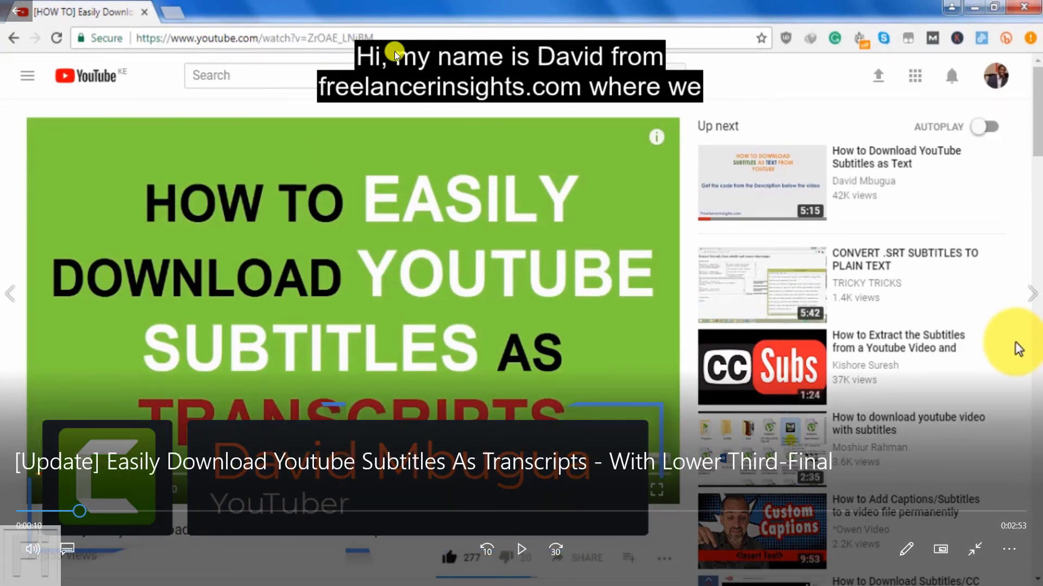
mouse_move(553, 104)
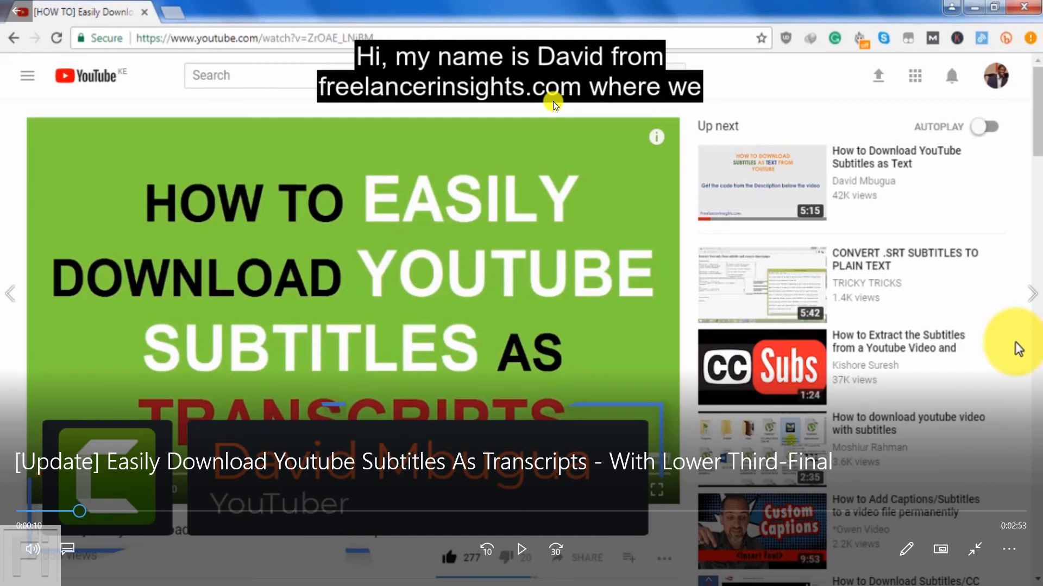
mouse_move(259, 339)
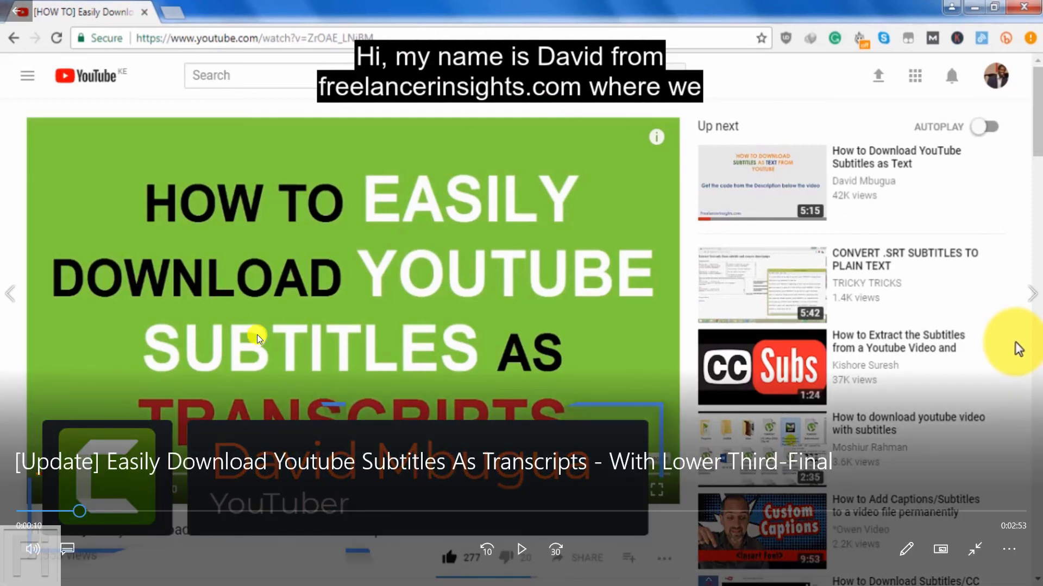
mouse_move(526, 535)
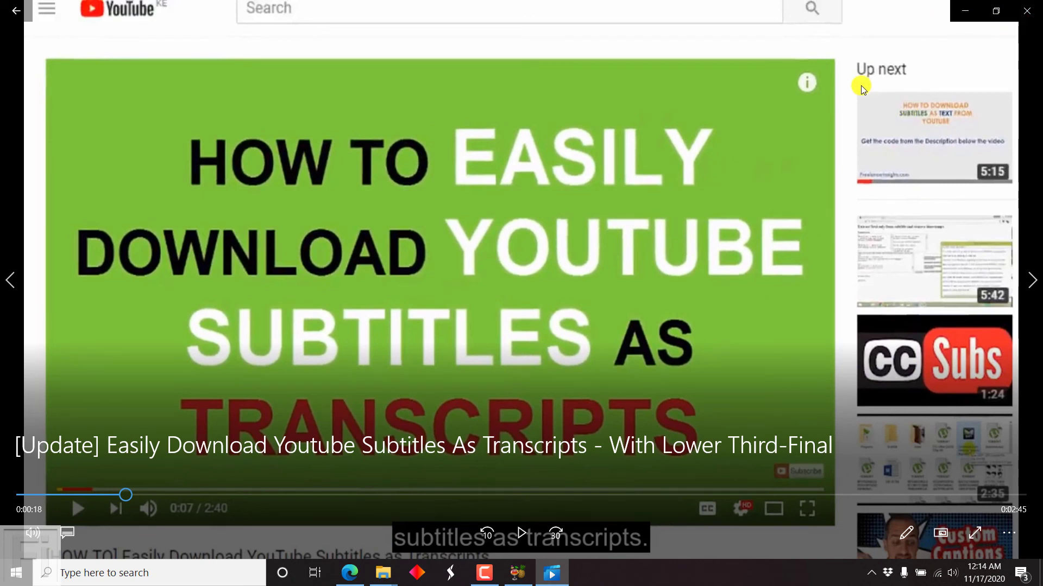
mouse_move(783, 152)
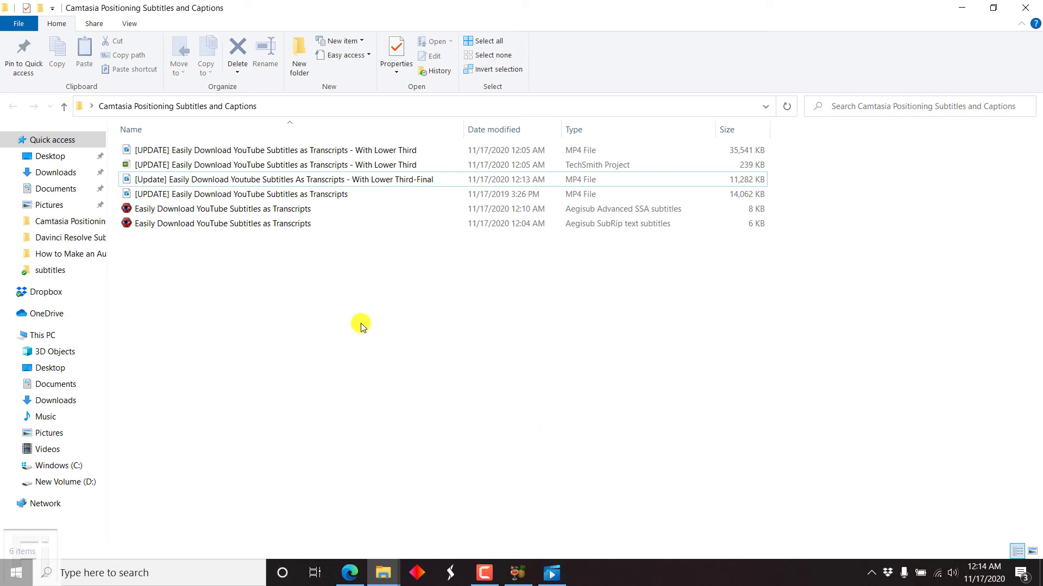
mouse_move(446, 514)
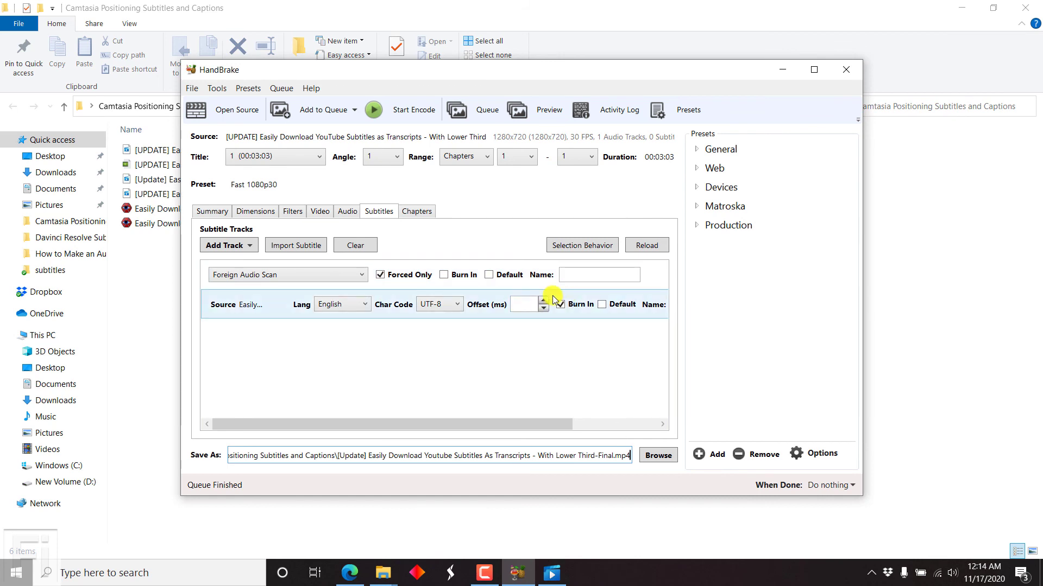
Return to HandBrake's Subtitles tab showing the English track set to burn in
click(560, 304)
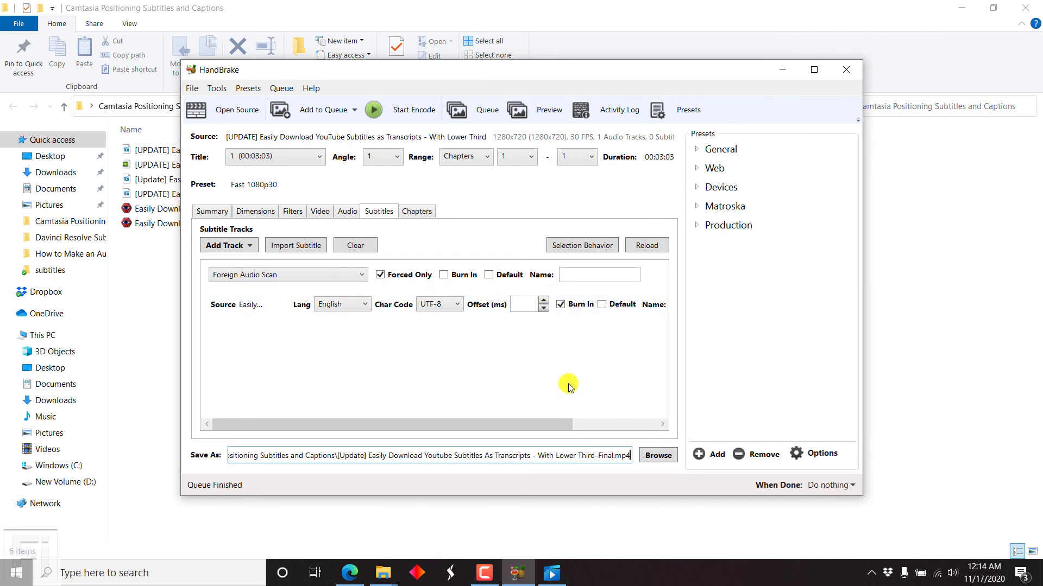
mouse_move(890, 310)
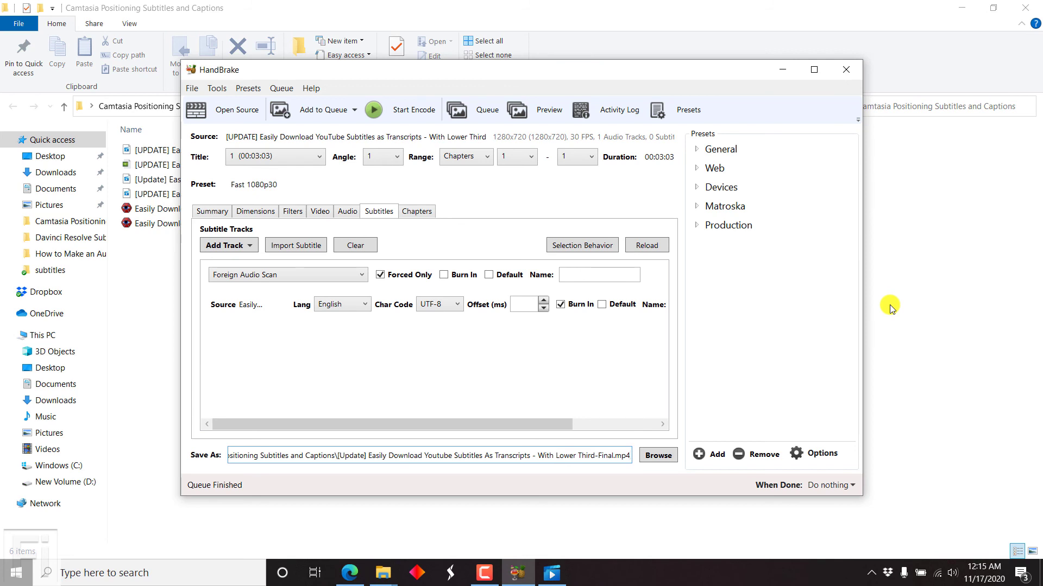
click(627, 455)
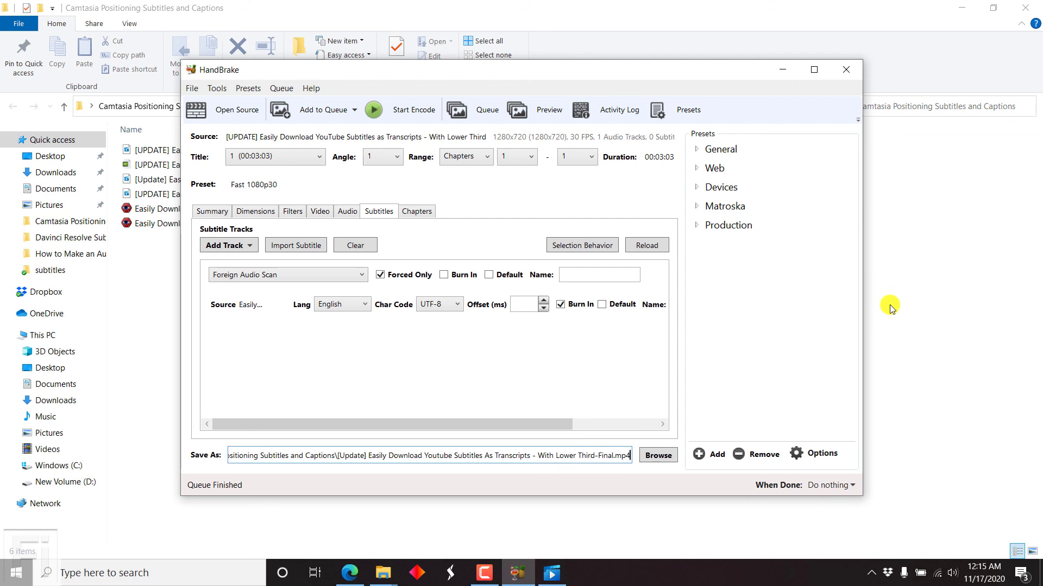